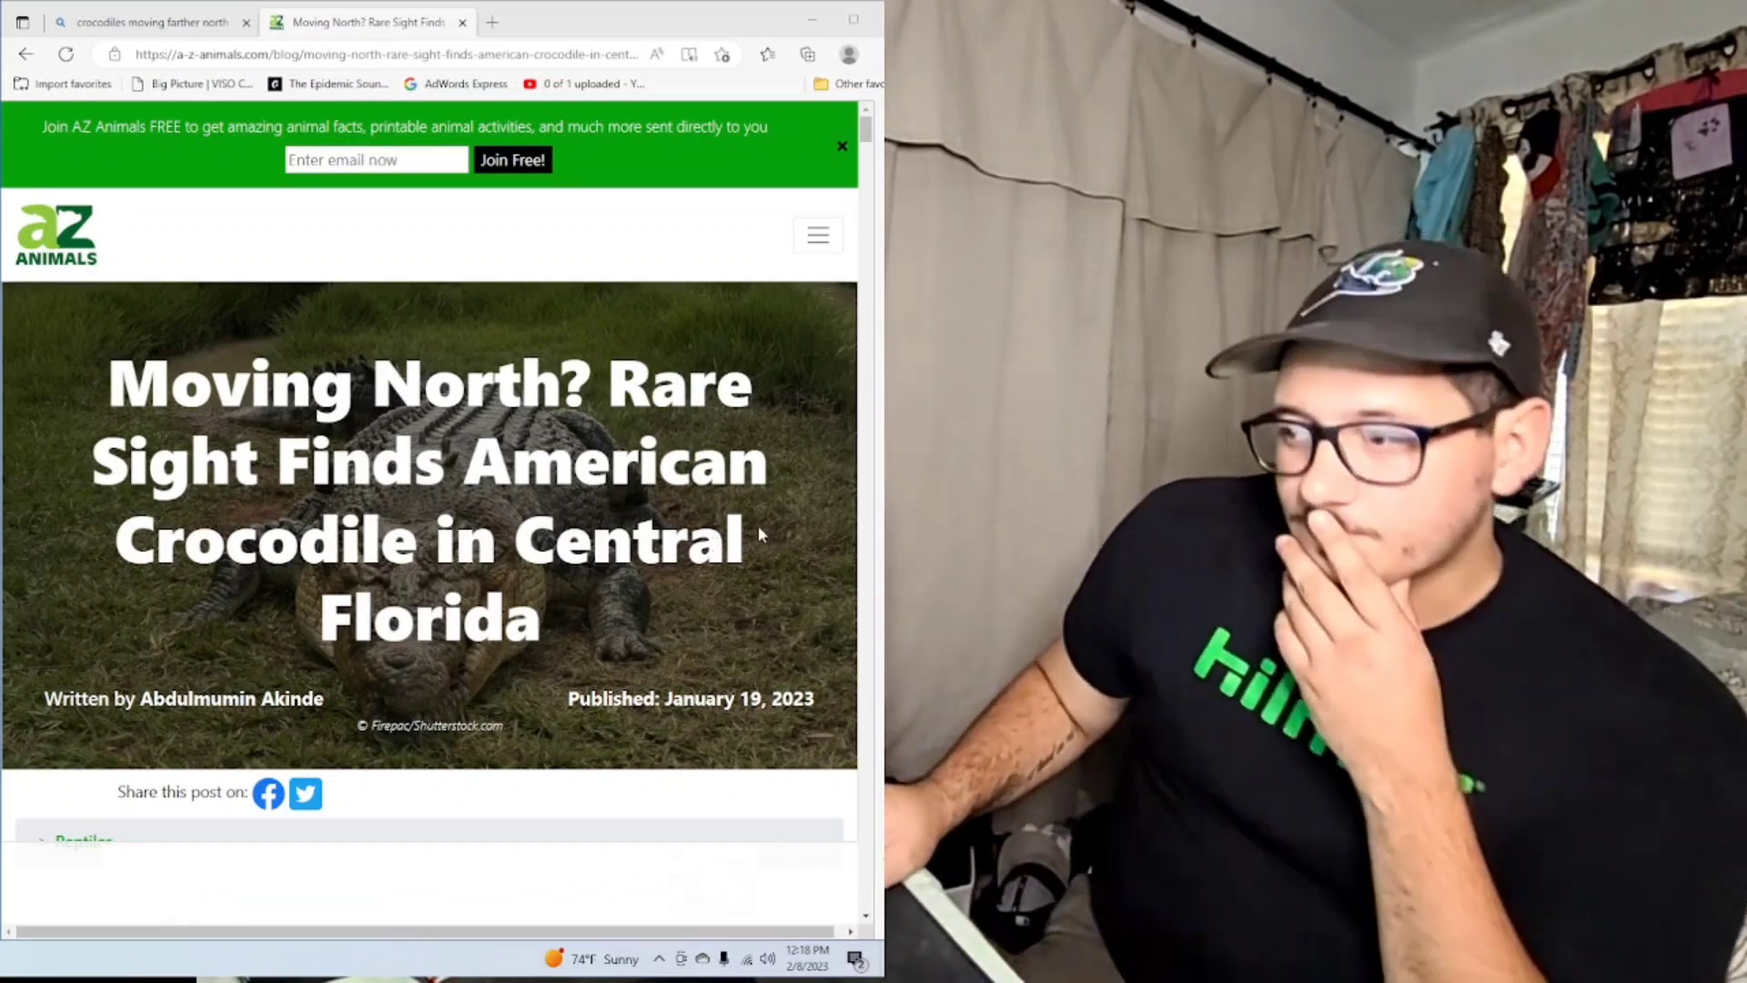
{"action": "scroll", "scroll_direction": "down", "scroll_amount": 3}
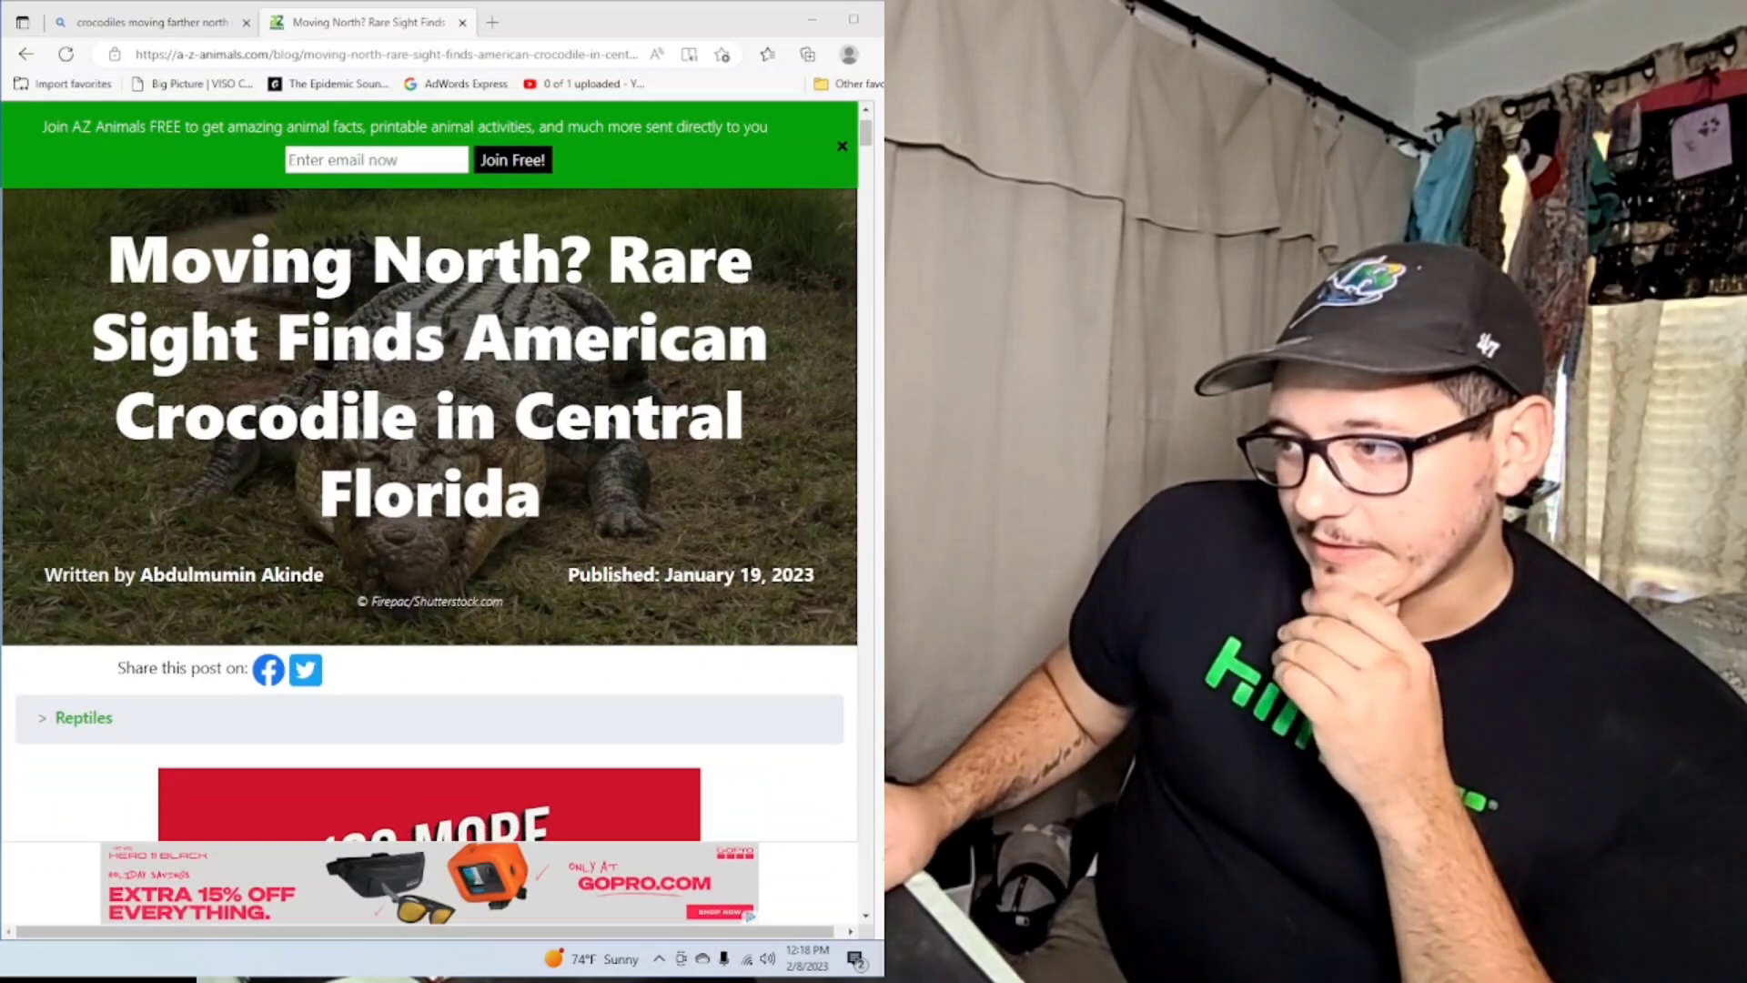
{"action": "scroll", "scroll_direction": "down", "scroll_amount": 3}
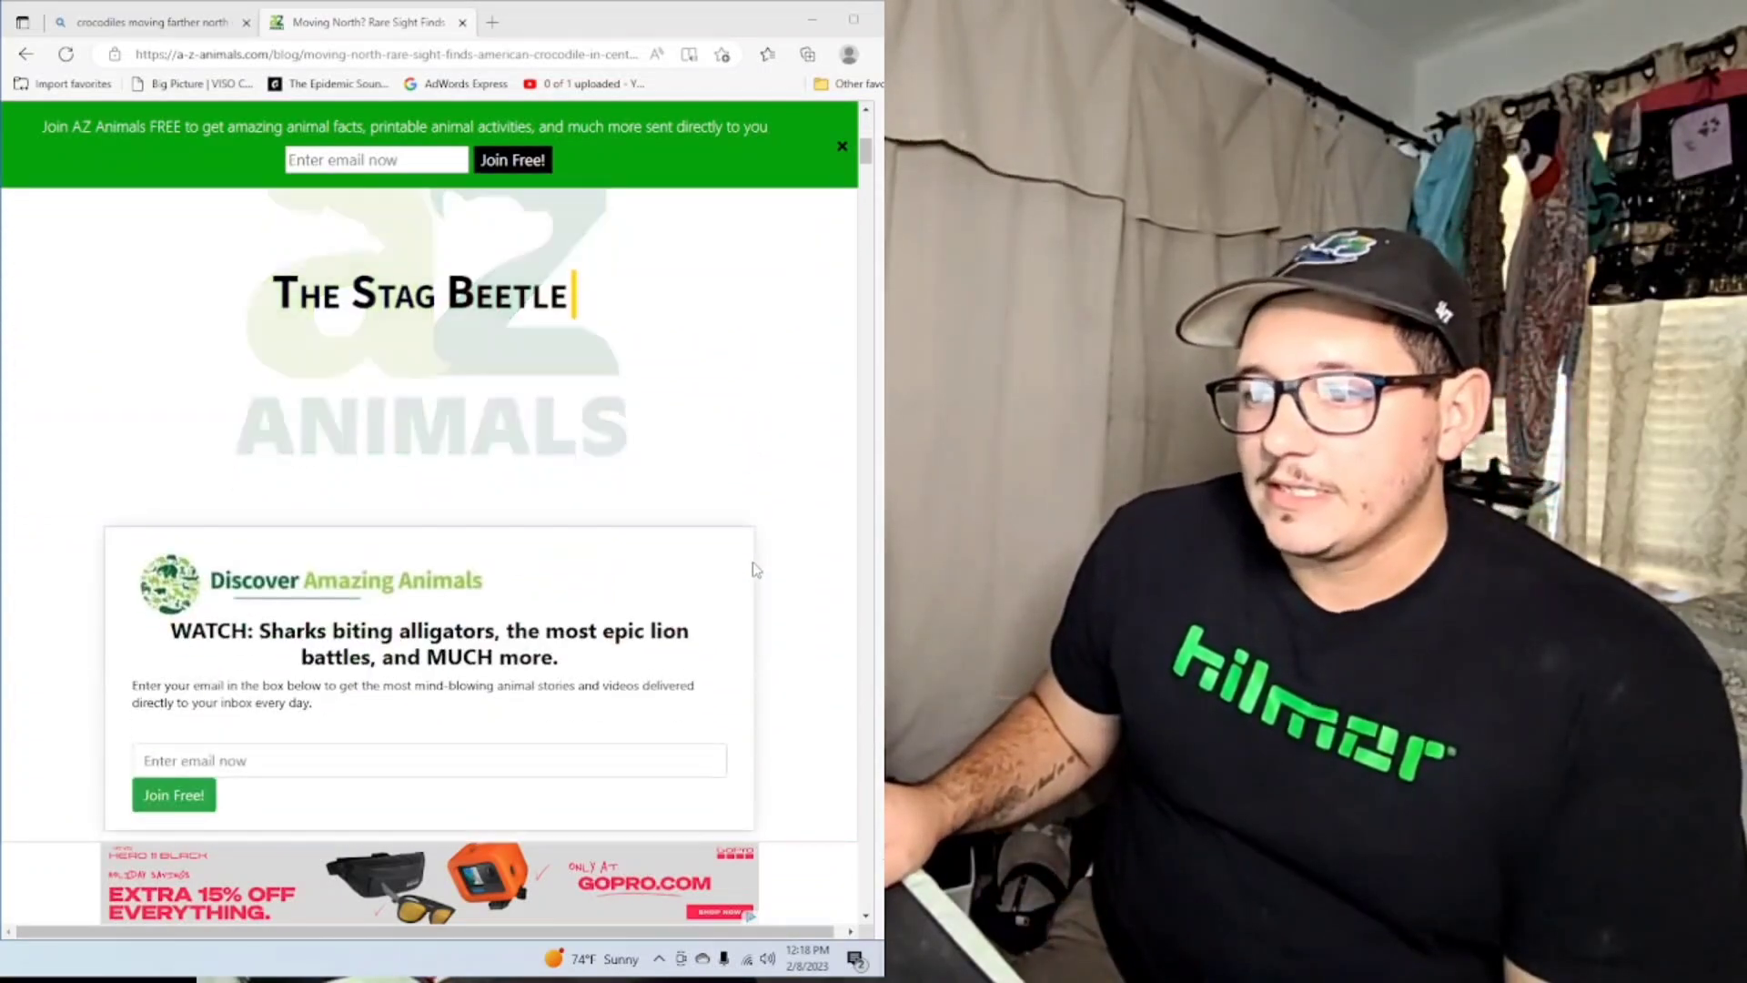
{"action": "scroll", "scroll_direction": "down", "scroll_amount": 3}
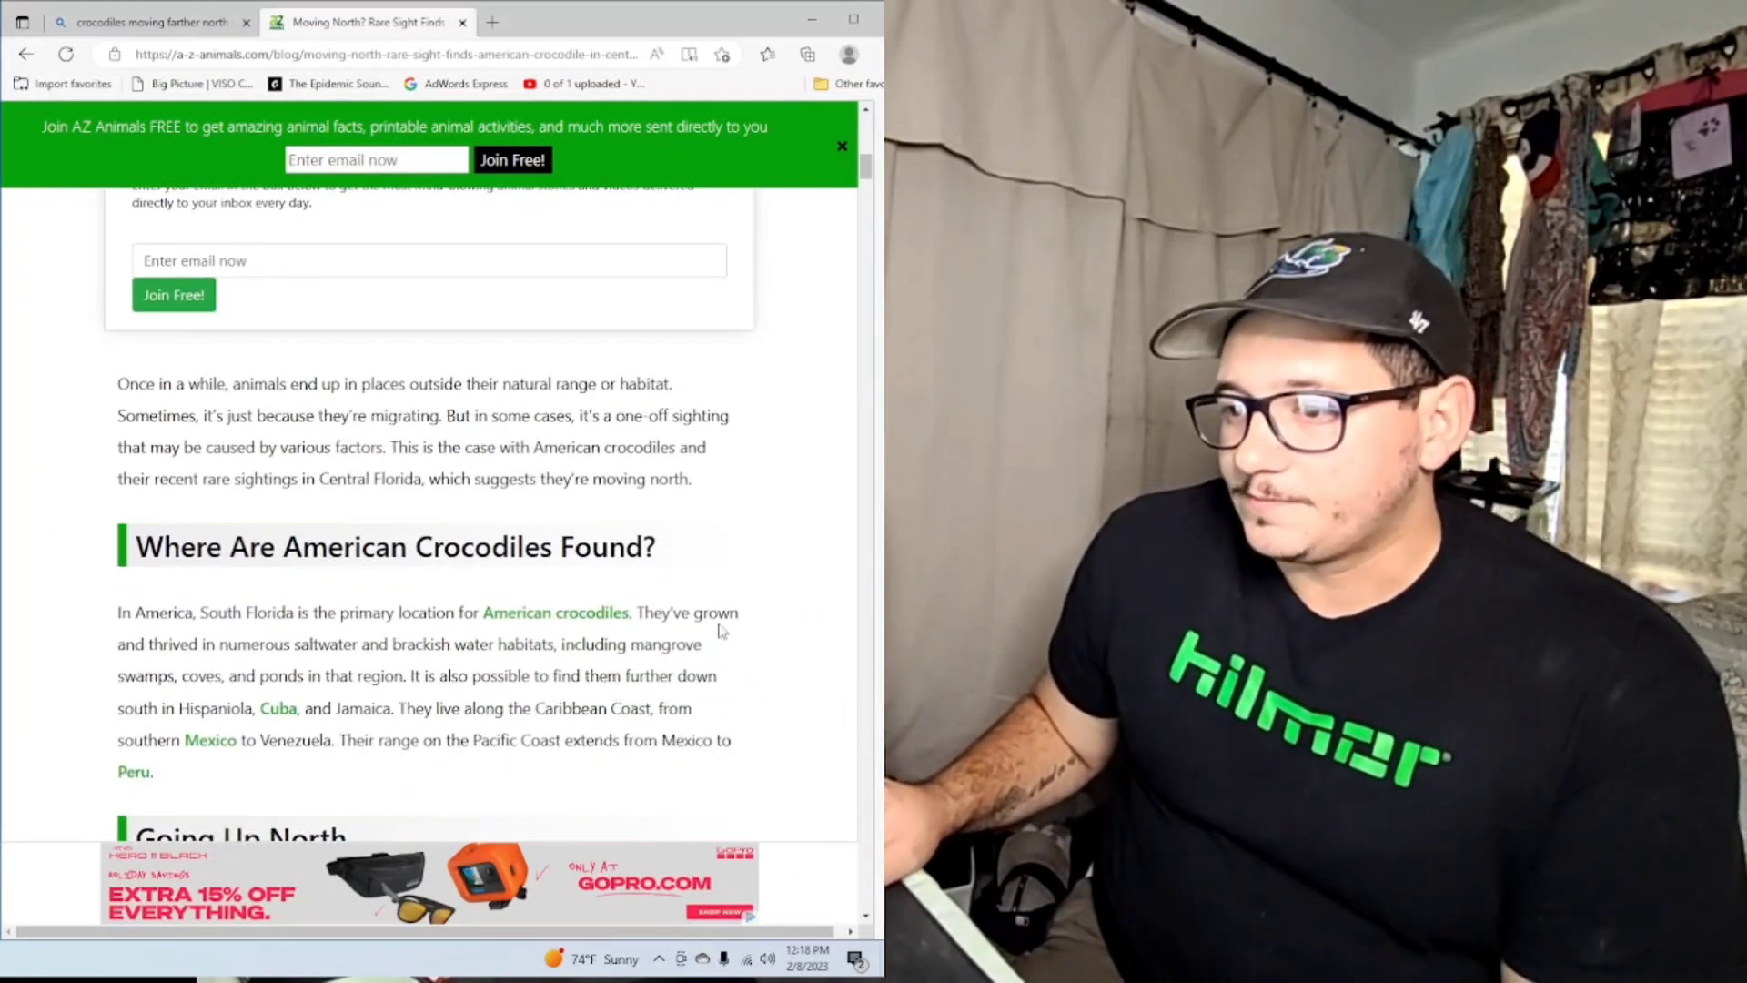
{"action": "scroll", "scroll_direction": "down", "scroll_amount": 3}
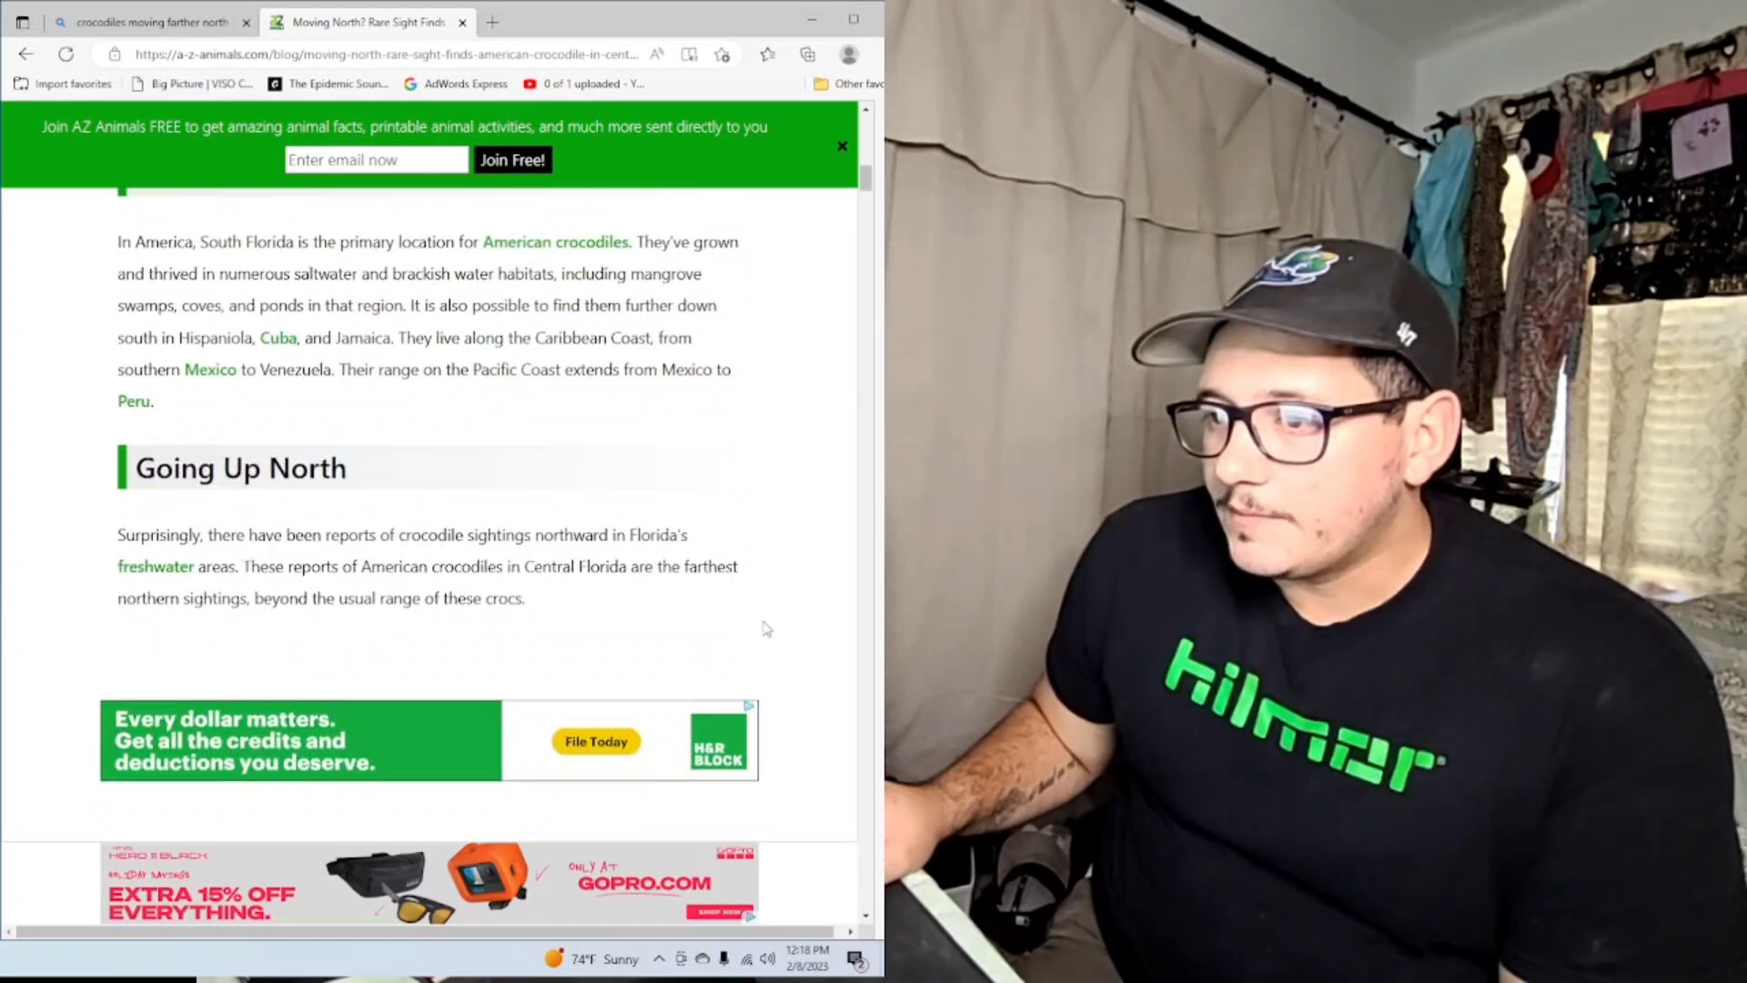
{"action": "scroll", "scroll_direction": "down", "scroll_amount": 3}
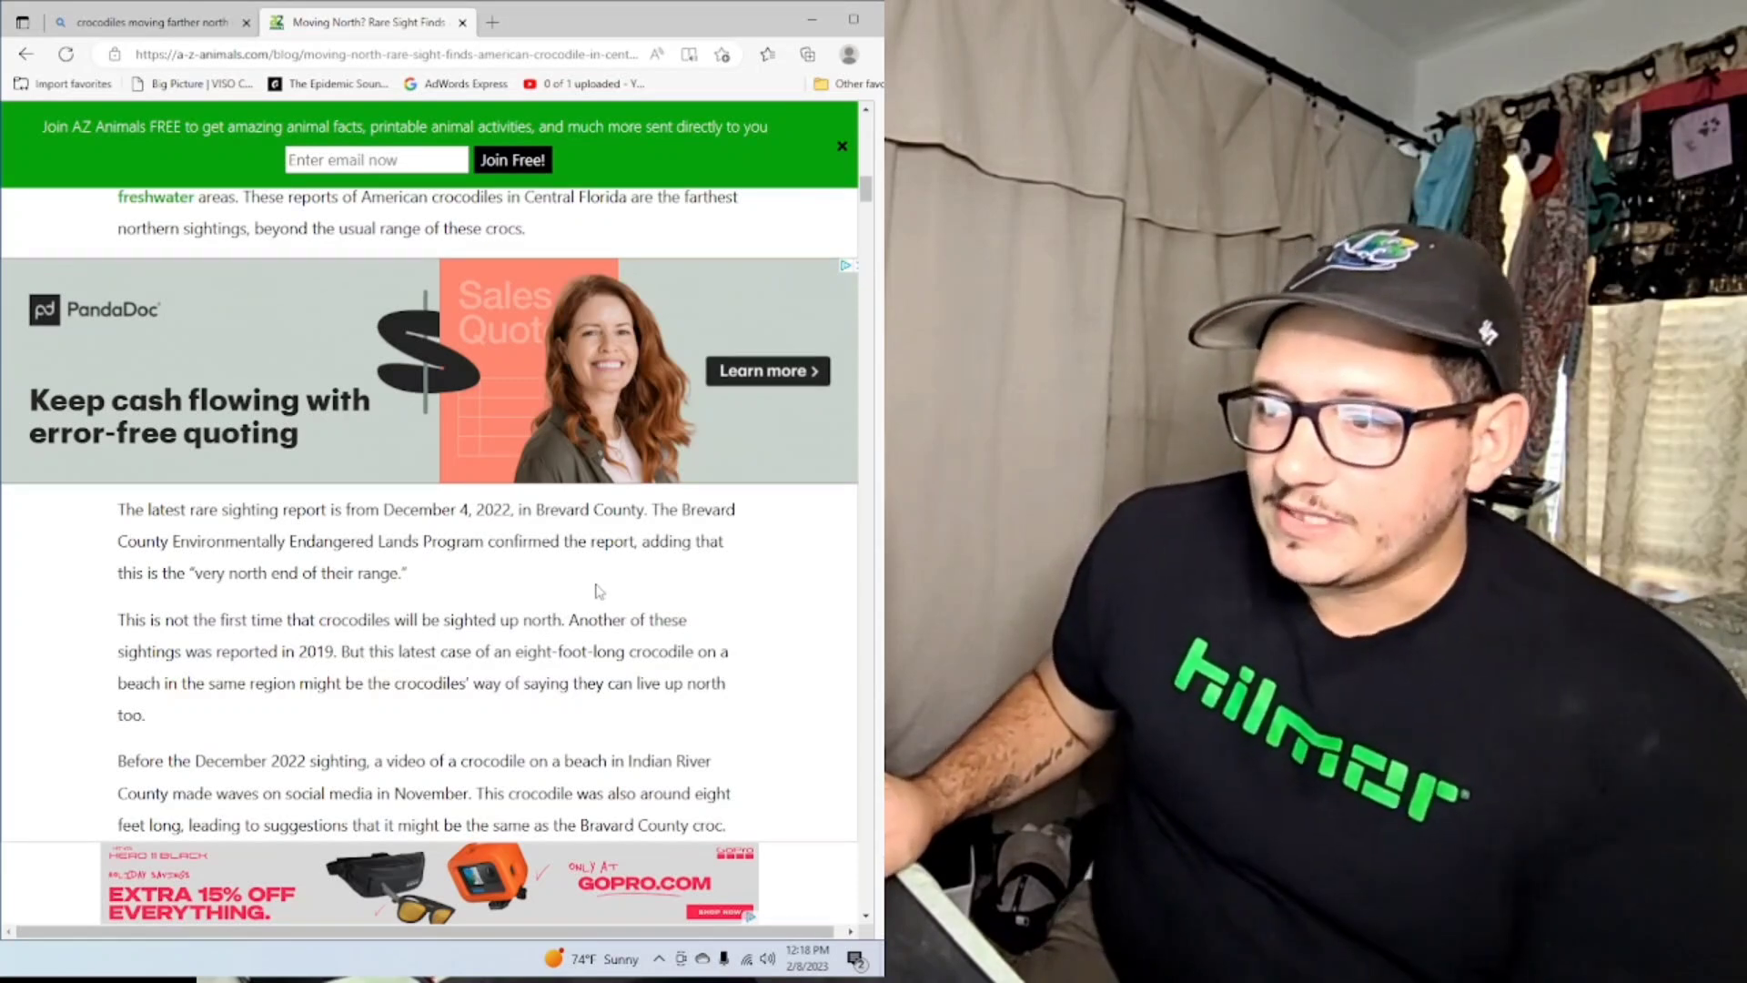
{"action": "mouse_move", "coordinate": [812, 588]}
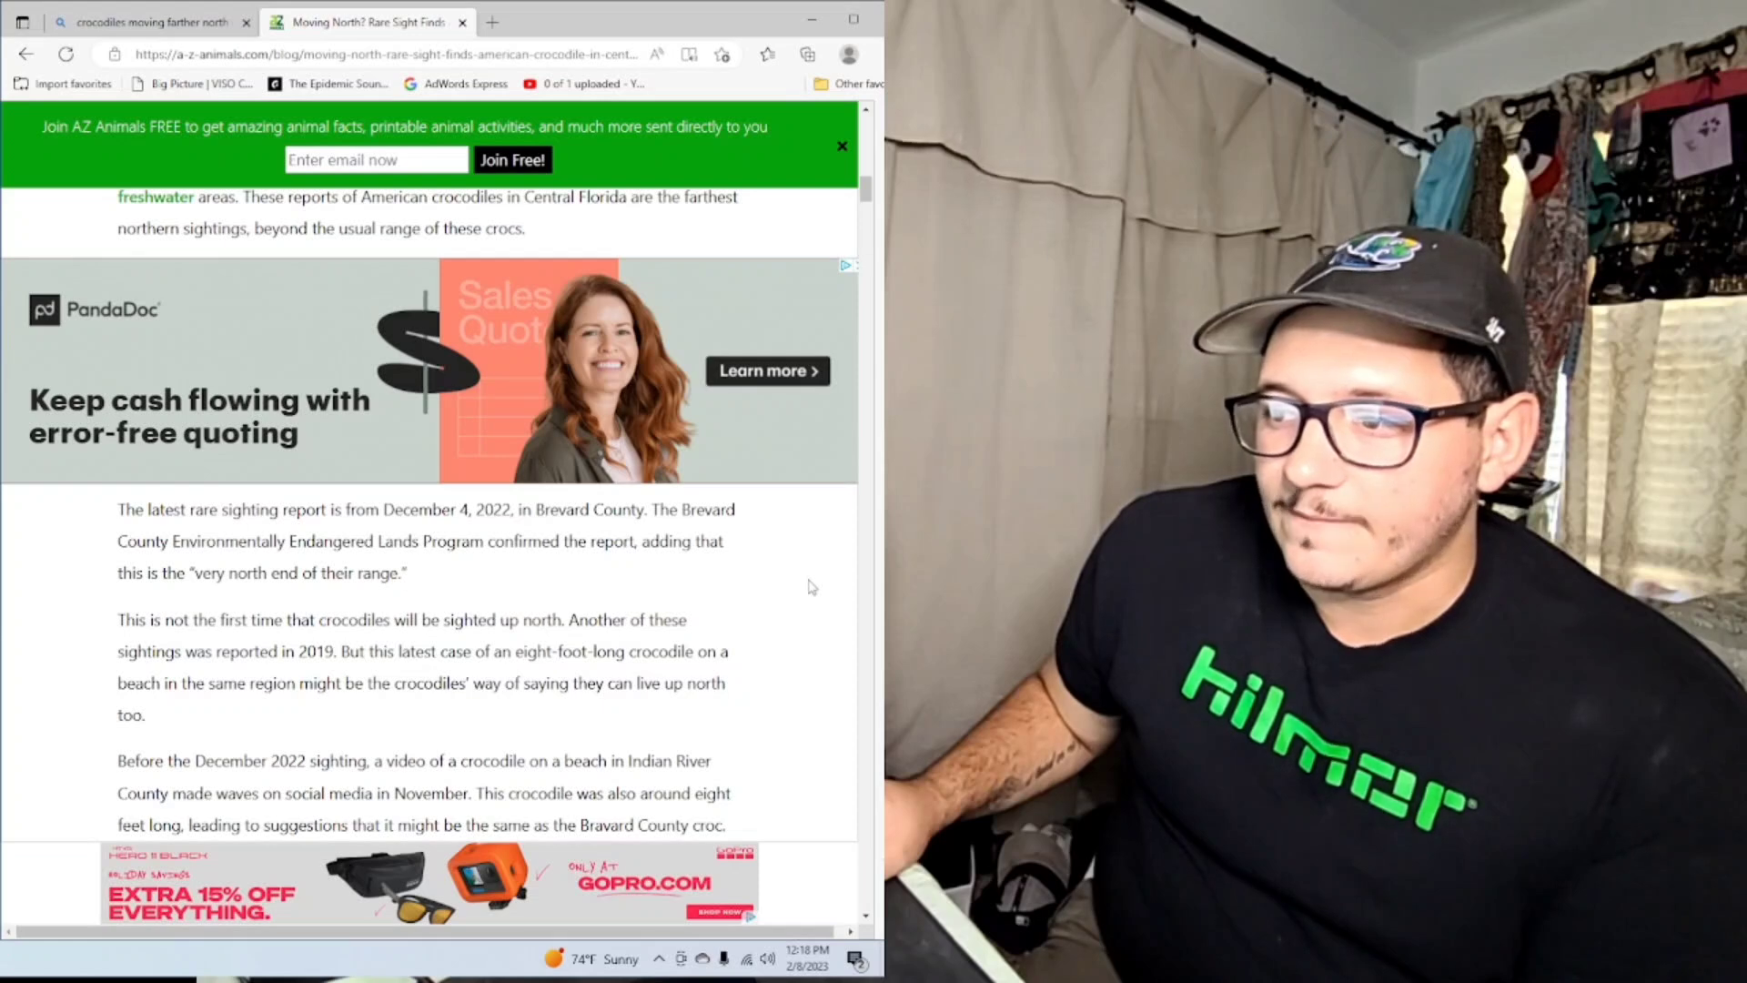
{"action": "scroll", "scroll_direction": "down", "scroll_amount": 3}
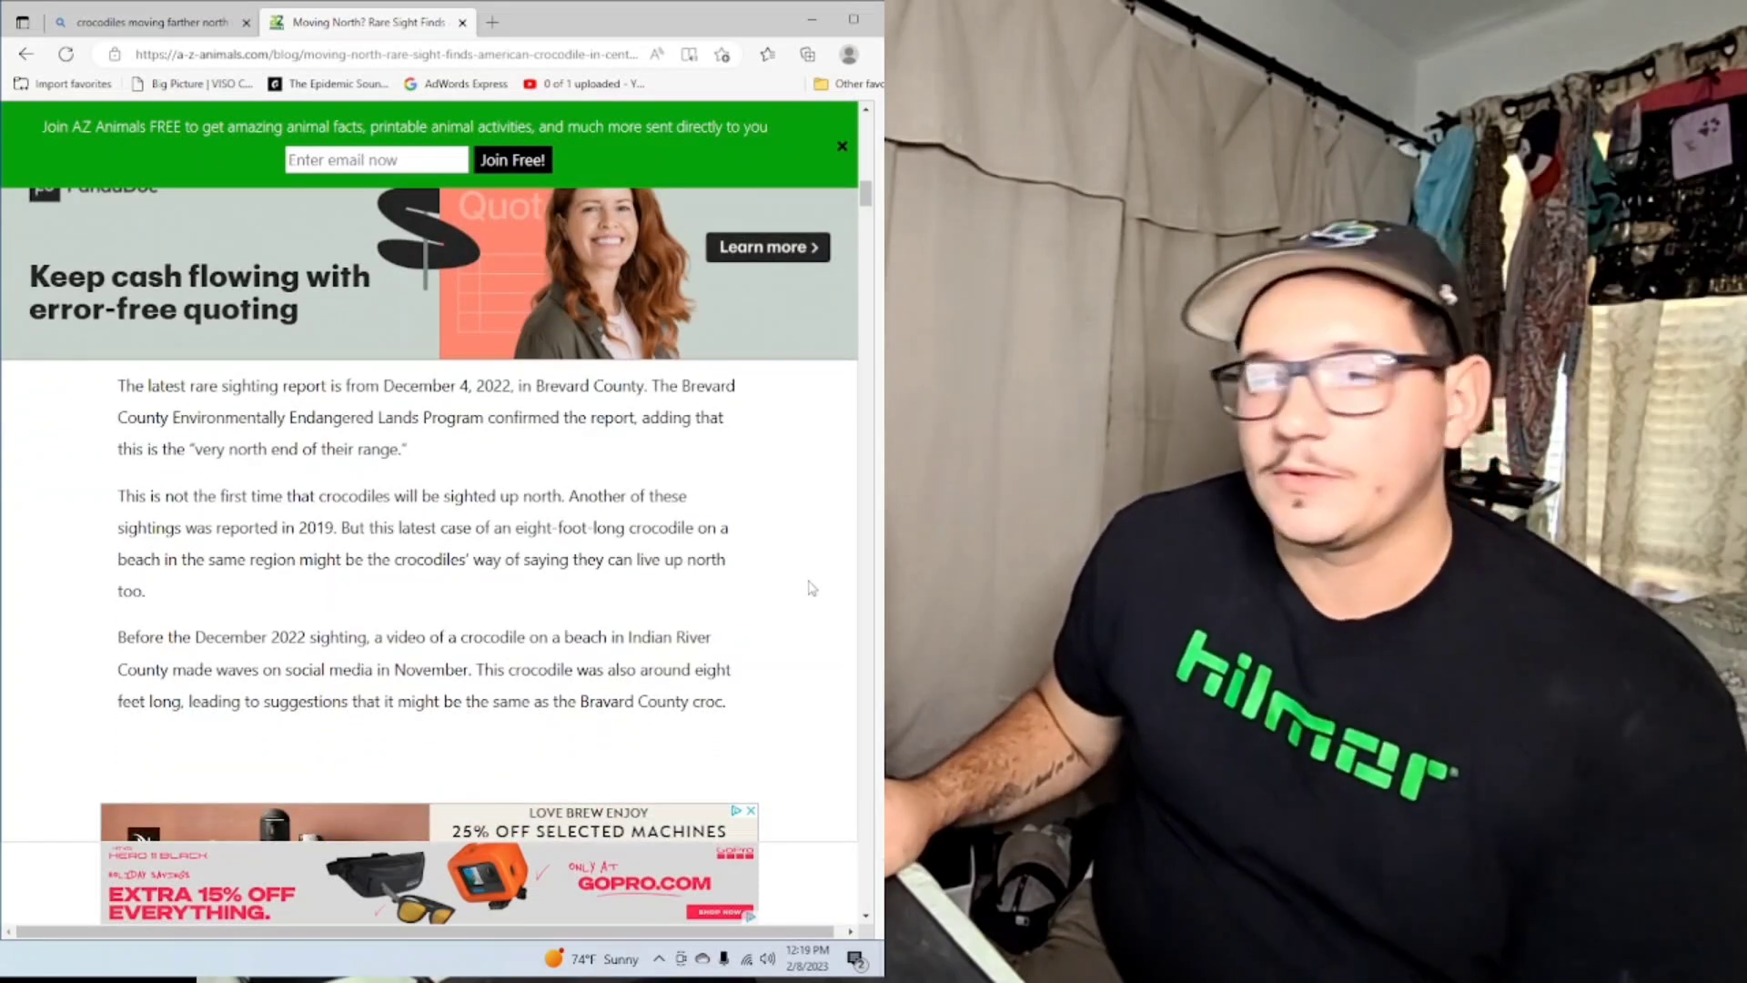
{"action": "scroll", "scroll_direction": "up", "scroll_amount": 3}
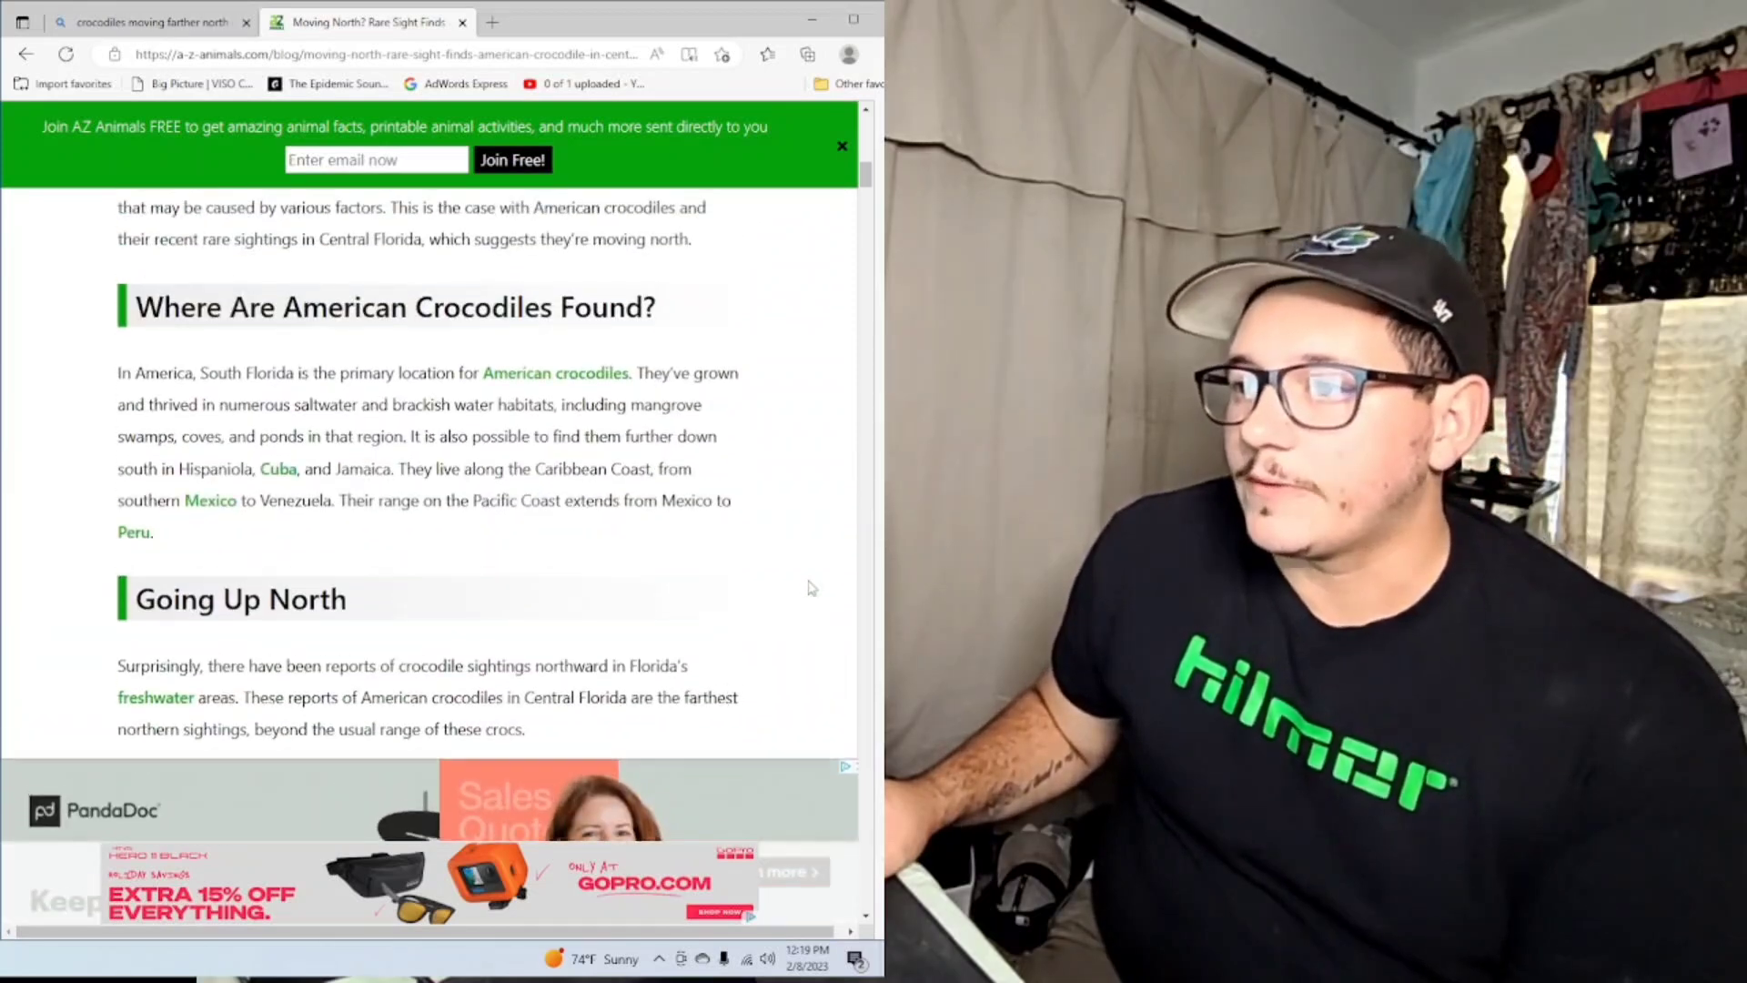
{"action": "scroll", "scroll_direction": "up", "scroll_amount": 3}
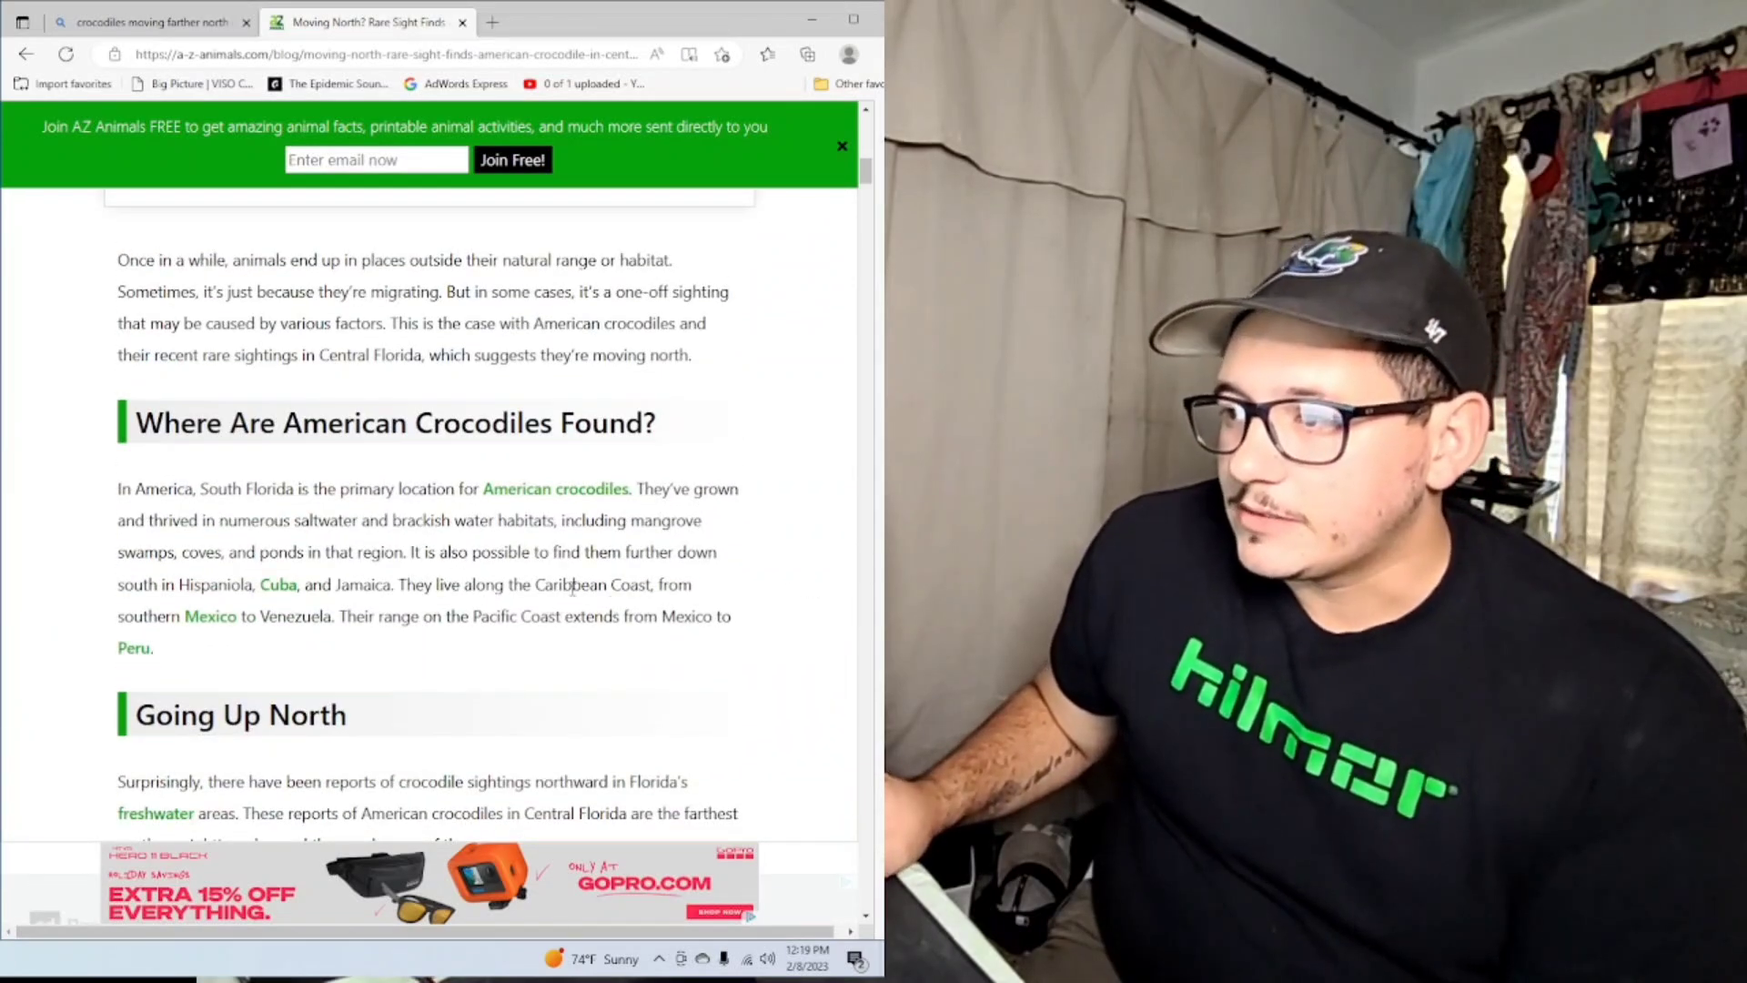
{"action": "mouse_move", "coordinate": [277, 598]}
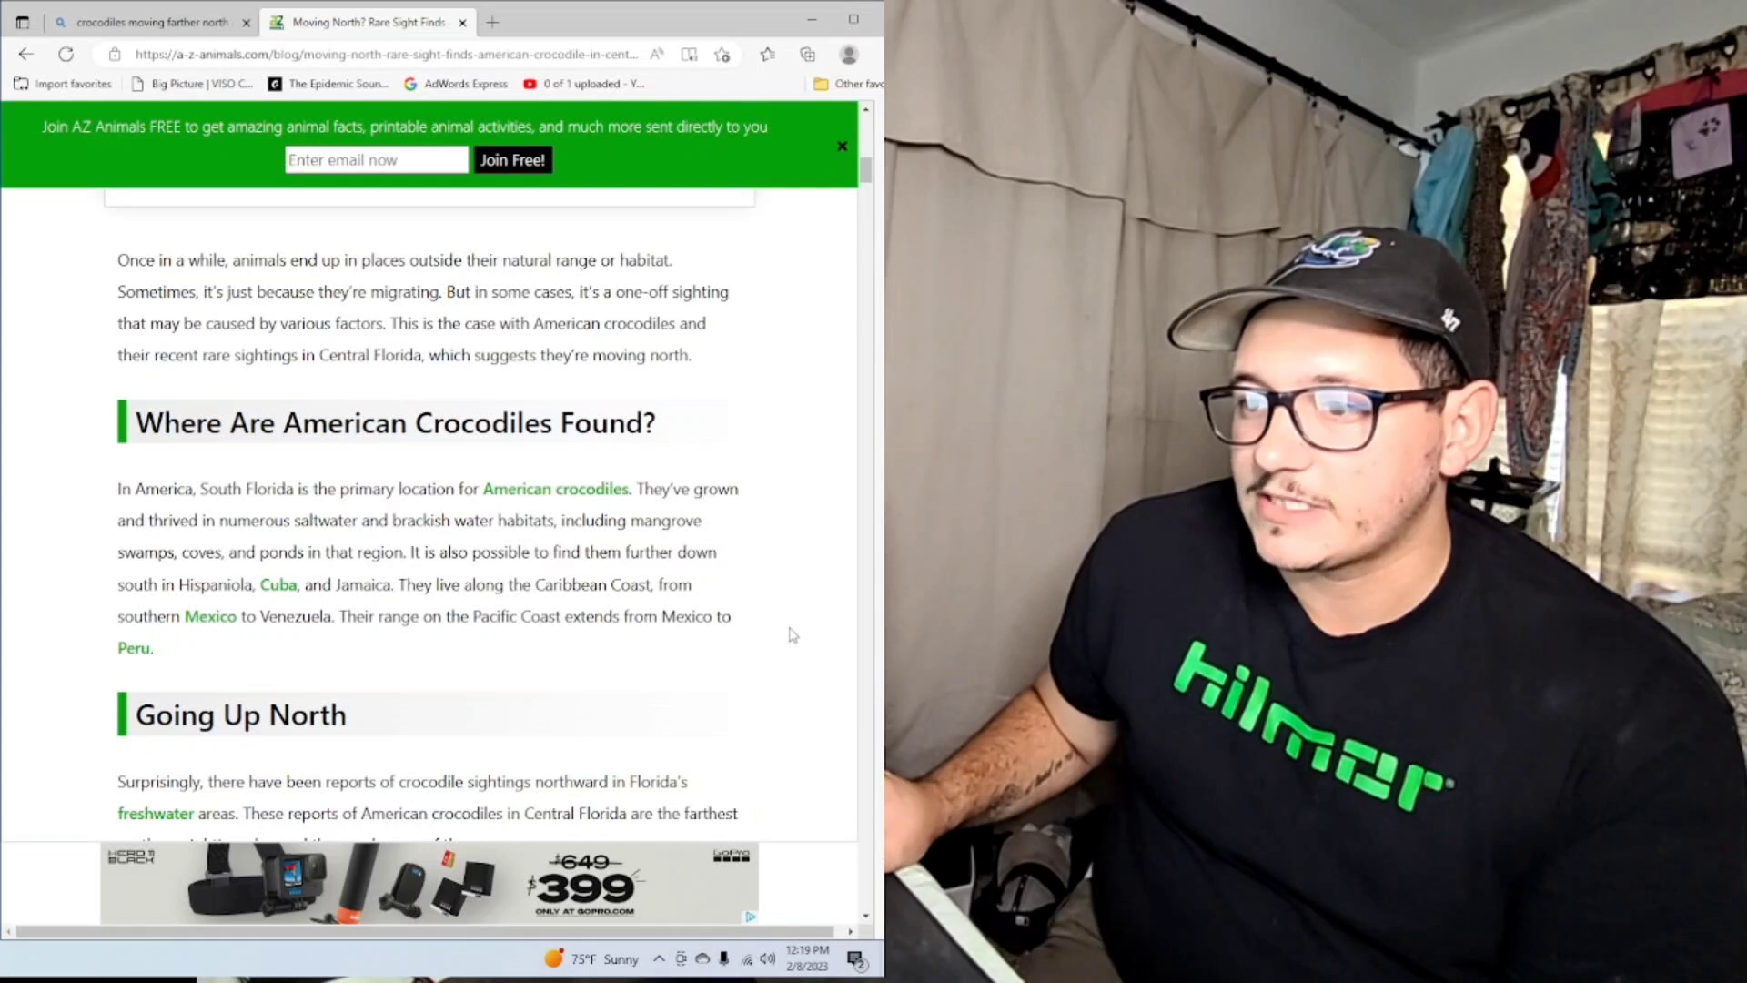
{"action": "mouse_move", "coordinate": [793, 639]}
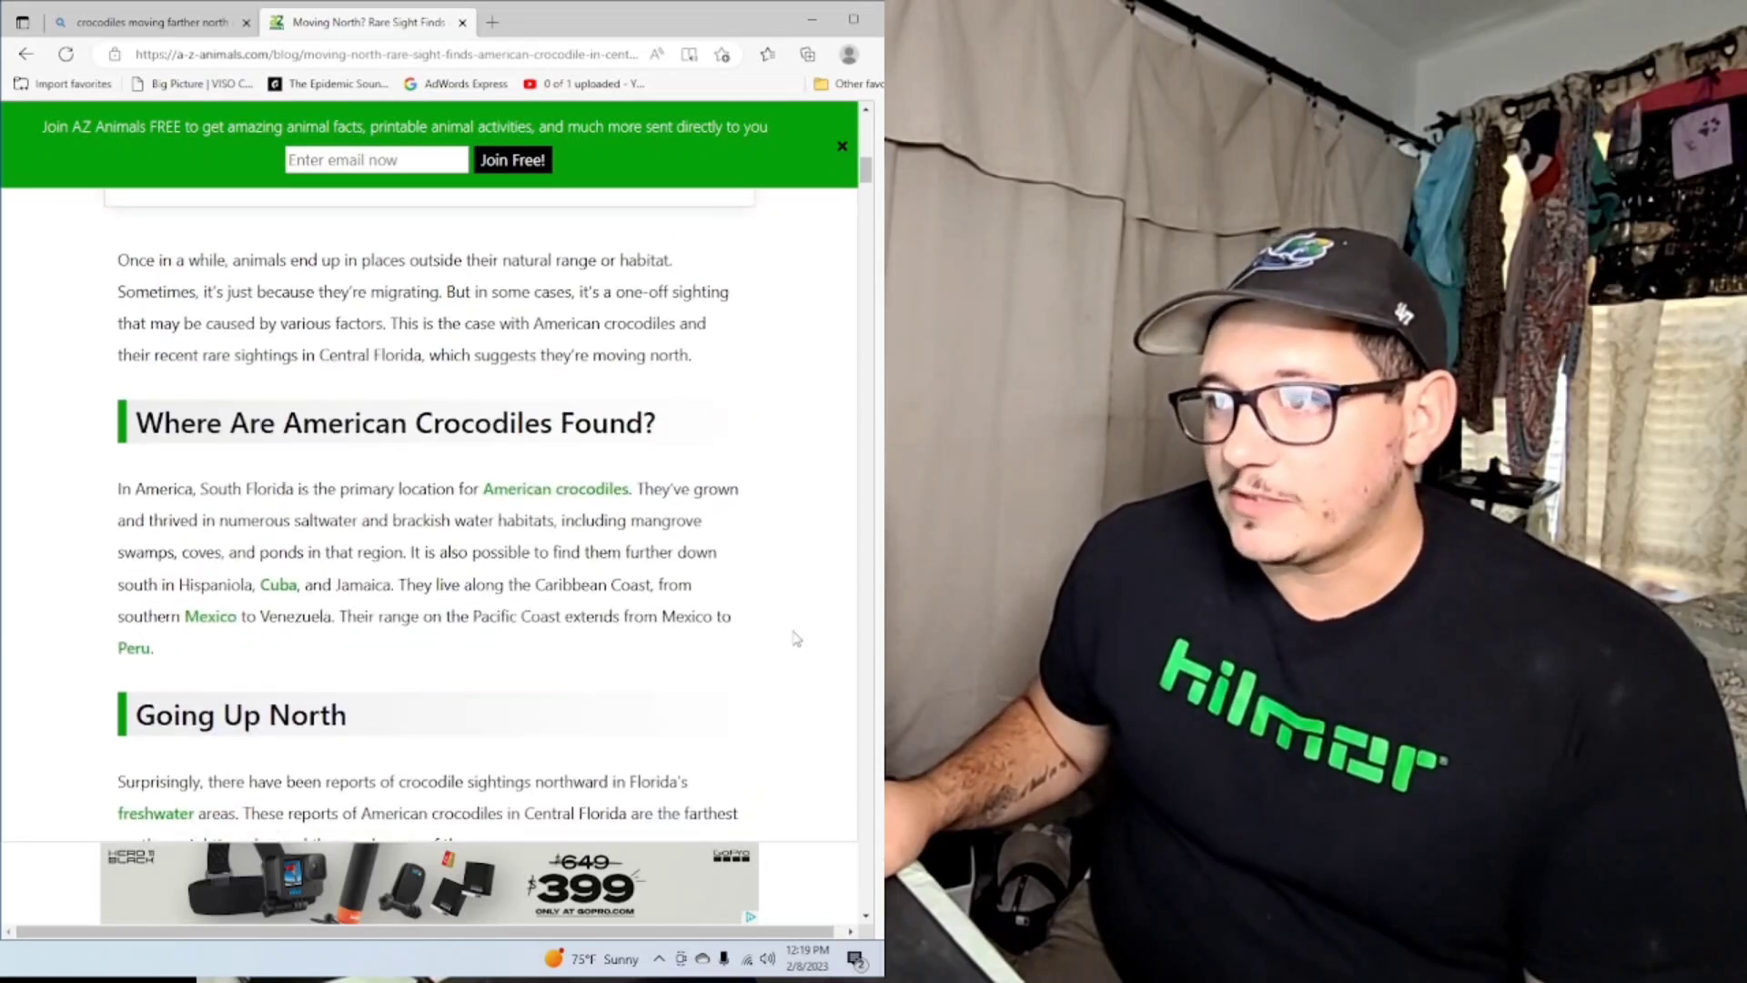
{"action": "scroll", "scroll_direction": "up", "scroll_amount": 3}
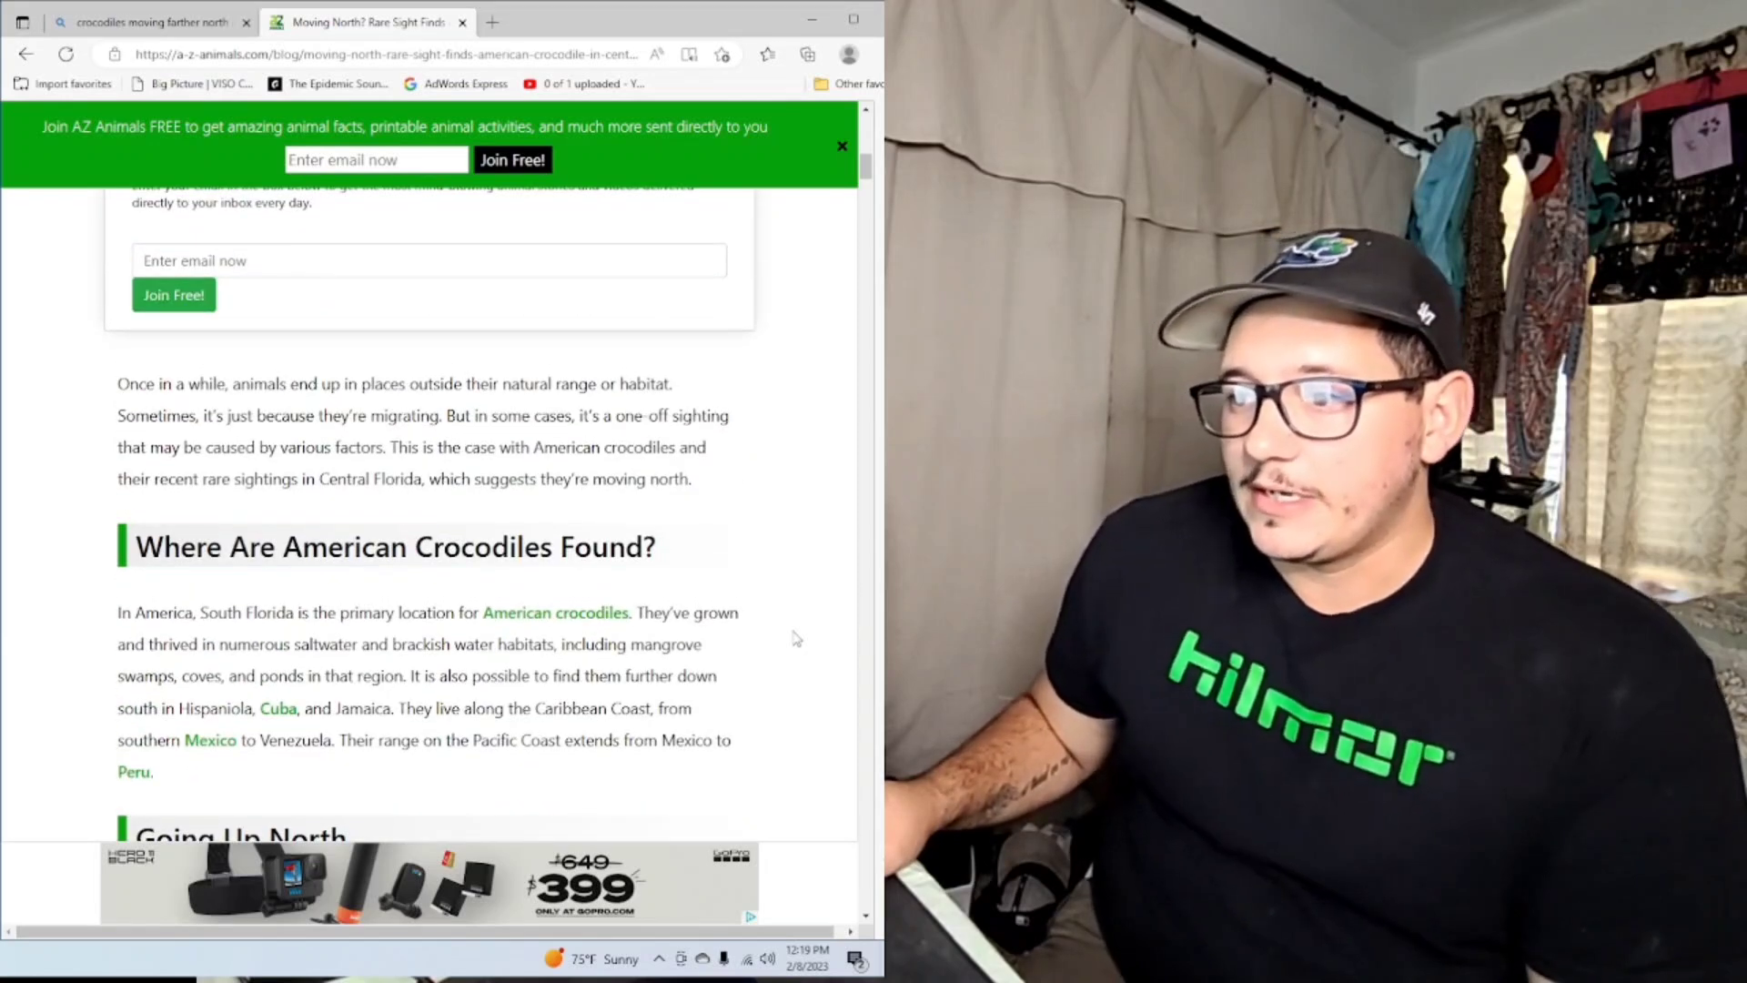
{"action": "scroll", "scroll_direction": "down", "scroll_amount": 3}
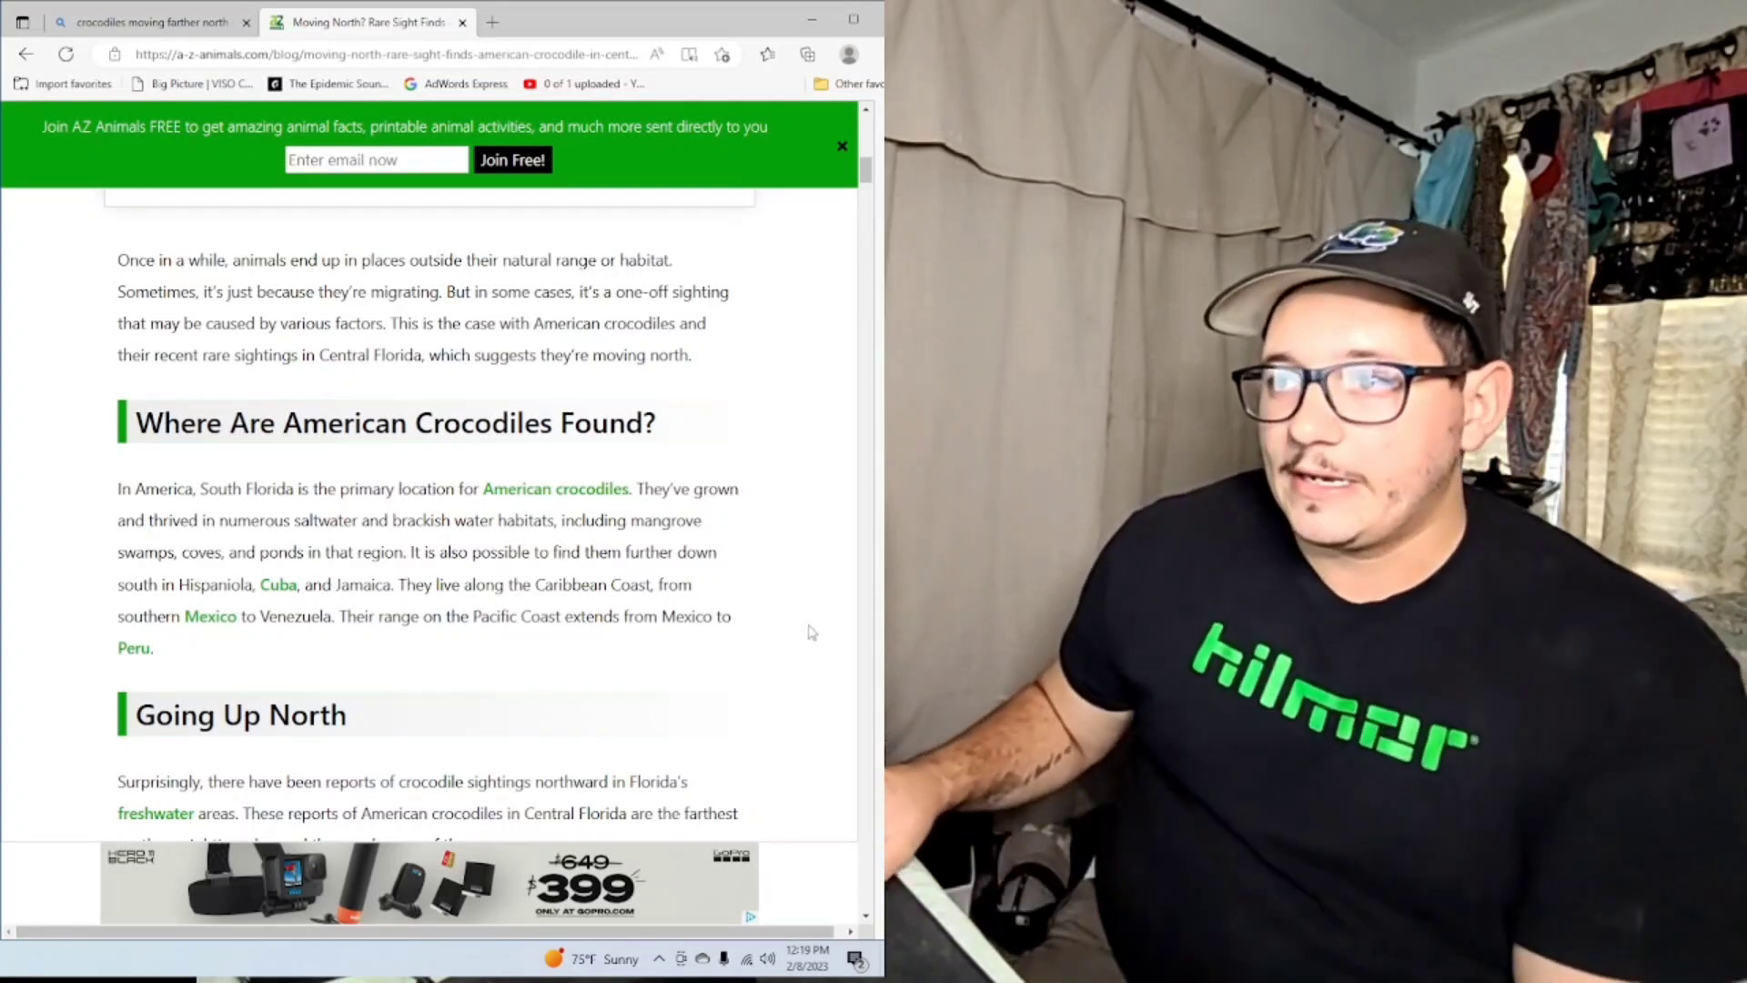
{"action": "scroll", "scroll_direction": "up", "scroll_amount": 3}
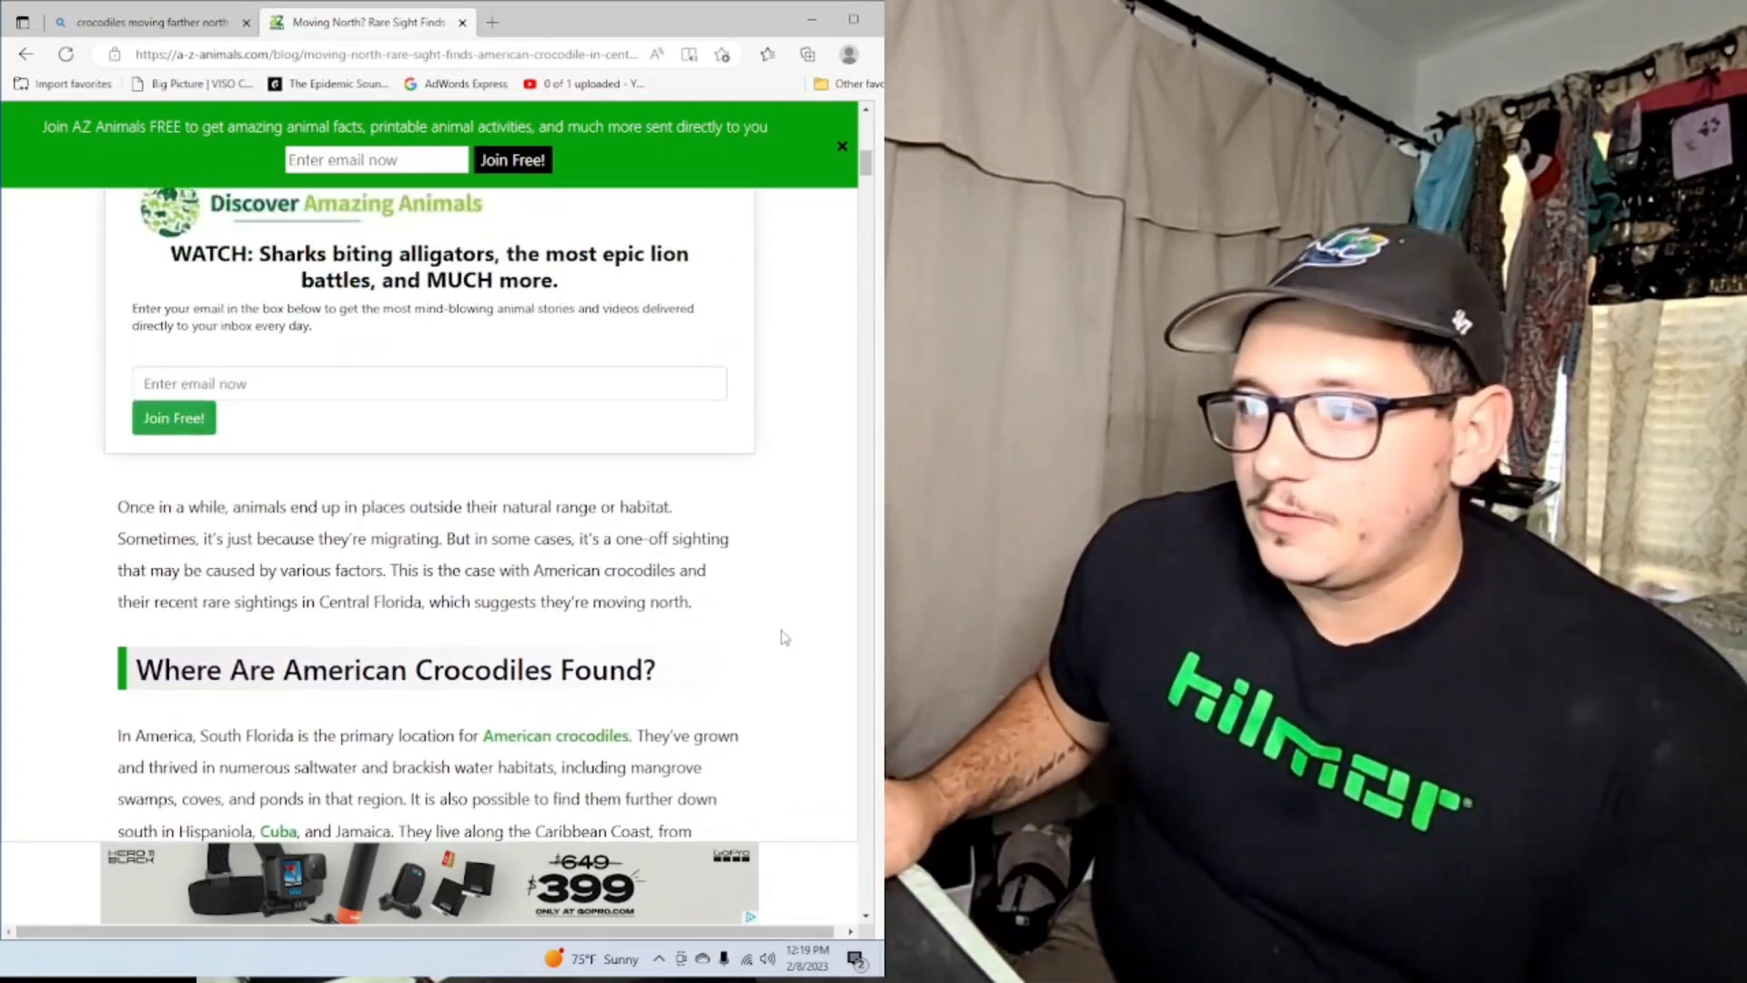
{"action": "scroll", "scroll_direction": "down", "scroll_amount": 3}
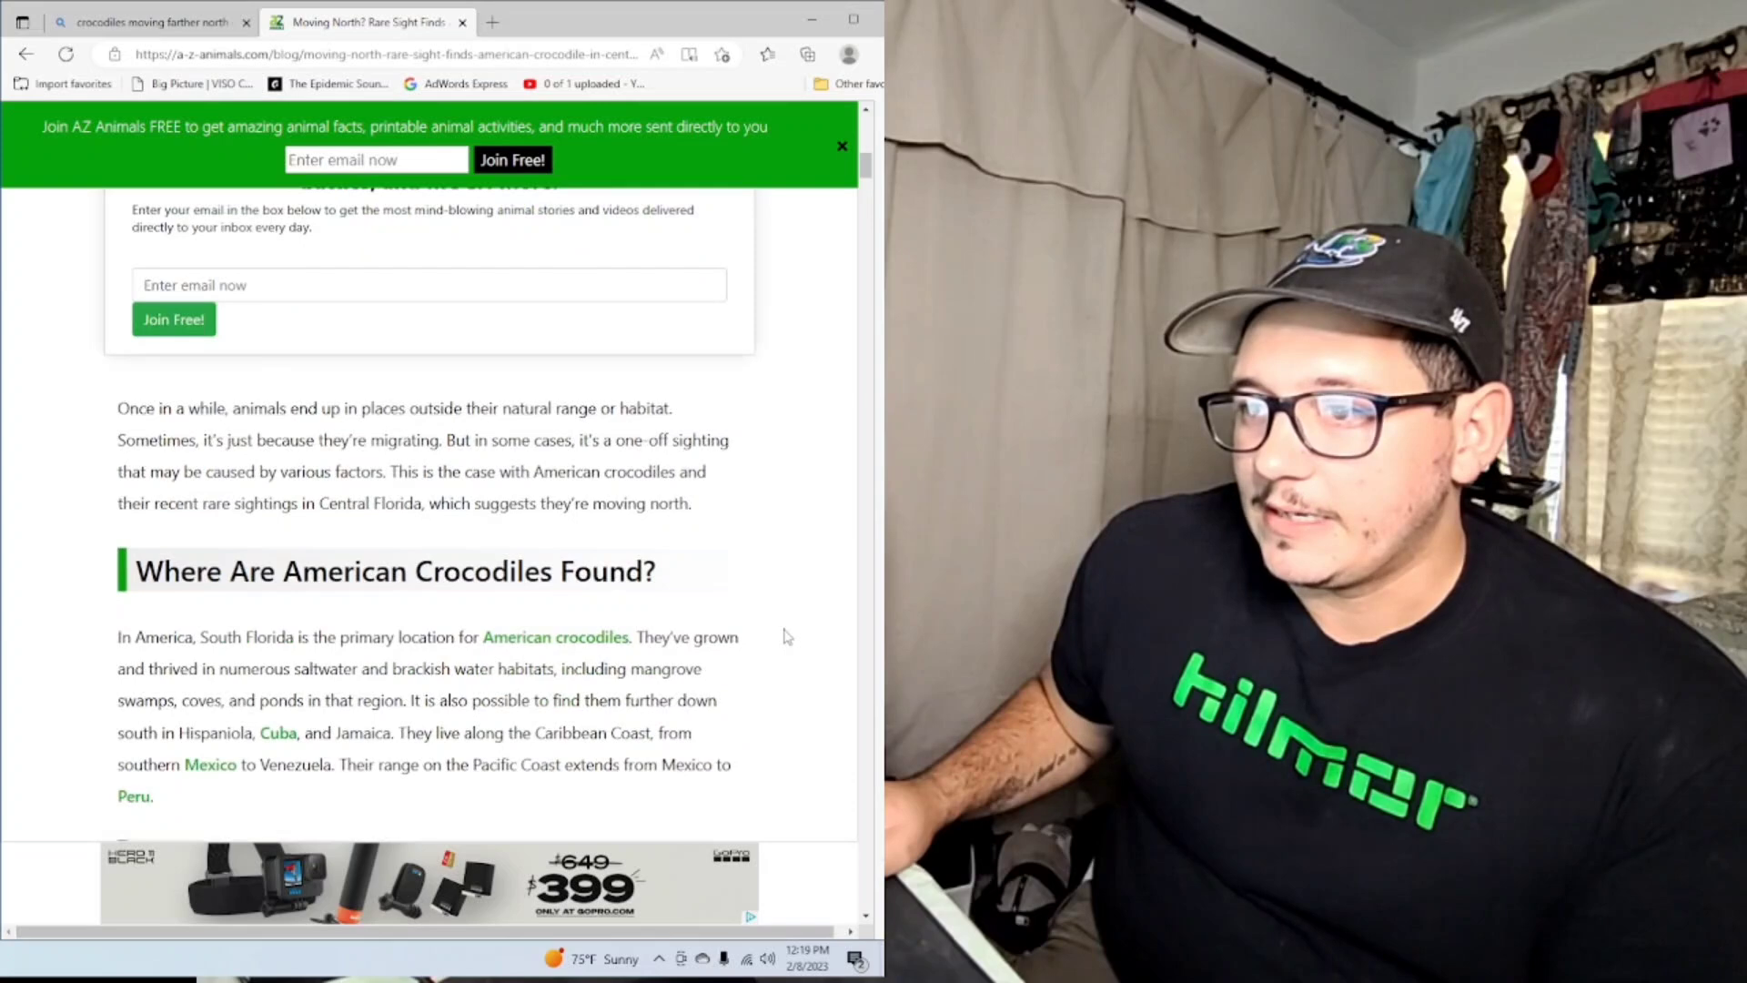
{"action": "scroll", "scroll_direction": "down", "scroll_amount": 3}
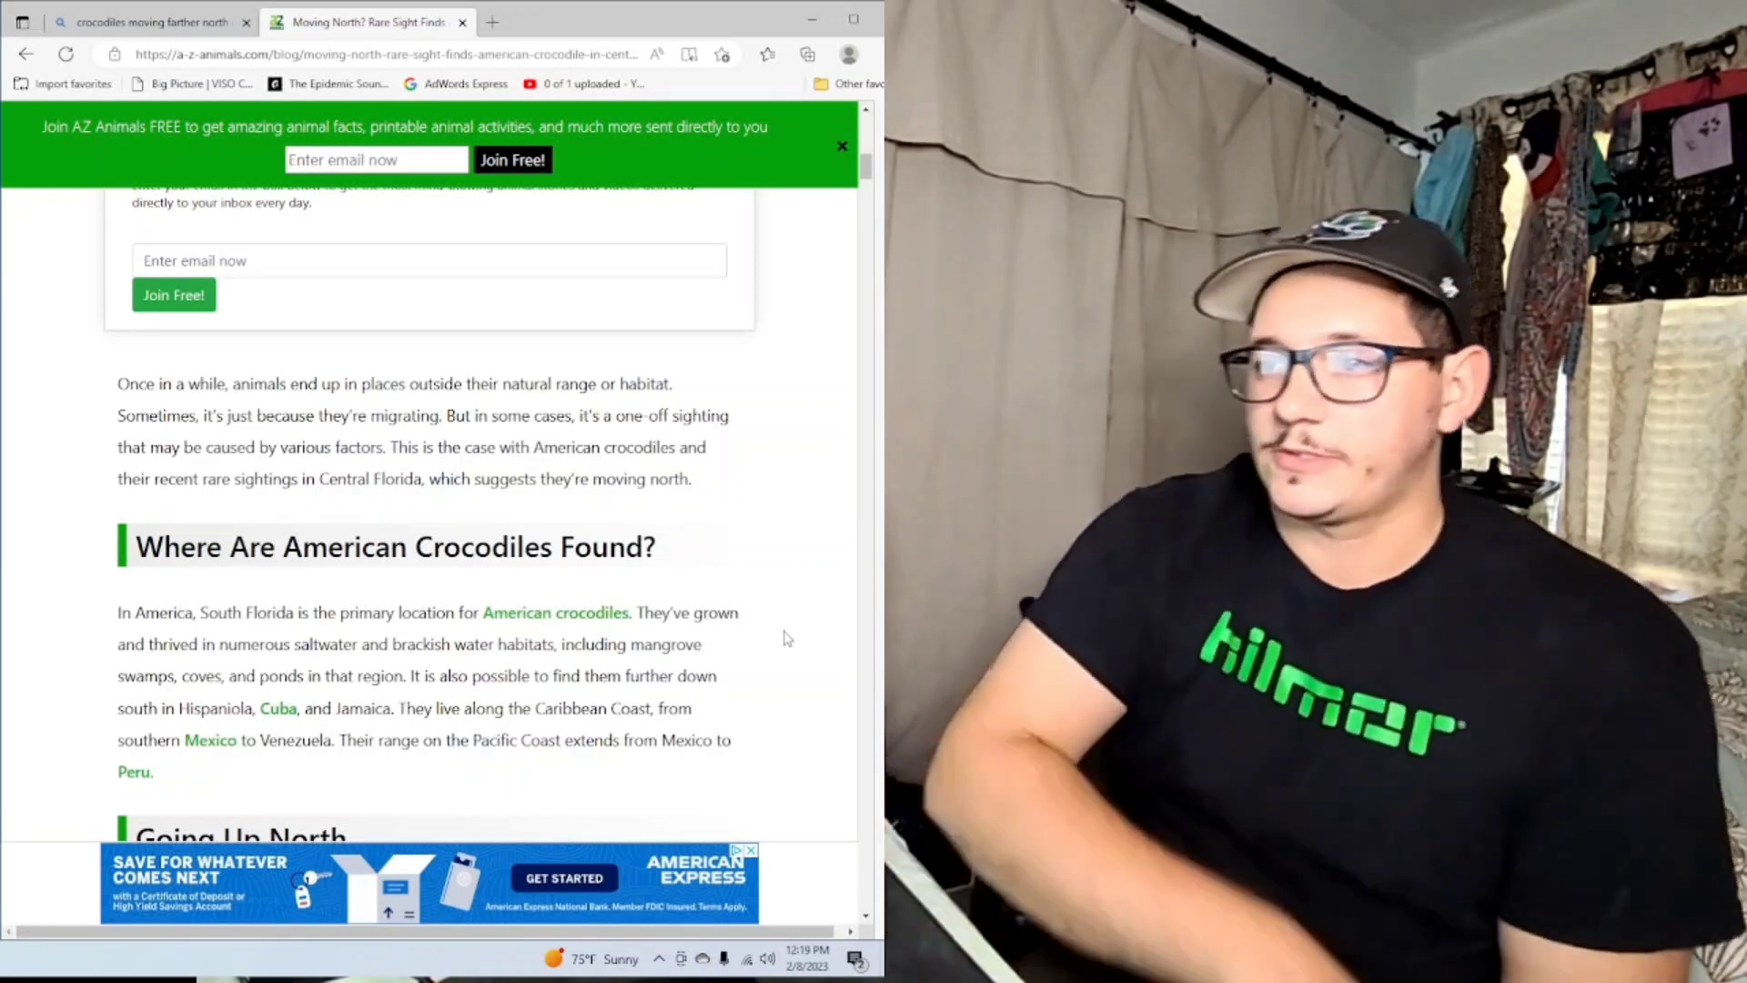
{"action": "scroll", "scroll_direction": "up", "scroll_amount": 3}
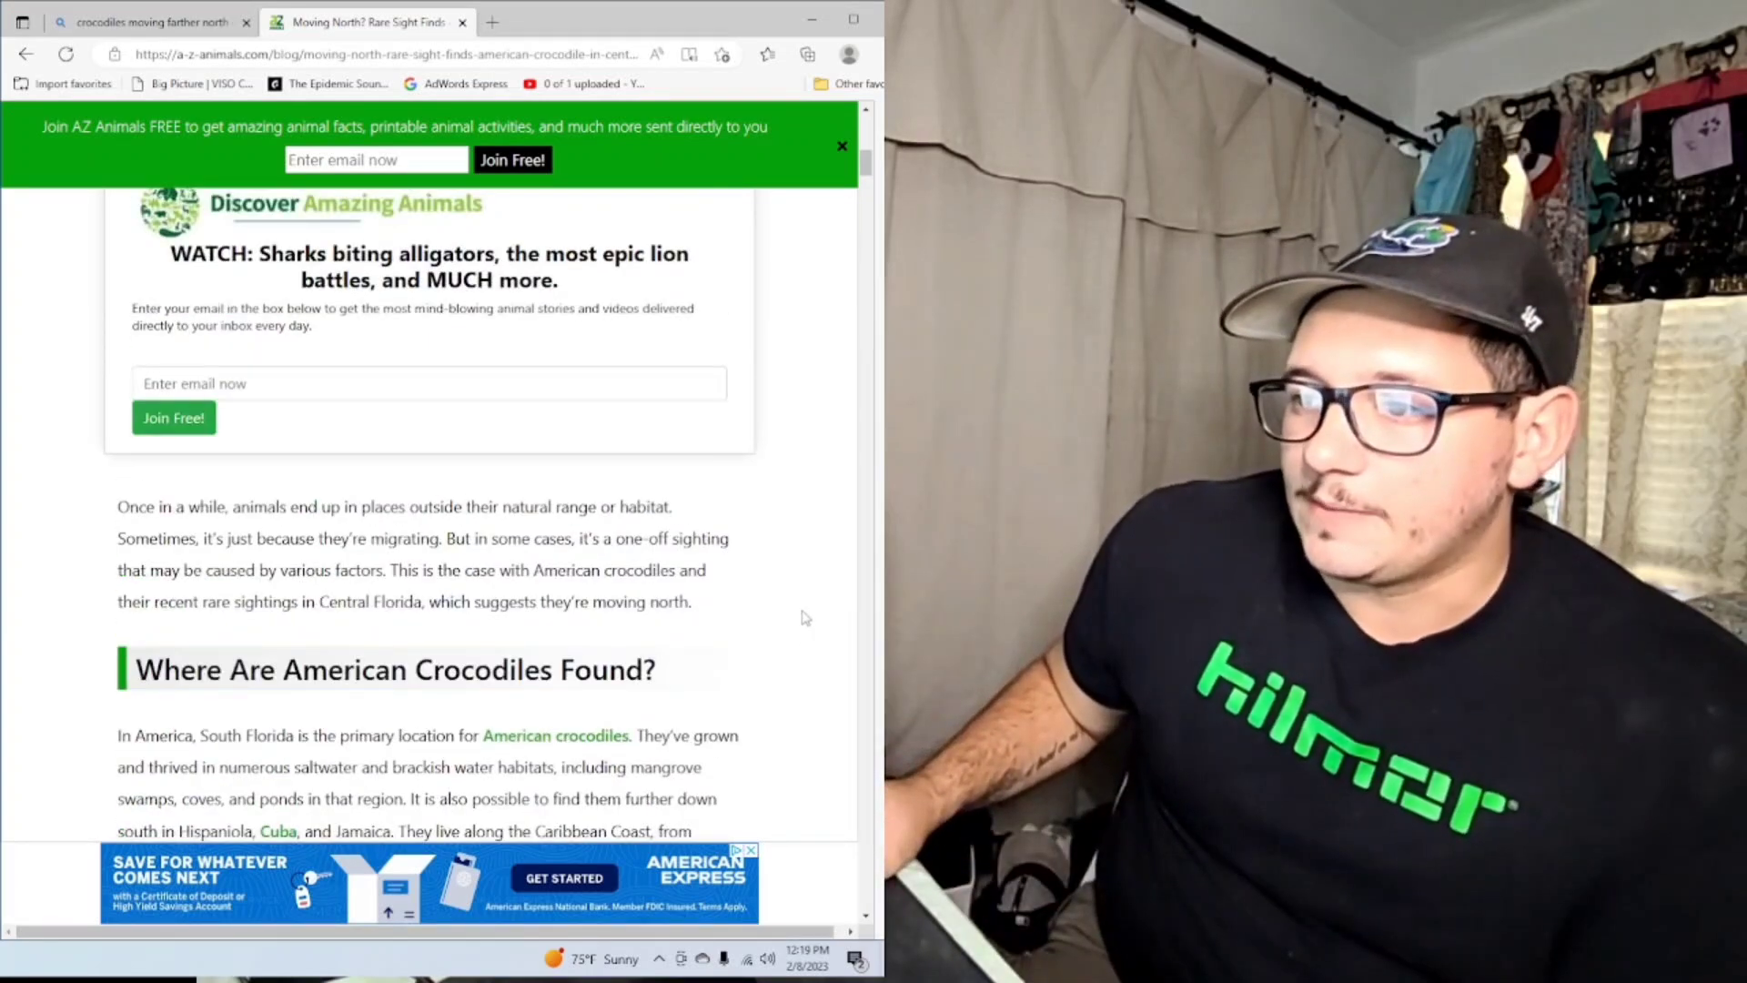
{"action": "scroll", "scroll_direction": "down", "scroll_amount": 3}
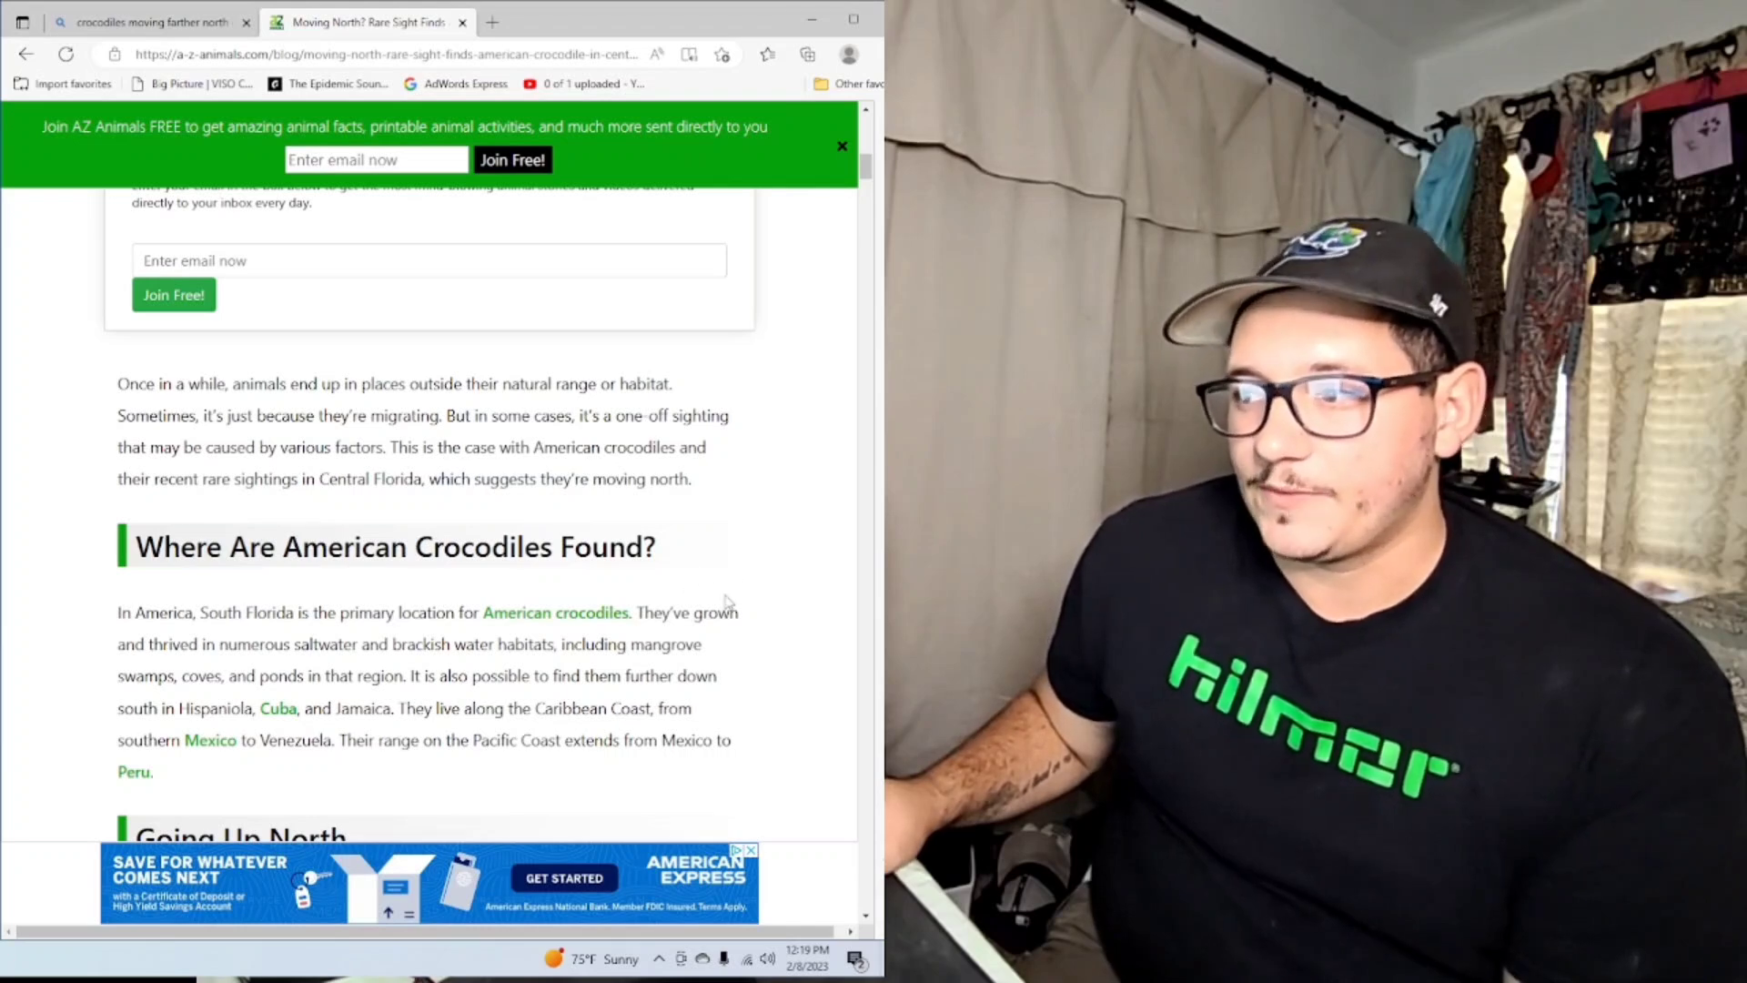
{"action": "mouse_move", "coordinate": [775, 598]}
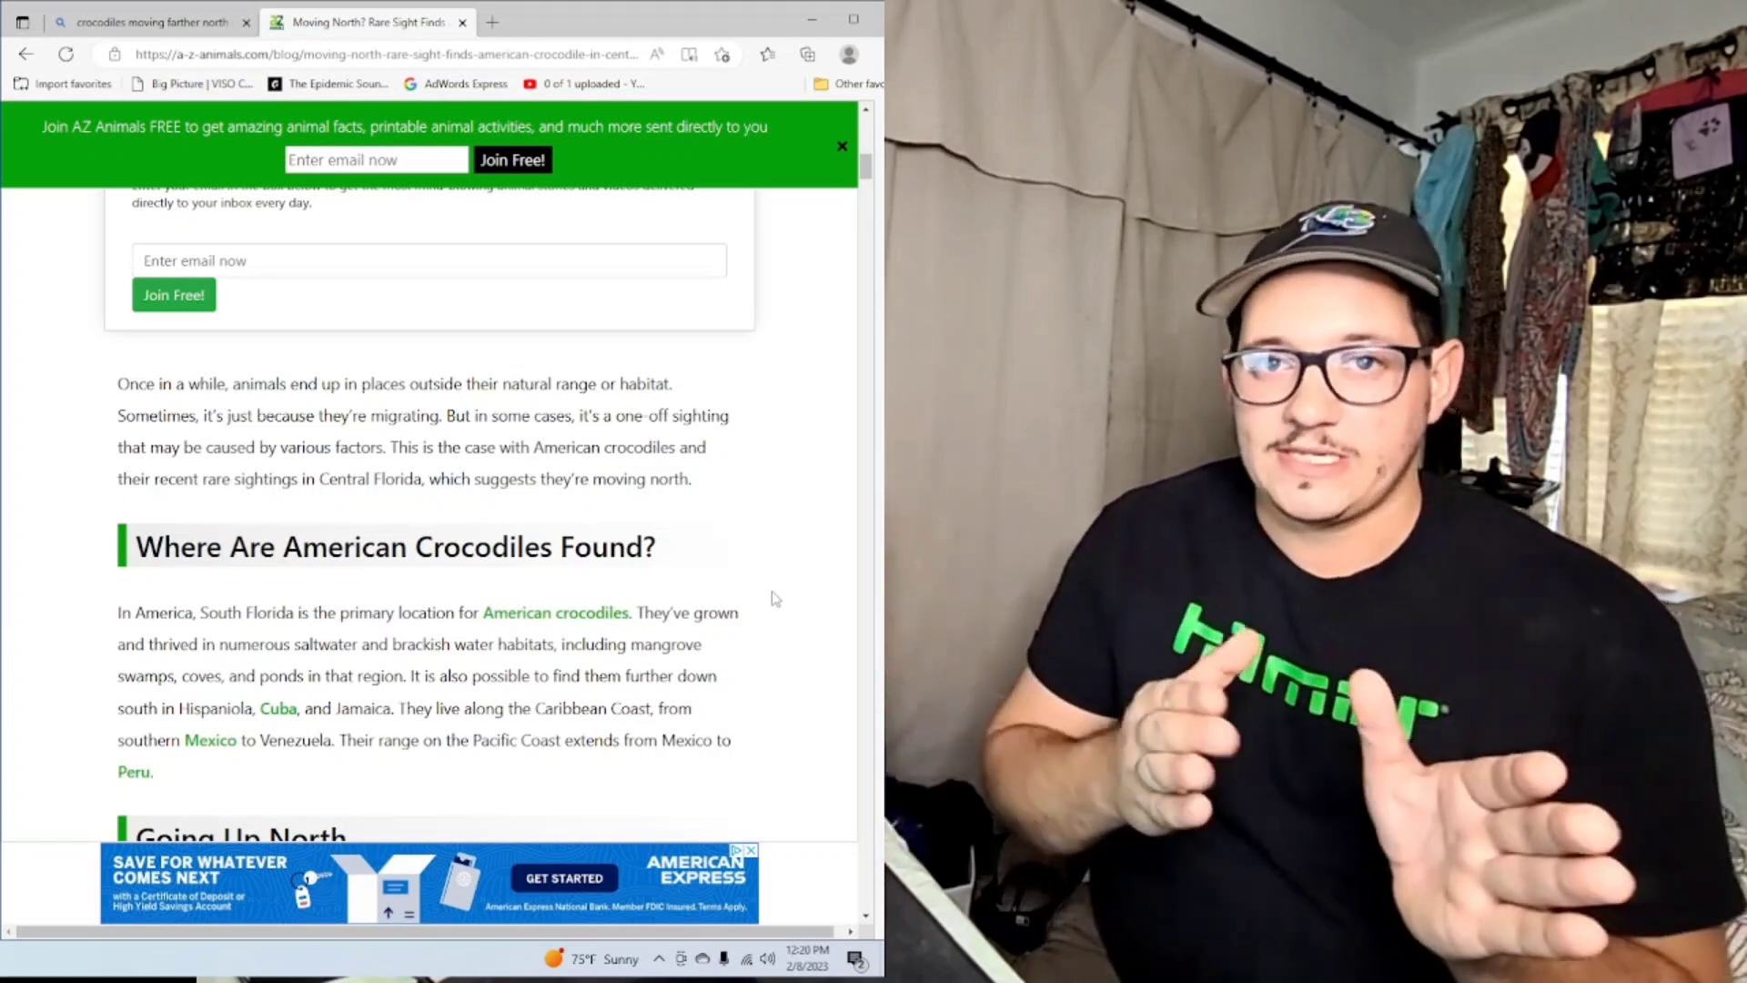
{"action": "scroll", "scroll_direction": "up", "scroll_amount": 3}
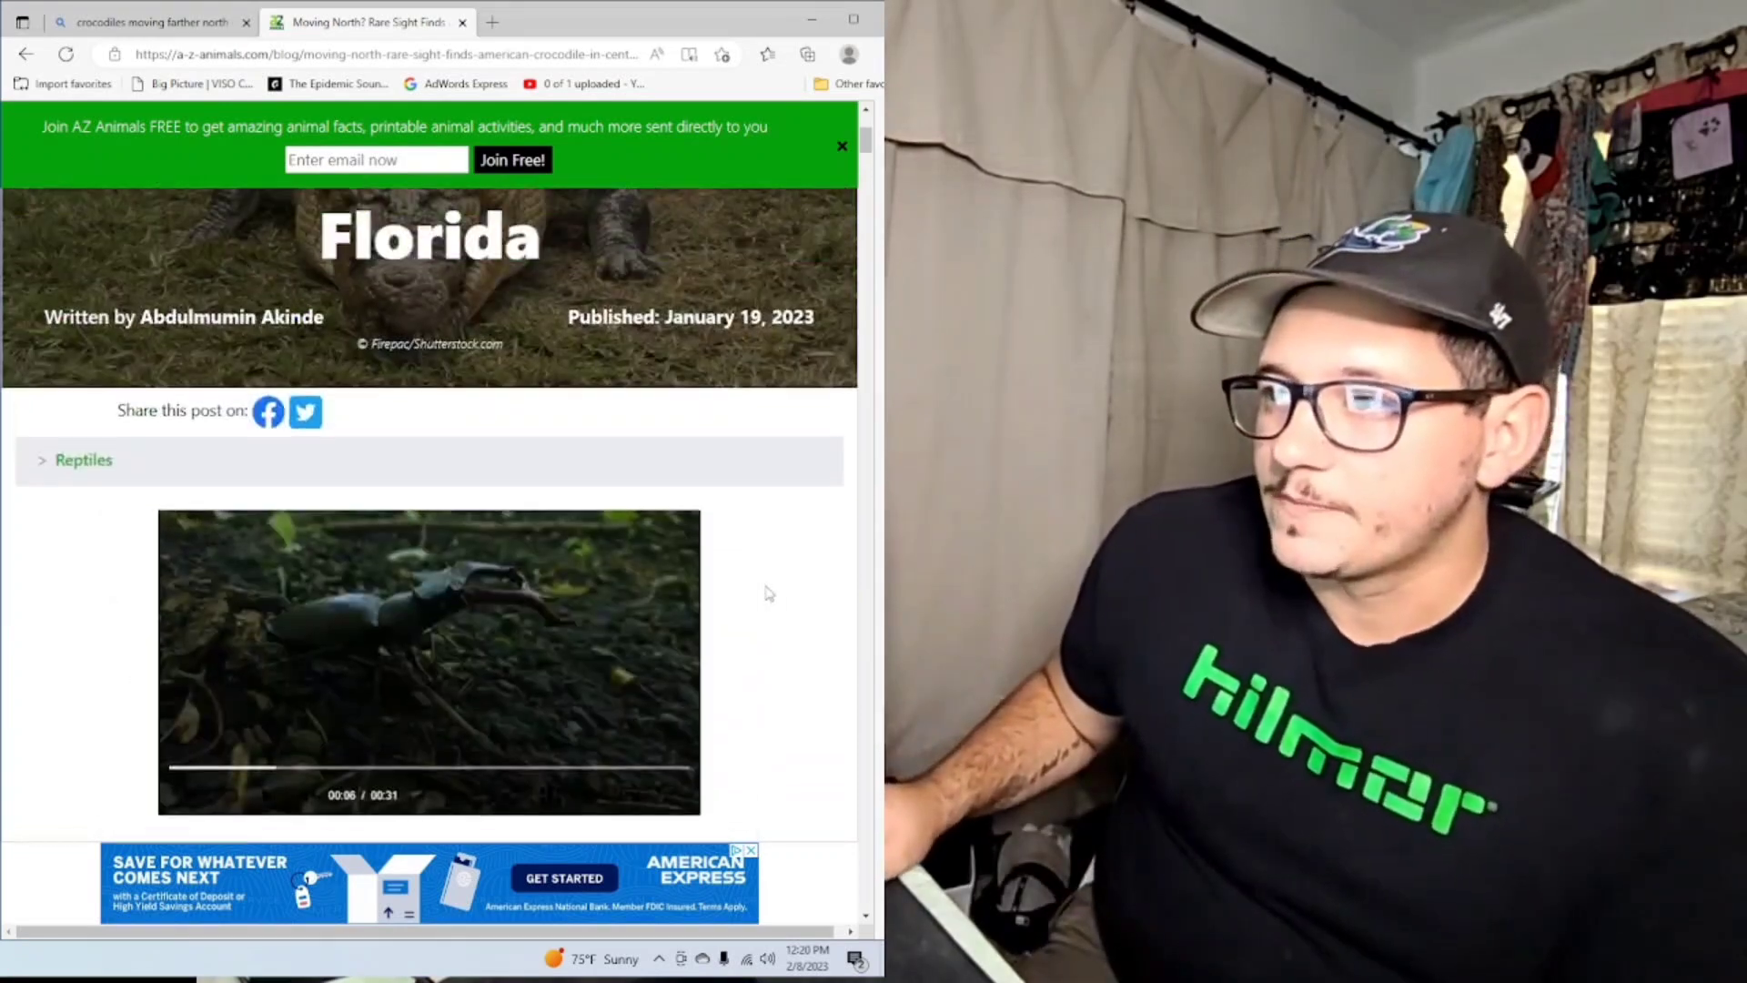
{"action": "scroll", "scroll_direction": "down", "scroll_amount": 3}
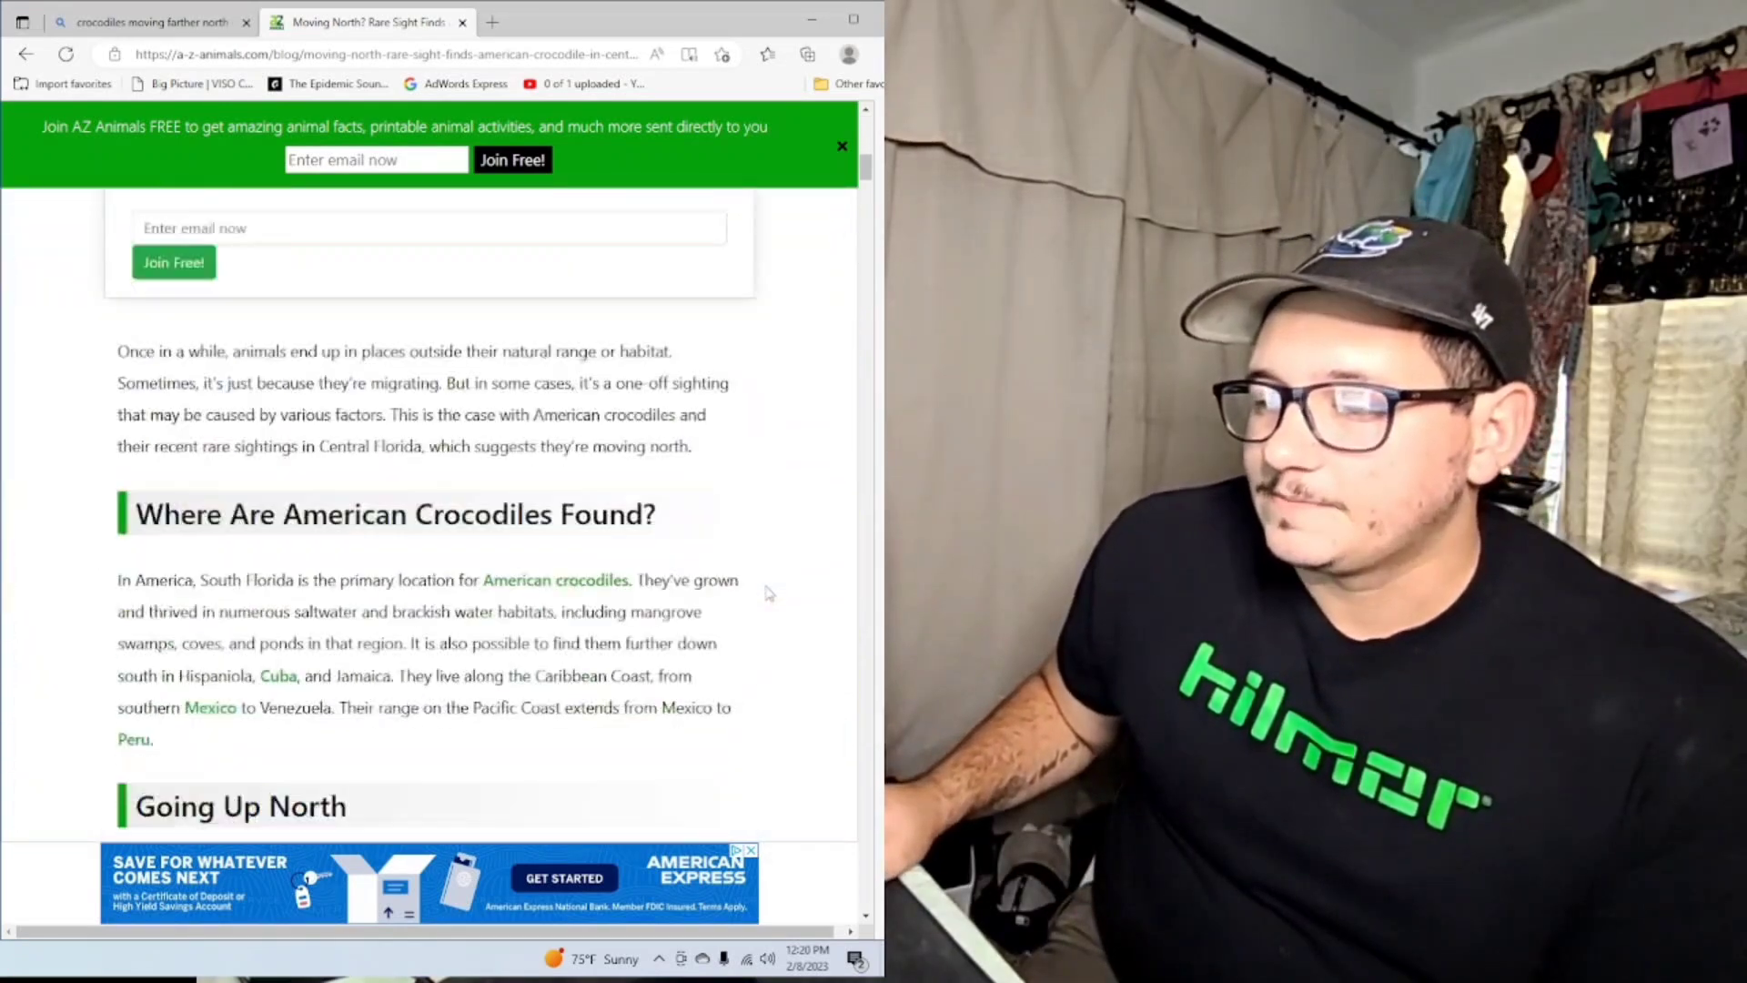
{"action": "scroll", "scroll_direction": "down", "scroll_amount": 3}
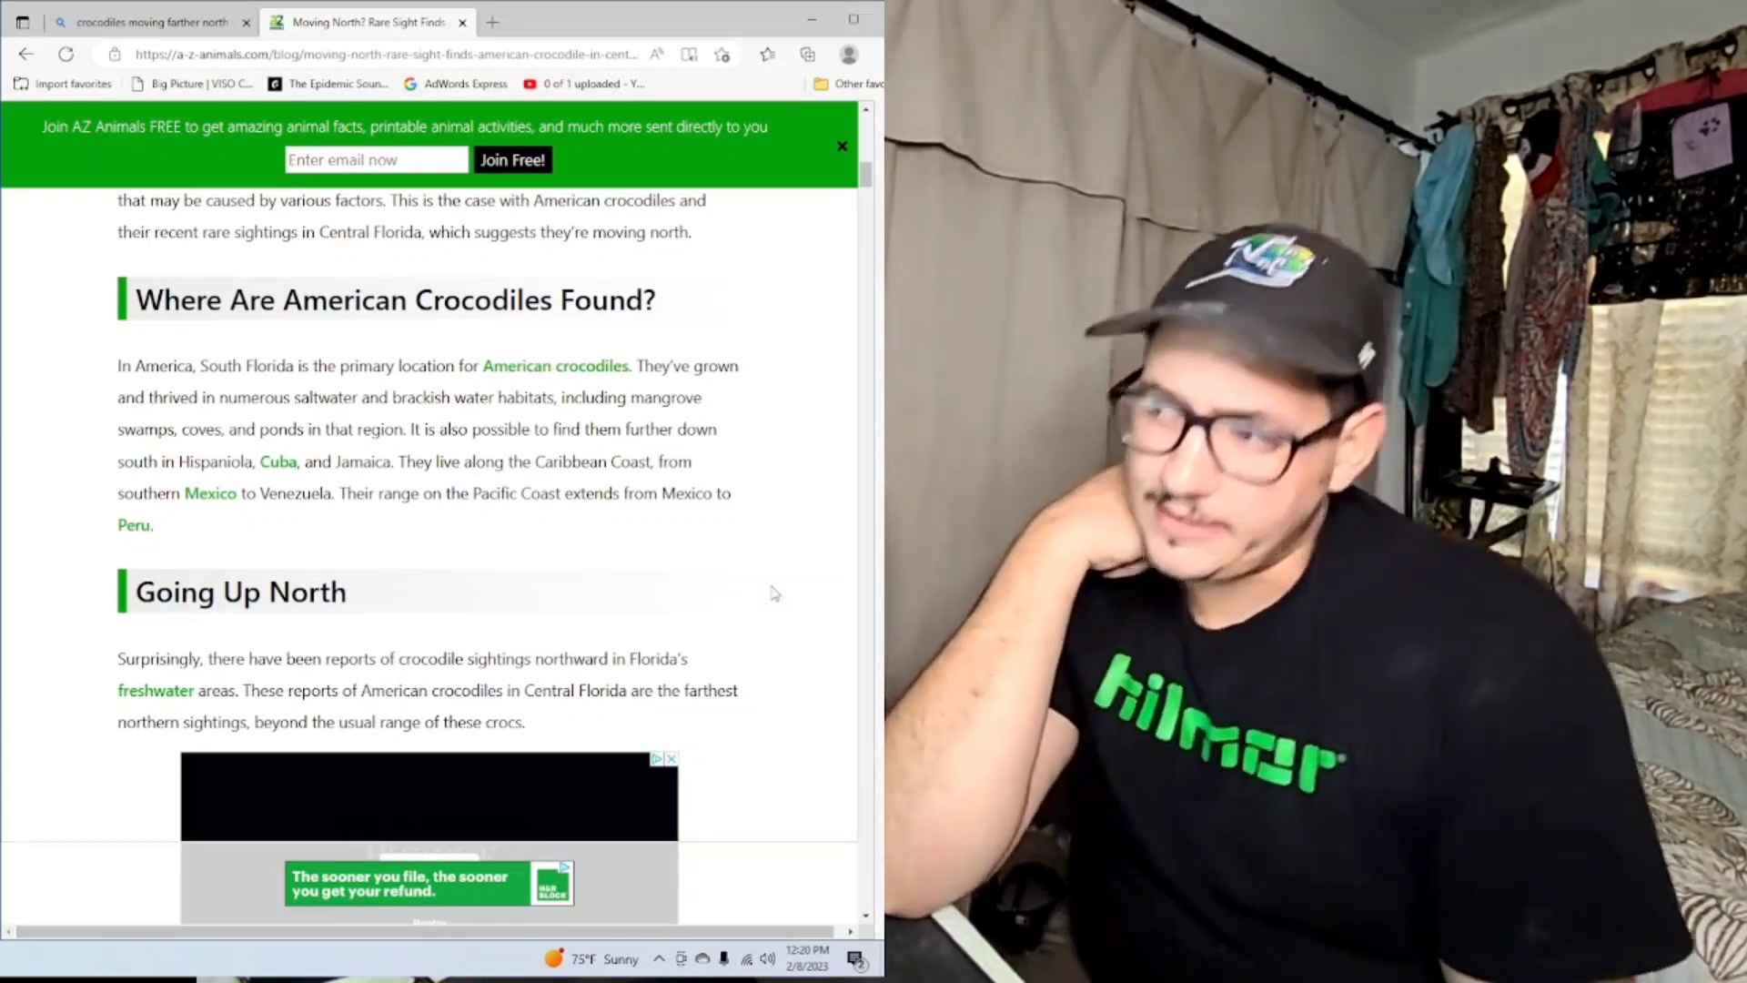
{"action": "scroll", "scroll_direction": "down", "scroll_amount": 3}
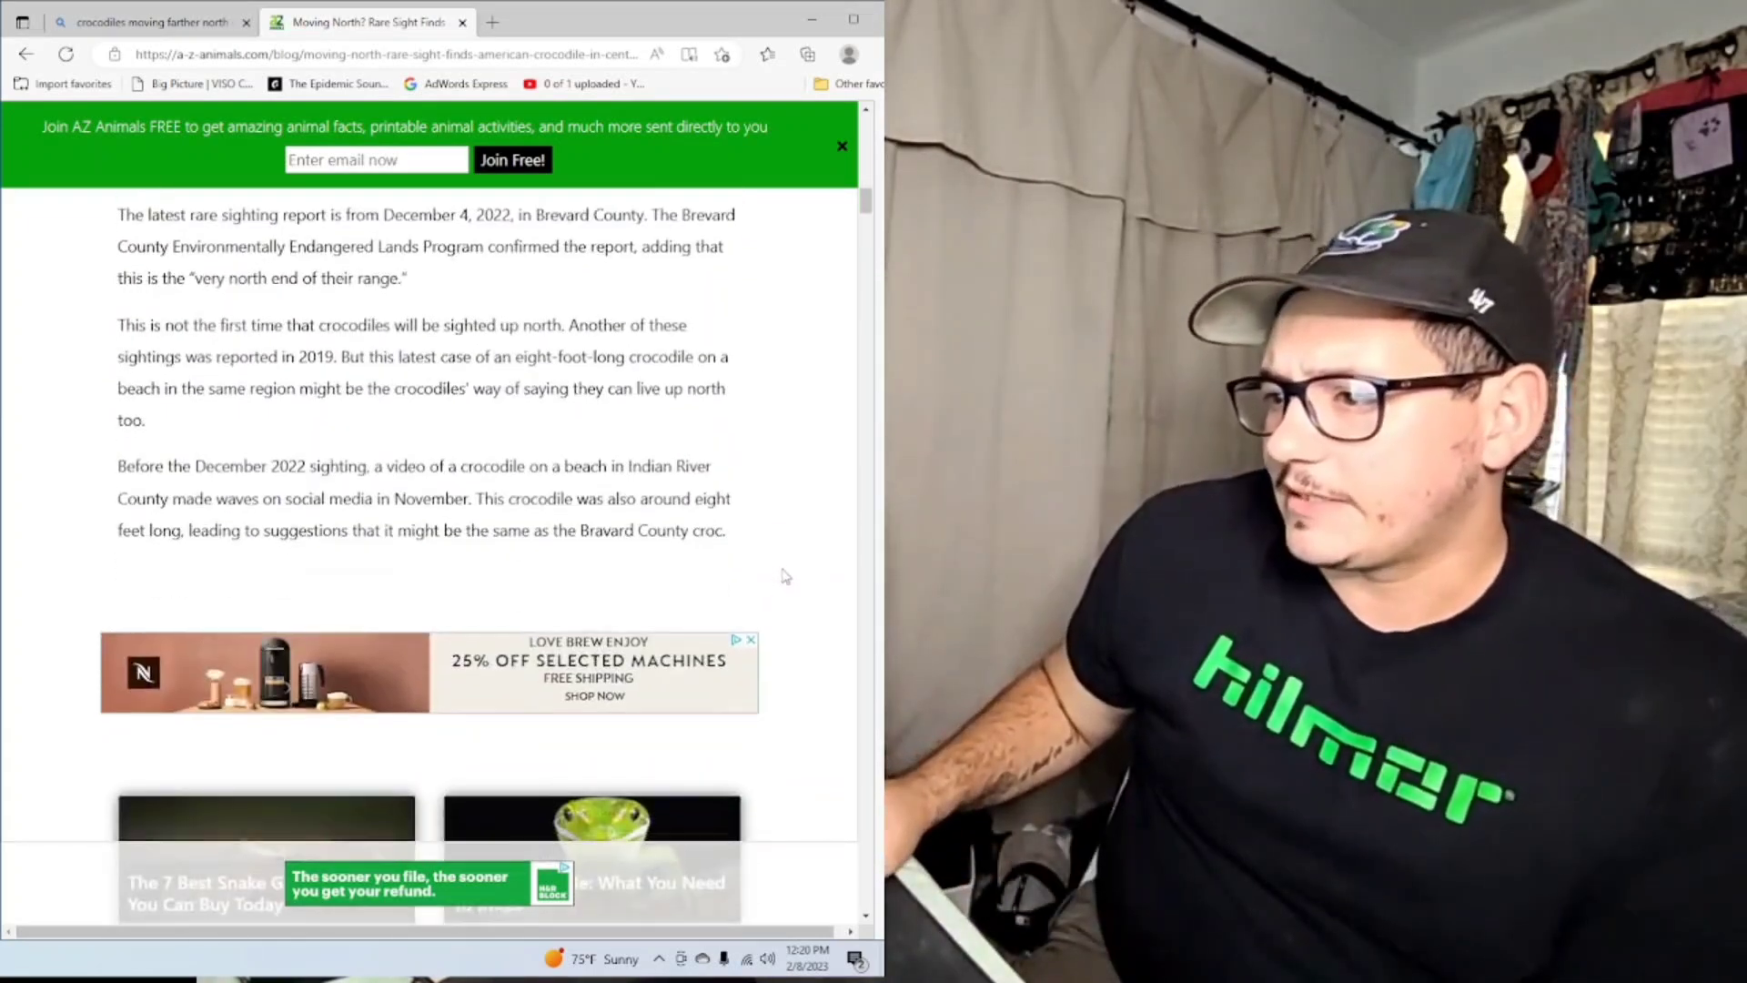
{"action": "scroll", "scroll_direction": "down", "scroll_amount": 3}
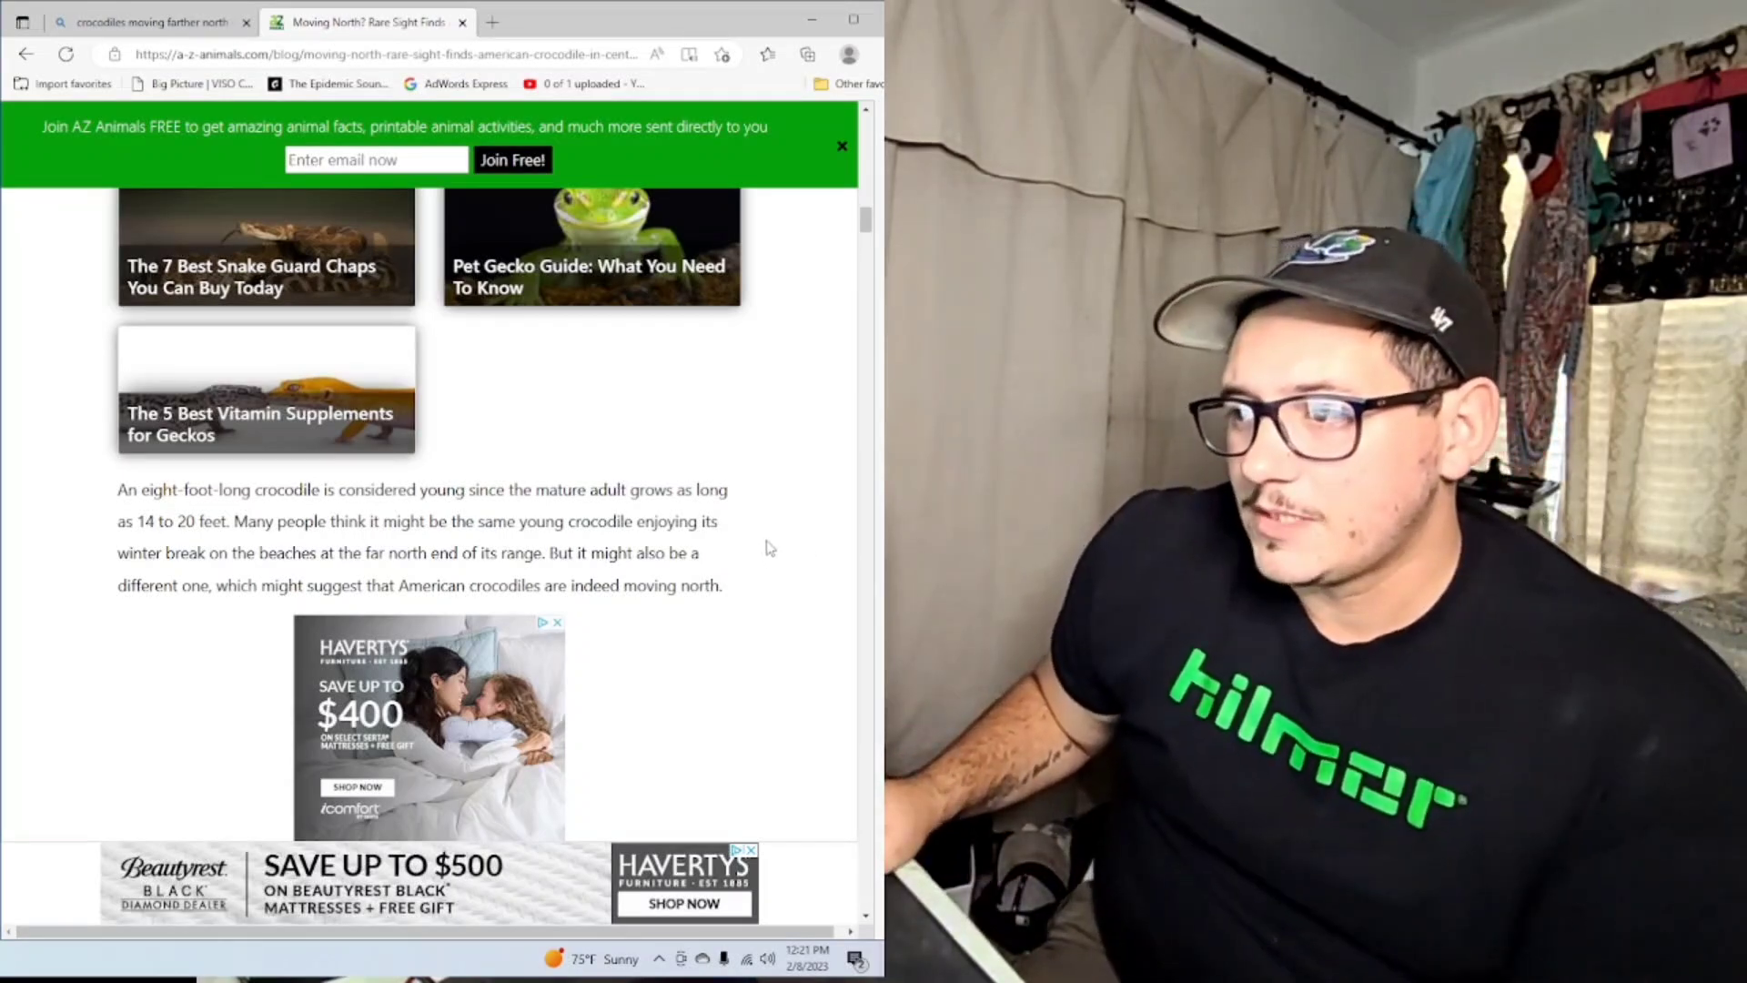
{"action": "scroll", "scroll_direction": "down", "scroll_amount": 3}
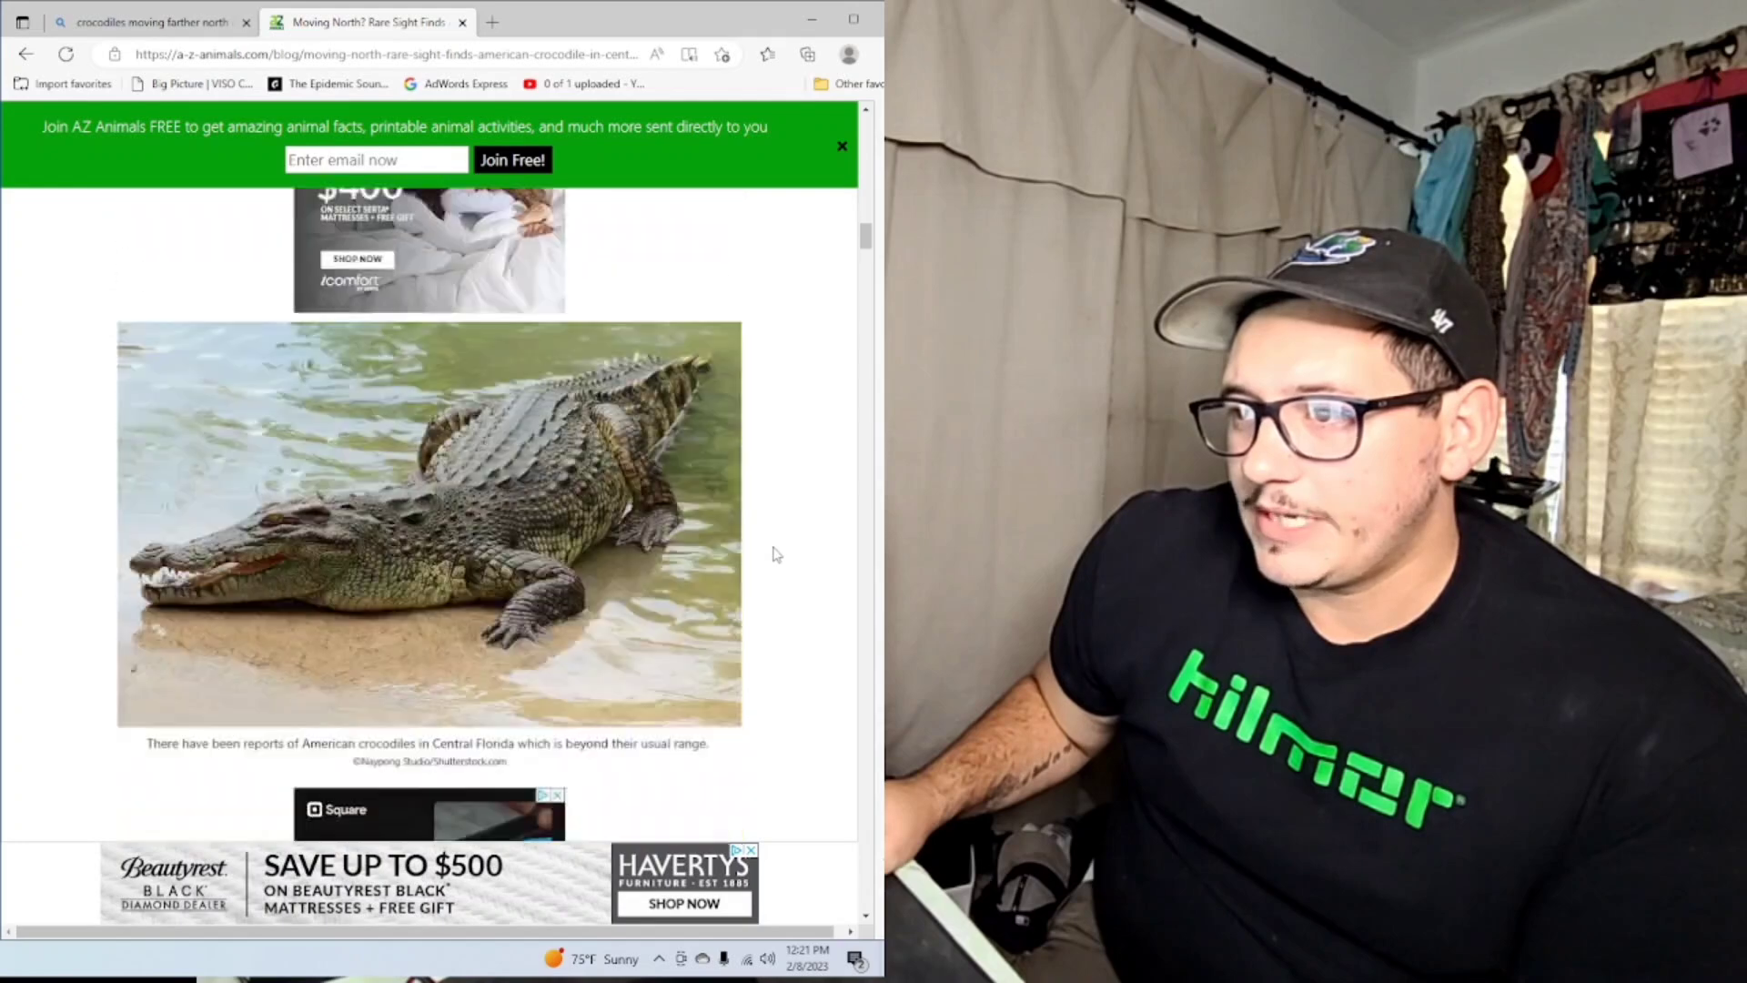
{"action": "scroll", "scroll_direction": "down", "scroll_amount": 3}
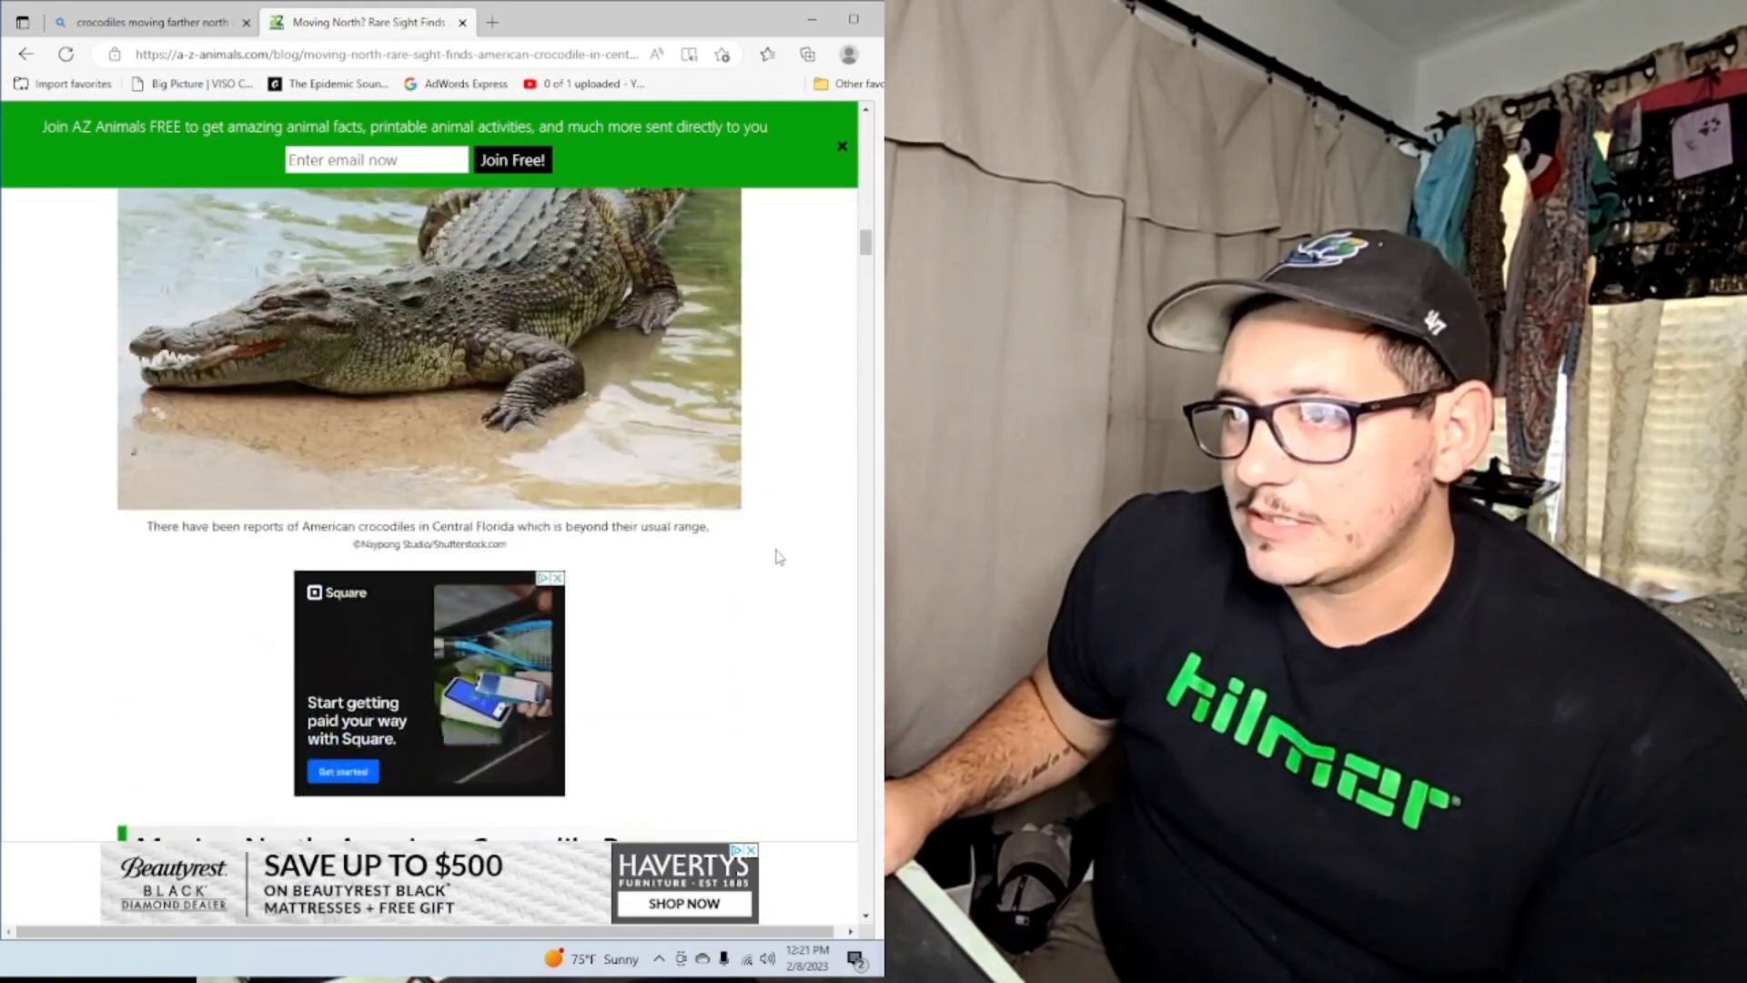
{"action": "scroll", "scroll_direction": "up", "scroll_amount": 3}
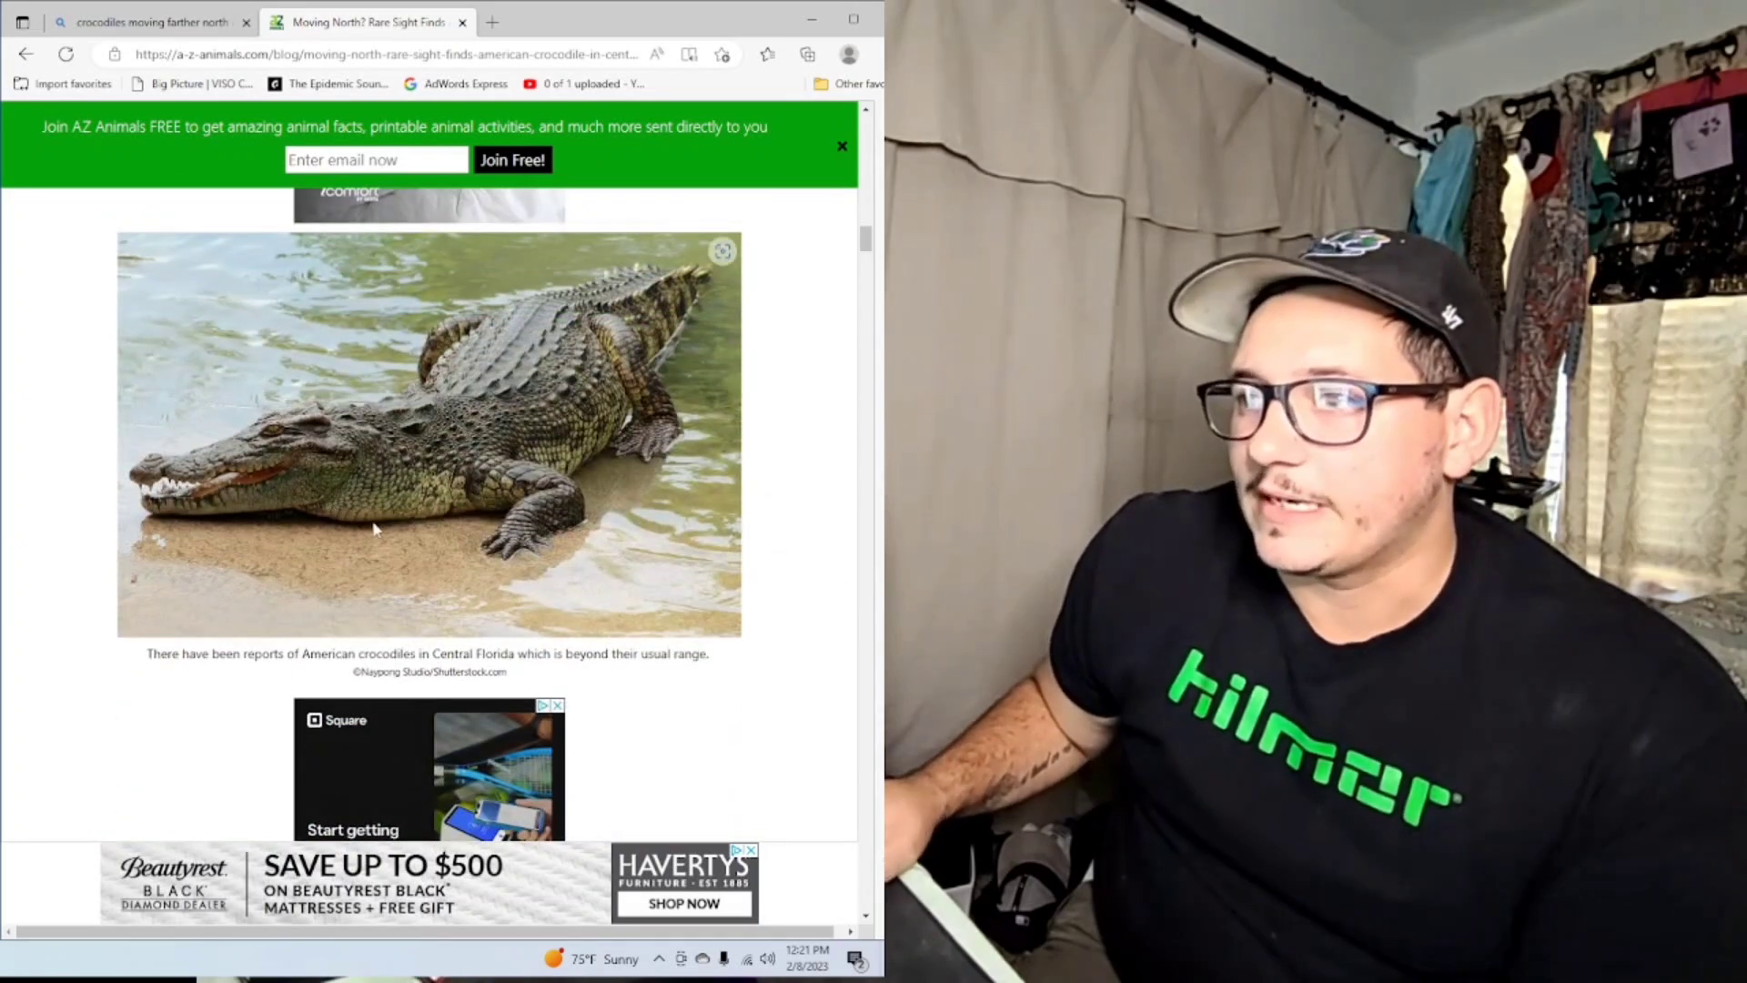
{"action": "mouse_move", "coordinate": [771, 461]}
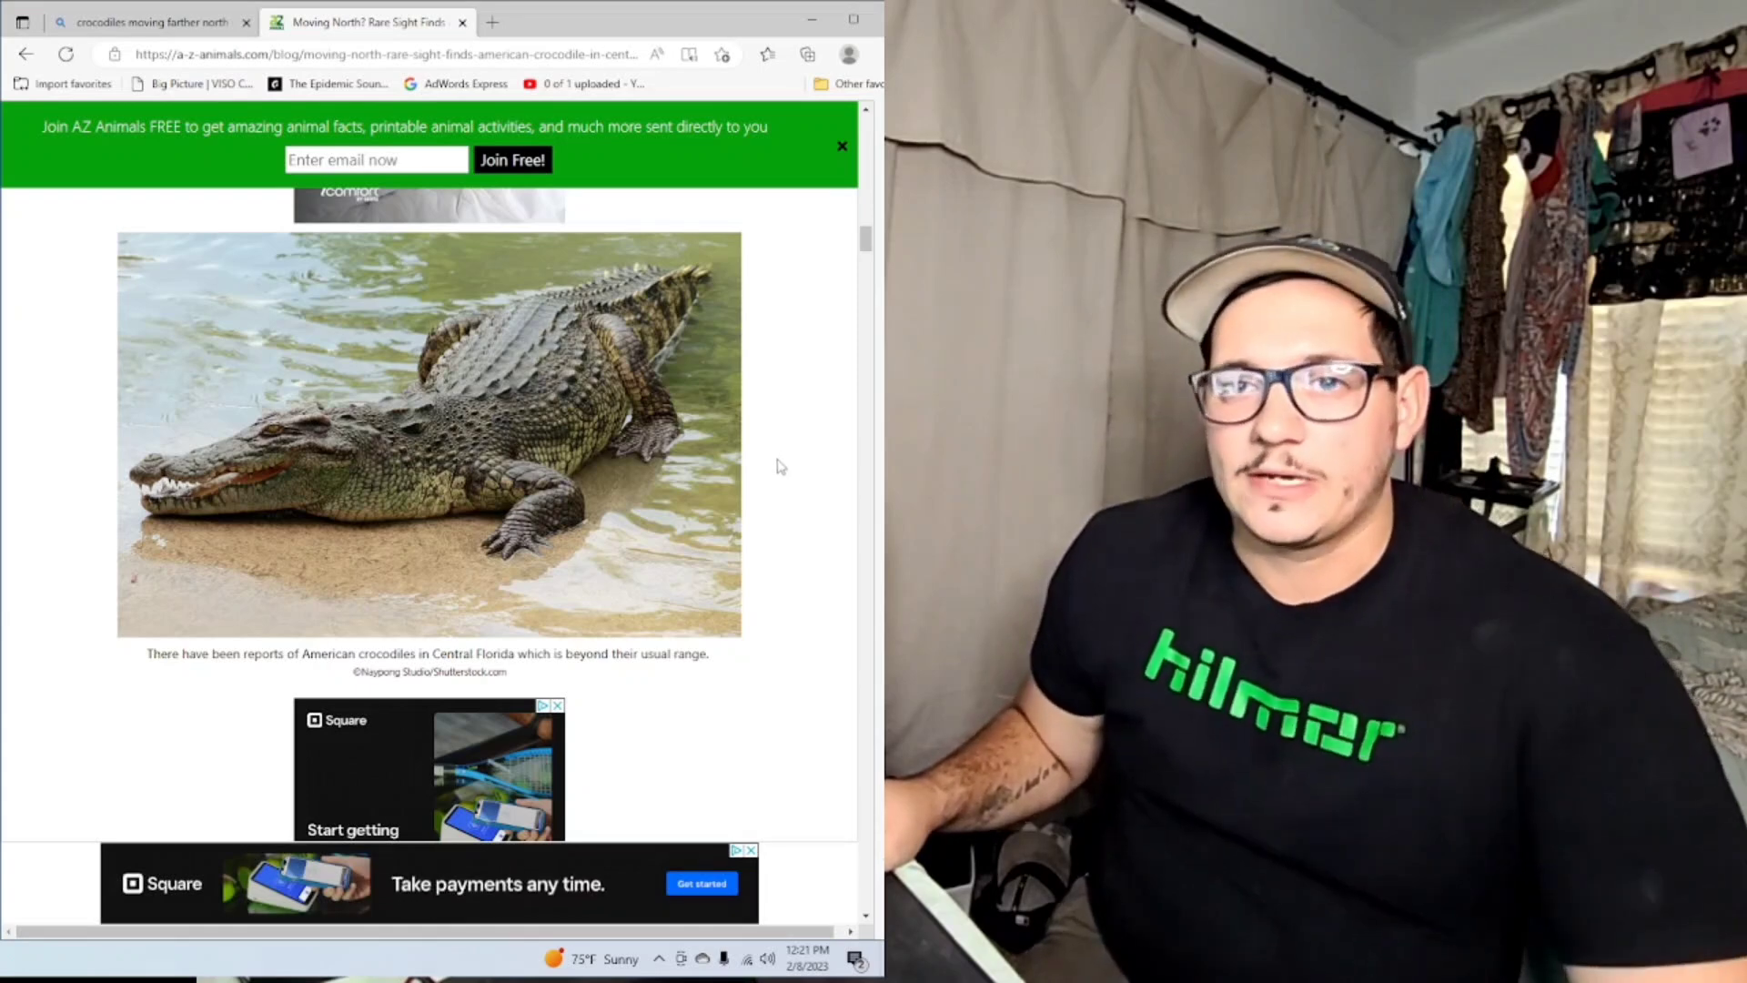
{"action": "scroll", "scroll_direction": "down", "scroll_amount": 3}
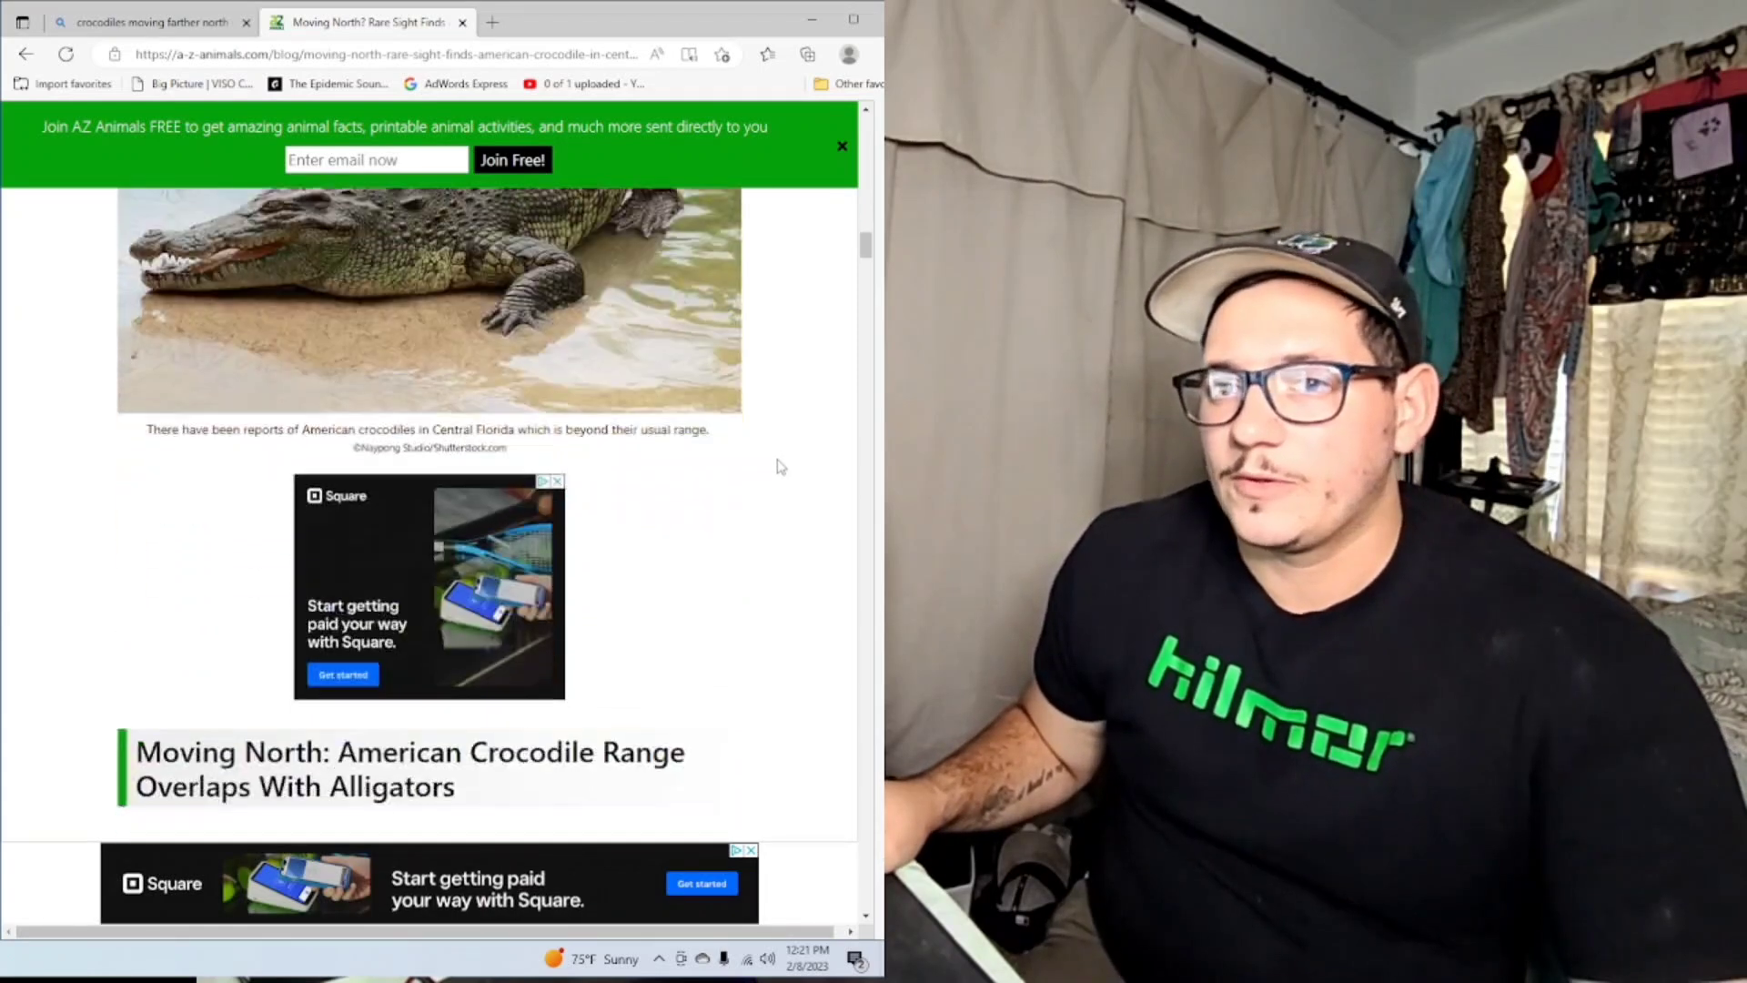
{"action": "scroll", "scroll_direction": "down", "scroll_amount": 3}
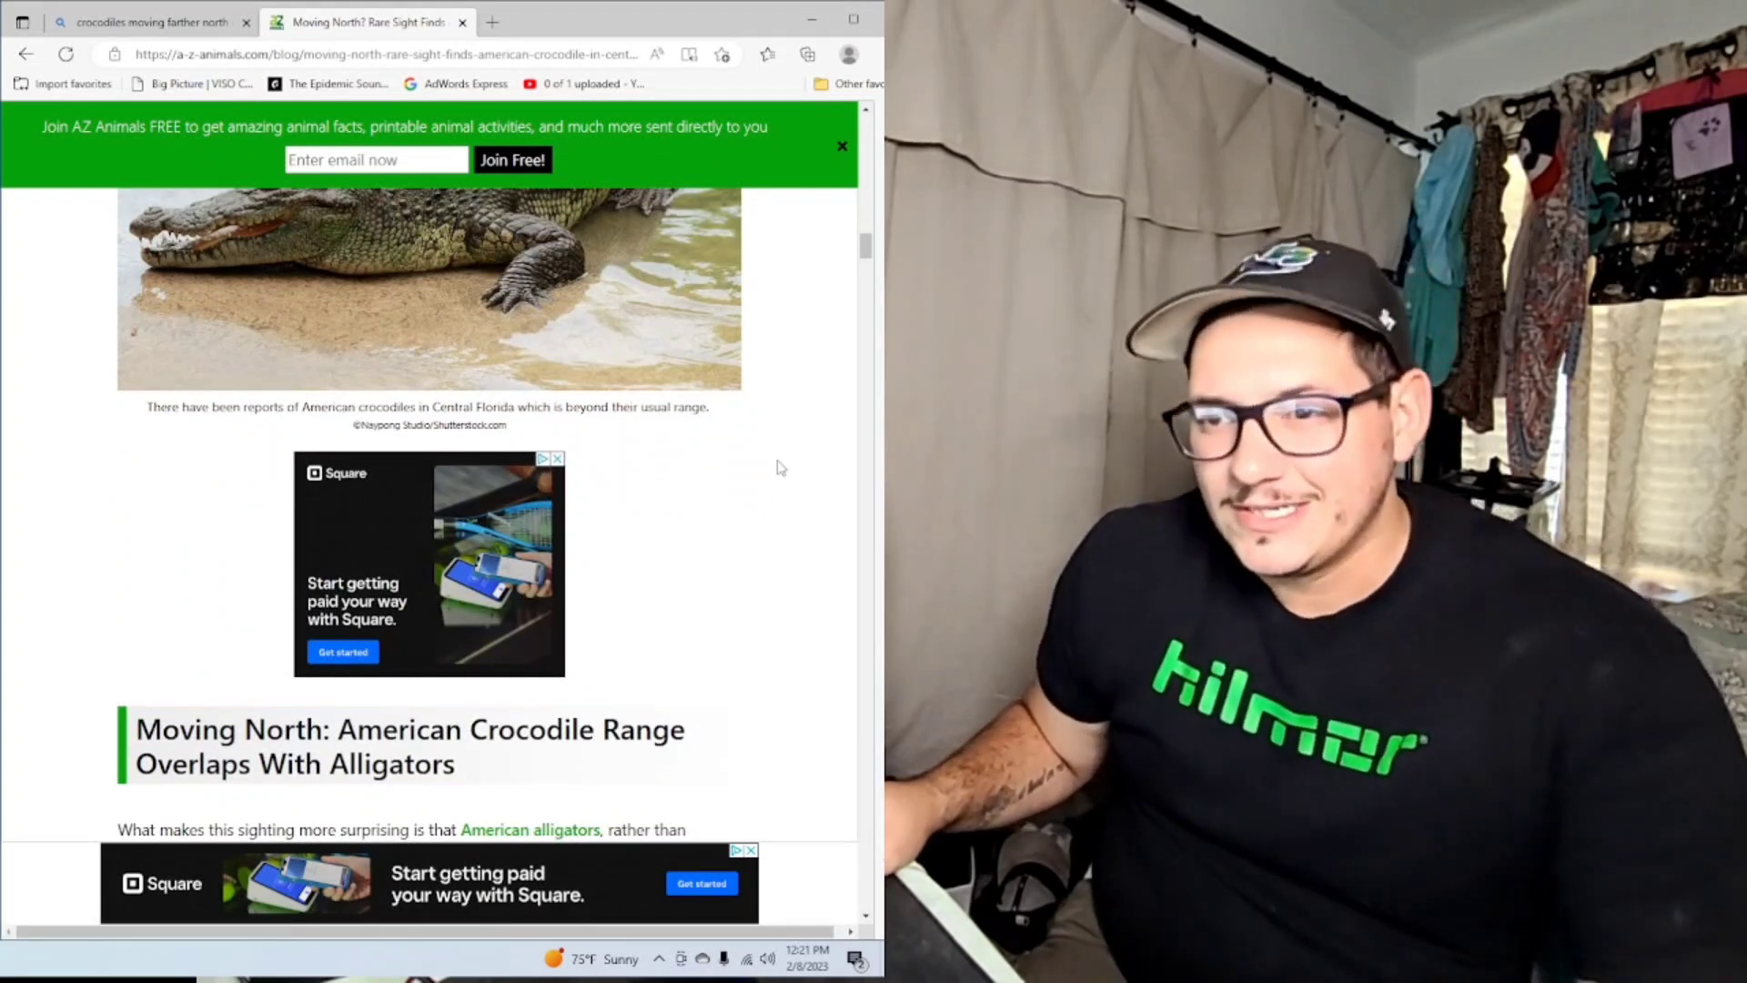
{"action": "scroll", "scroll_direction": "down", "scroll_amount": 3}
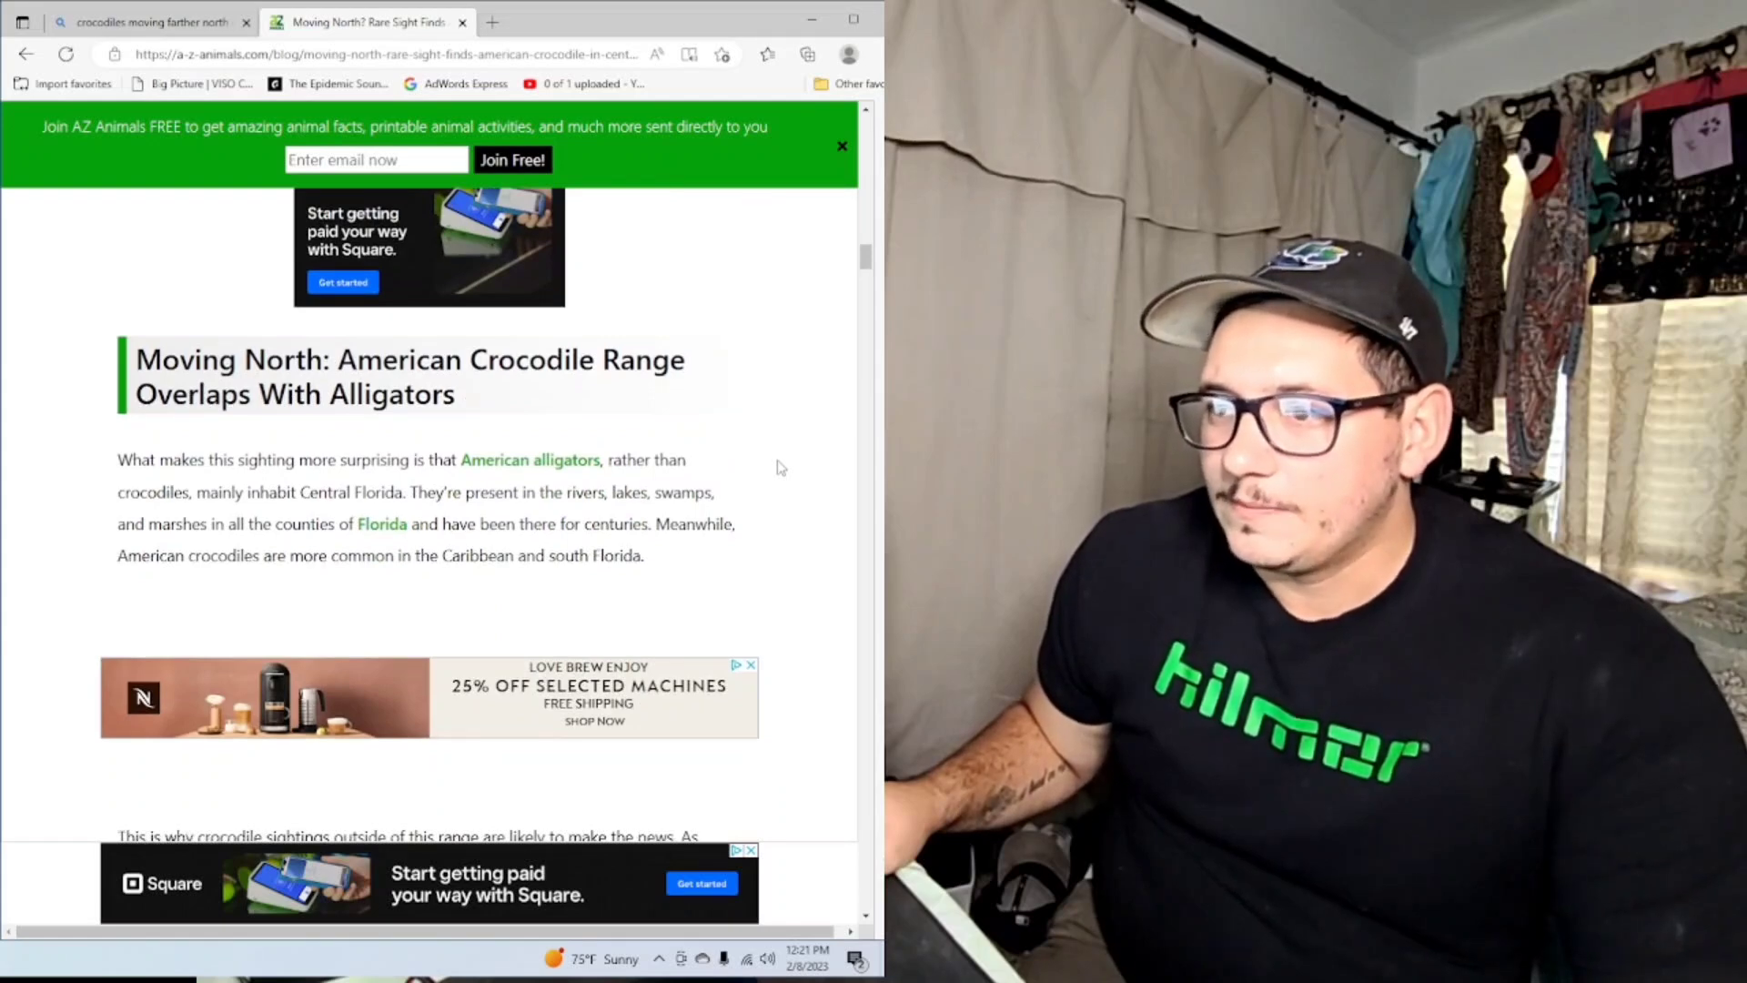
{"action": "scroll", "scroll_direction": "down", "scroll_amount": 3}
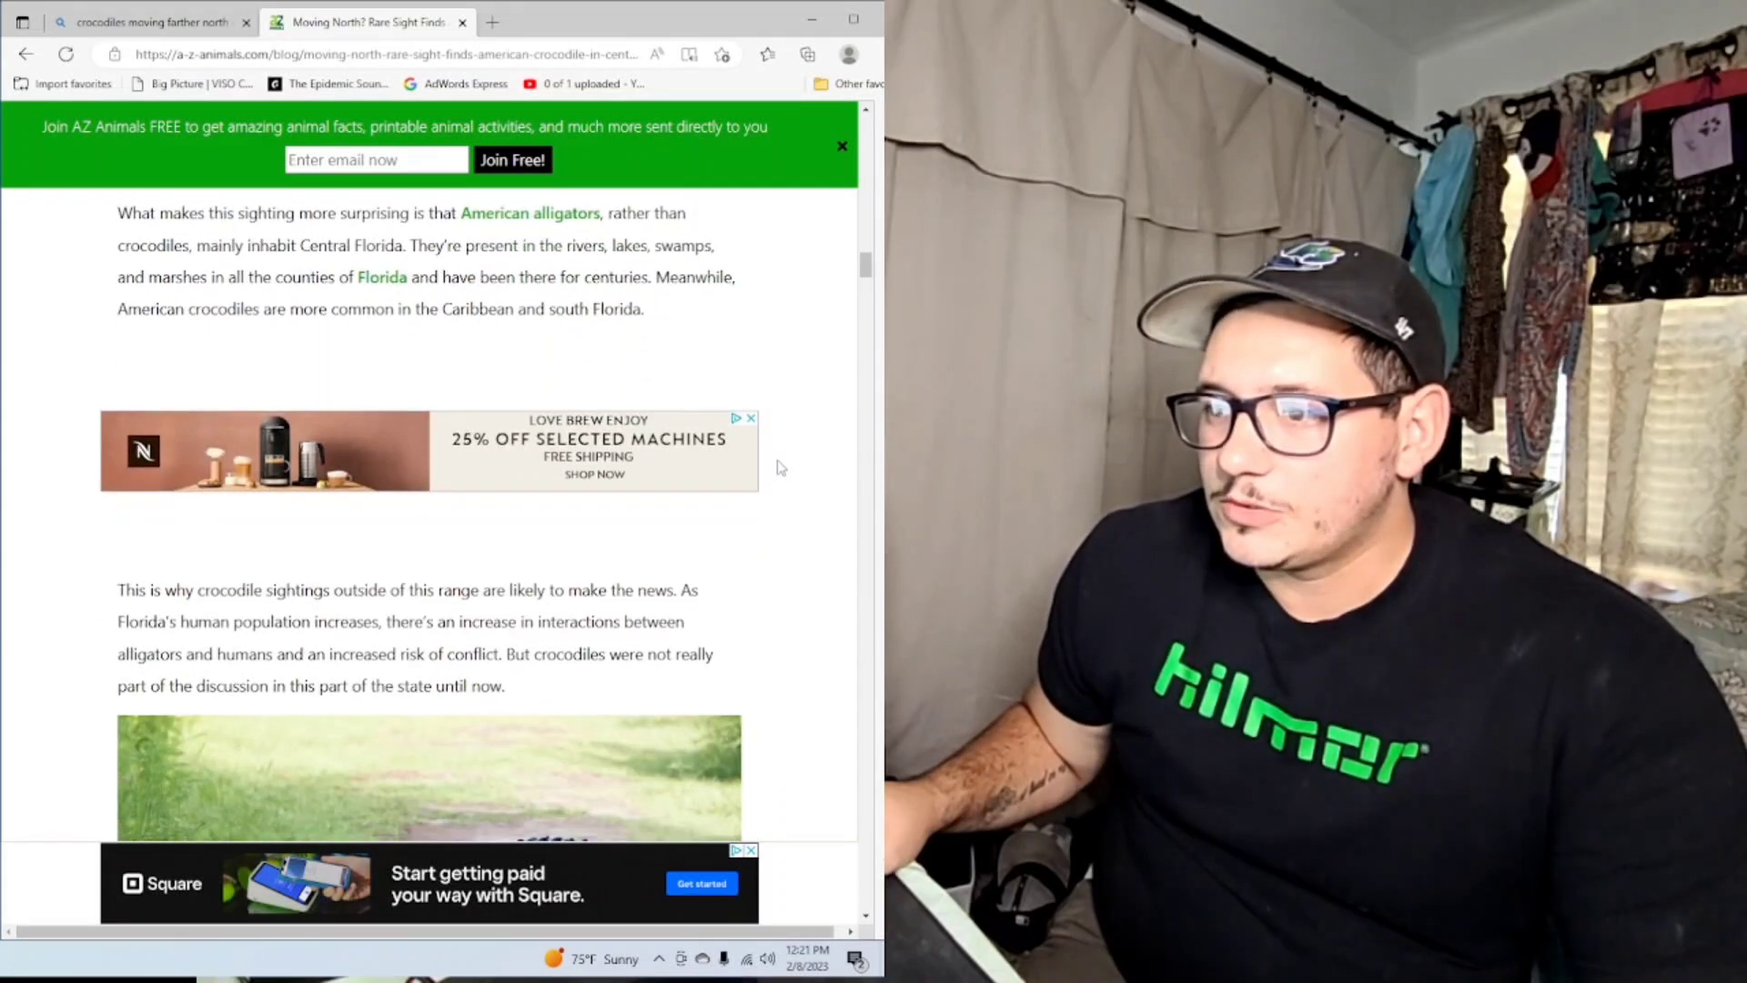
{"action": "scroll", "scroll_direction": "down", "scroll_amount": 3}
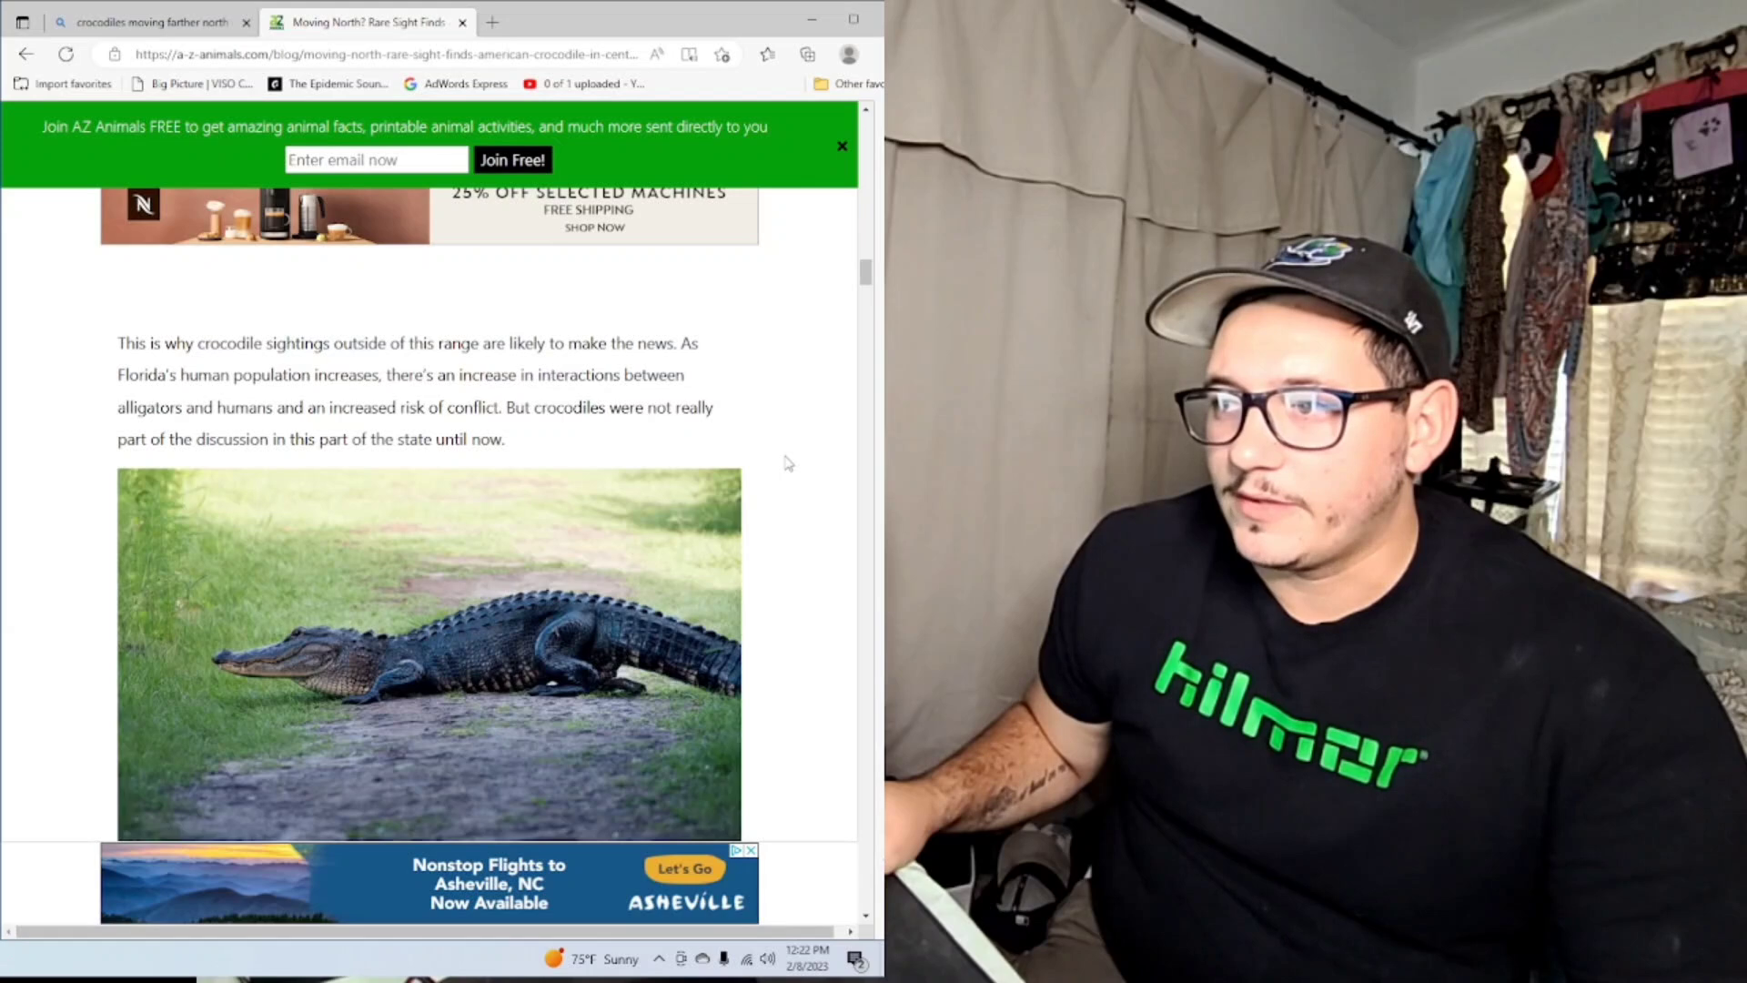
{"action": "scroll", "scroll_direction": "down", "scroll_amount": 3}
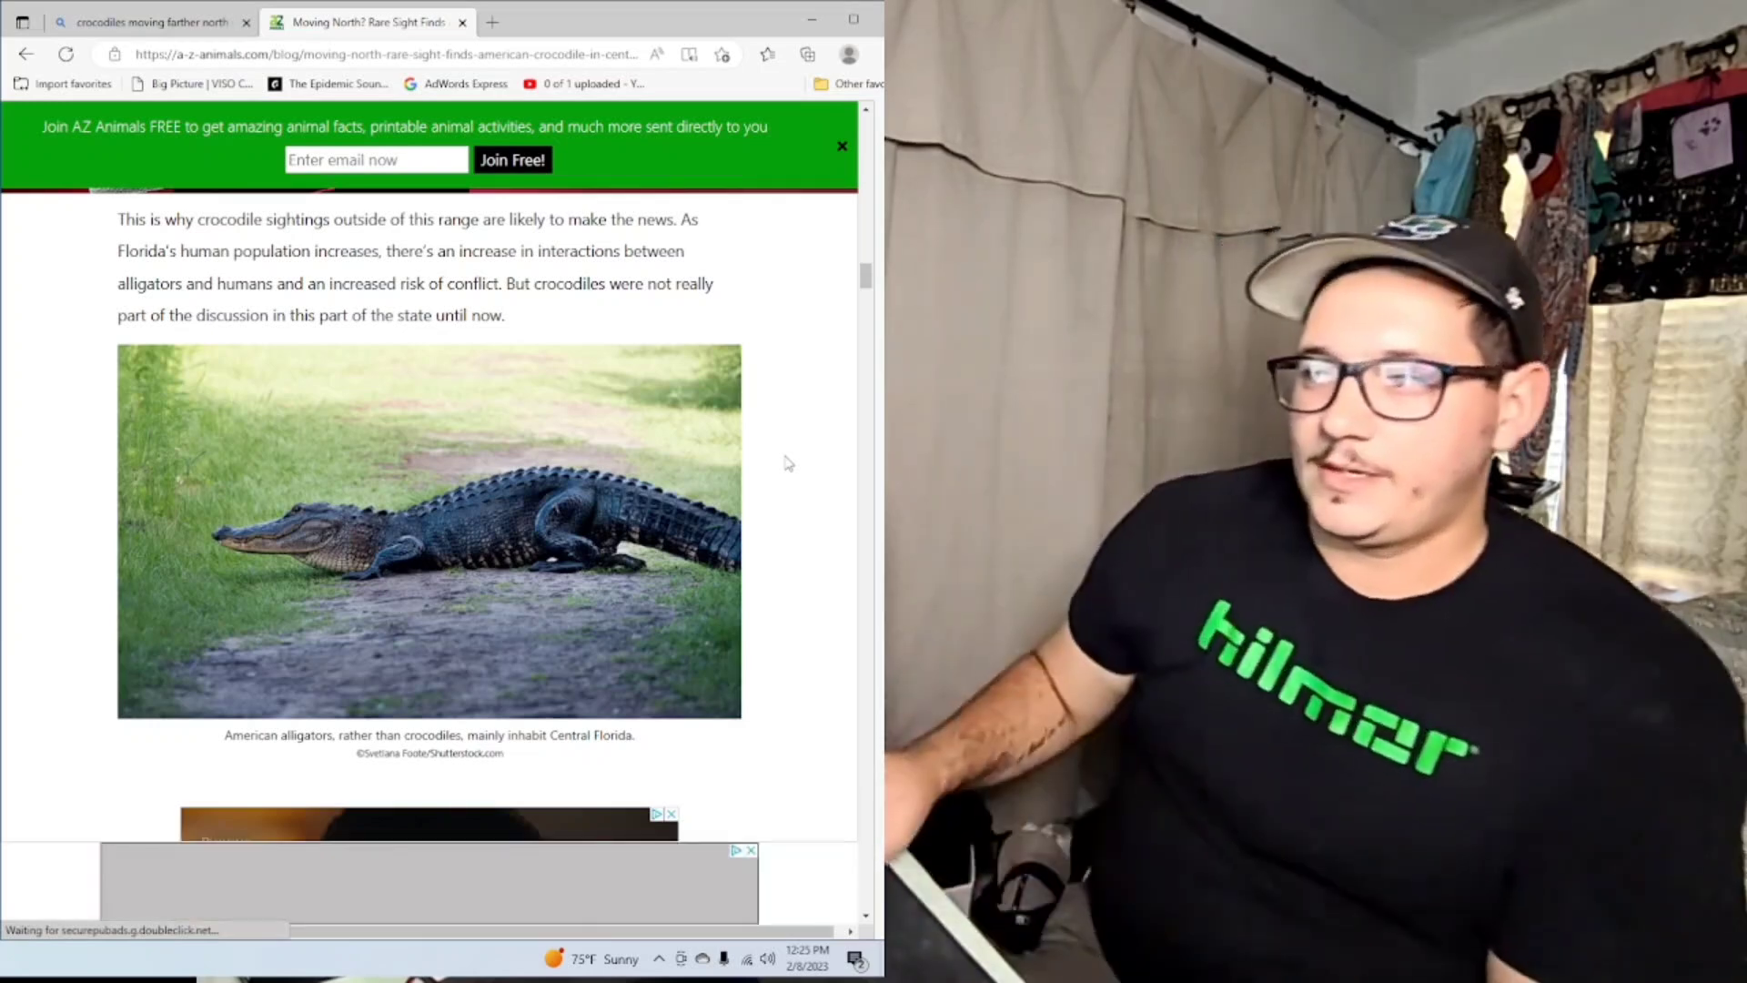
{"action": "scroll", "scroll_direction": "down", "scroll_amount": 3}
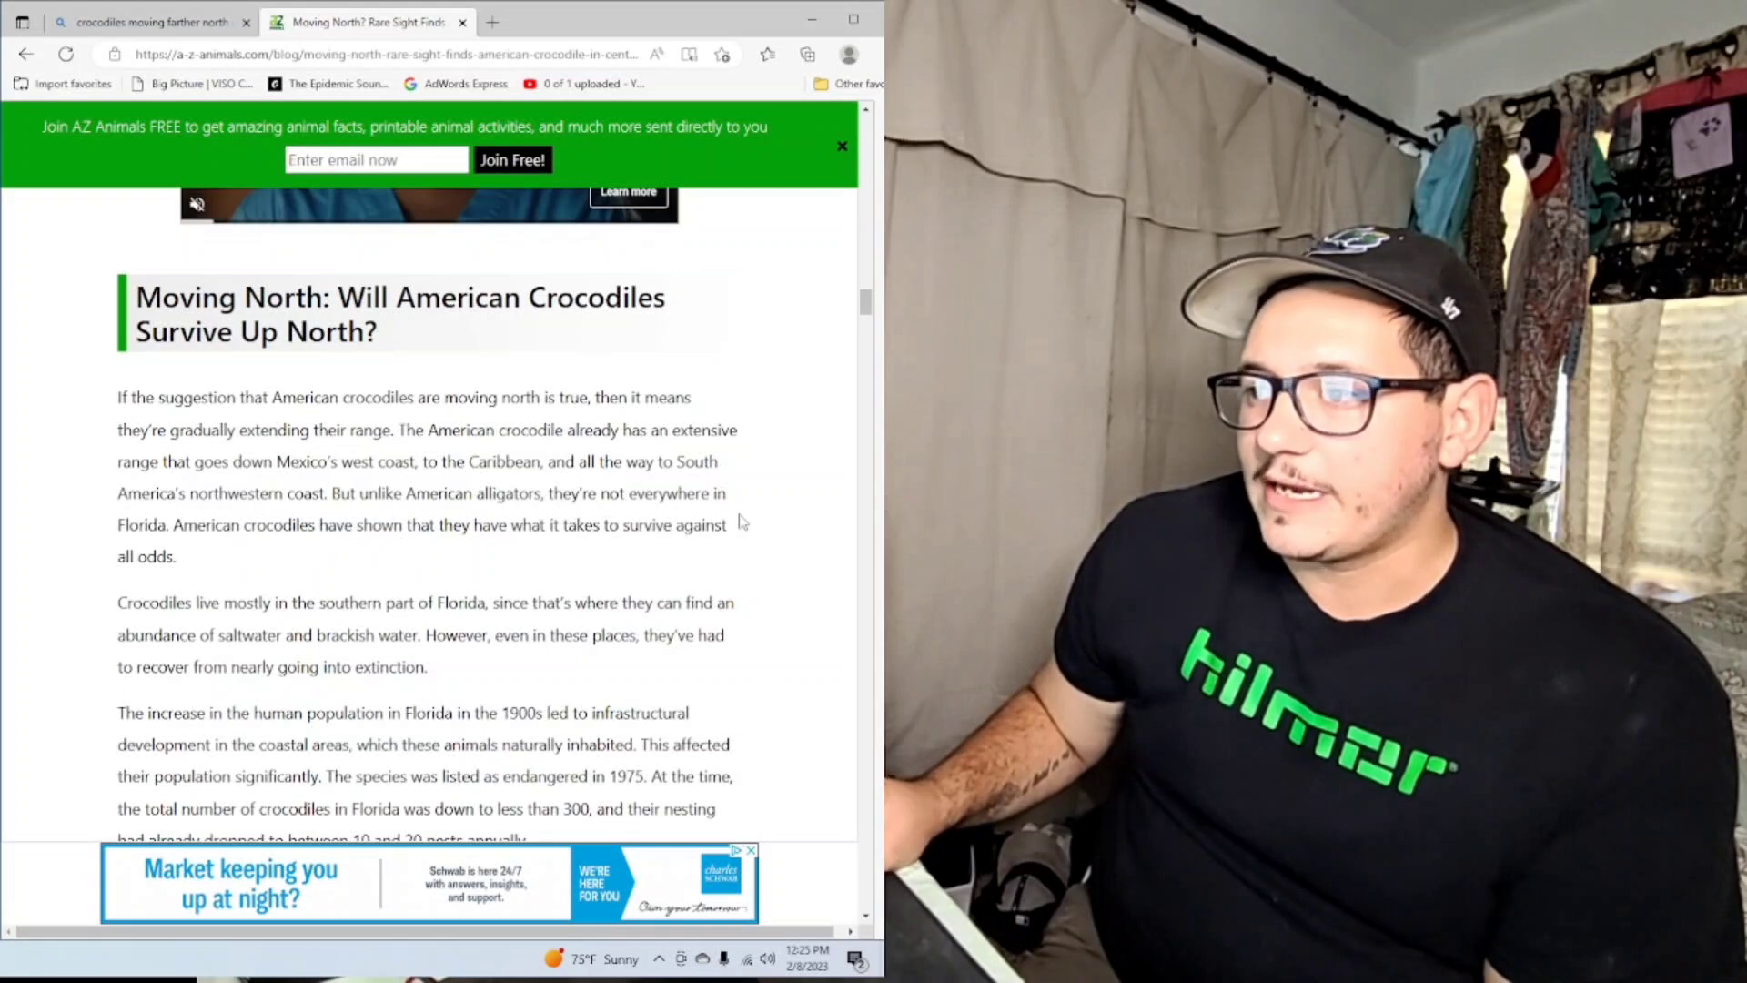
{"action": "scroll", "scroll_direction": "down", "scroll_amount": 3}
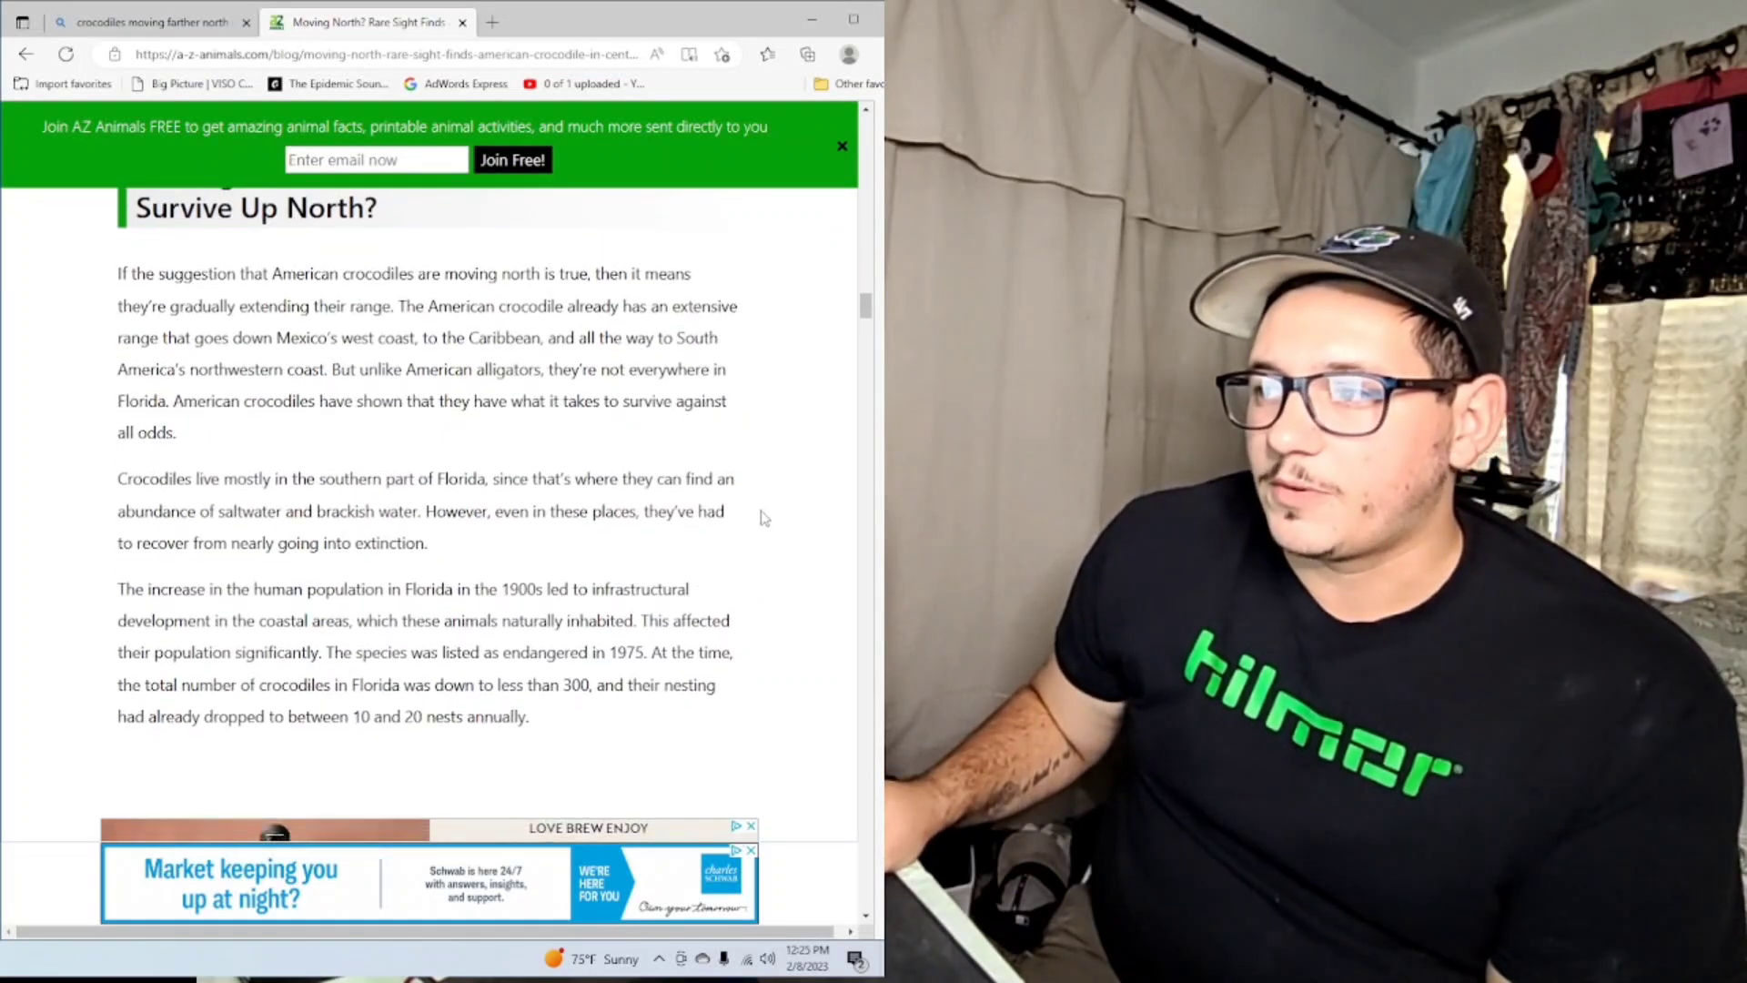
{"action": "scroll", "scroll_direction": "down", "scroll_amount": 3}
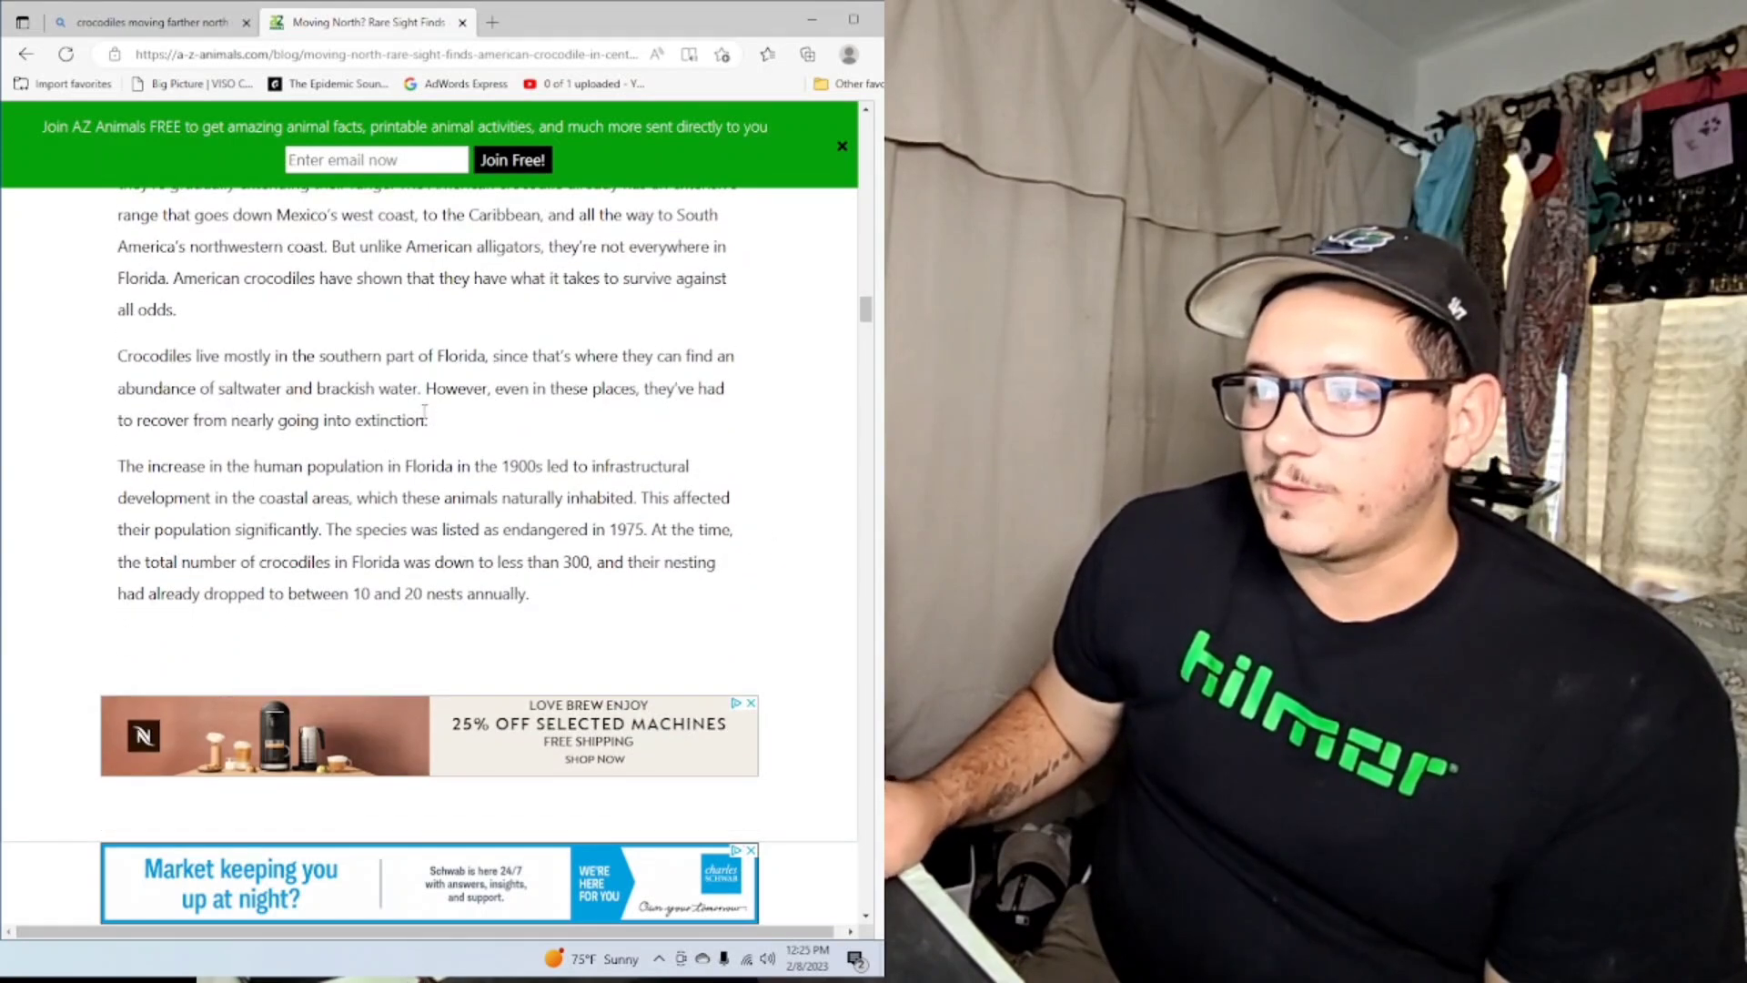
{"action": "scroll", "scroll_direction": "down", "scroll_amount": 3}
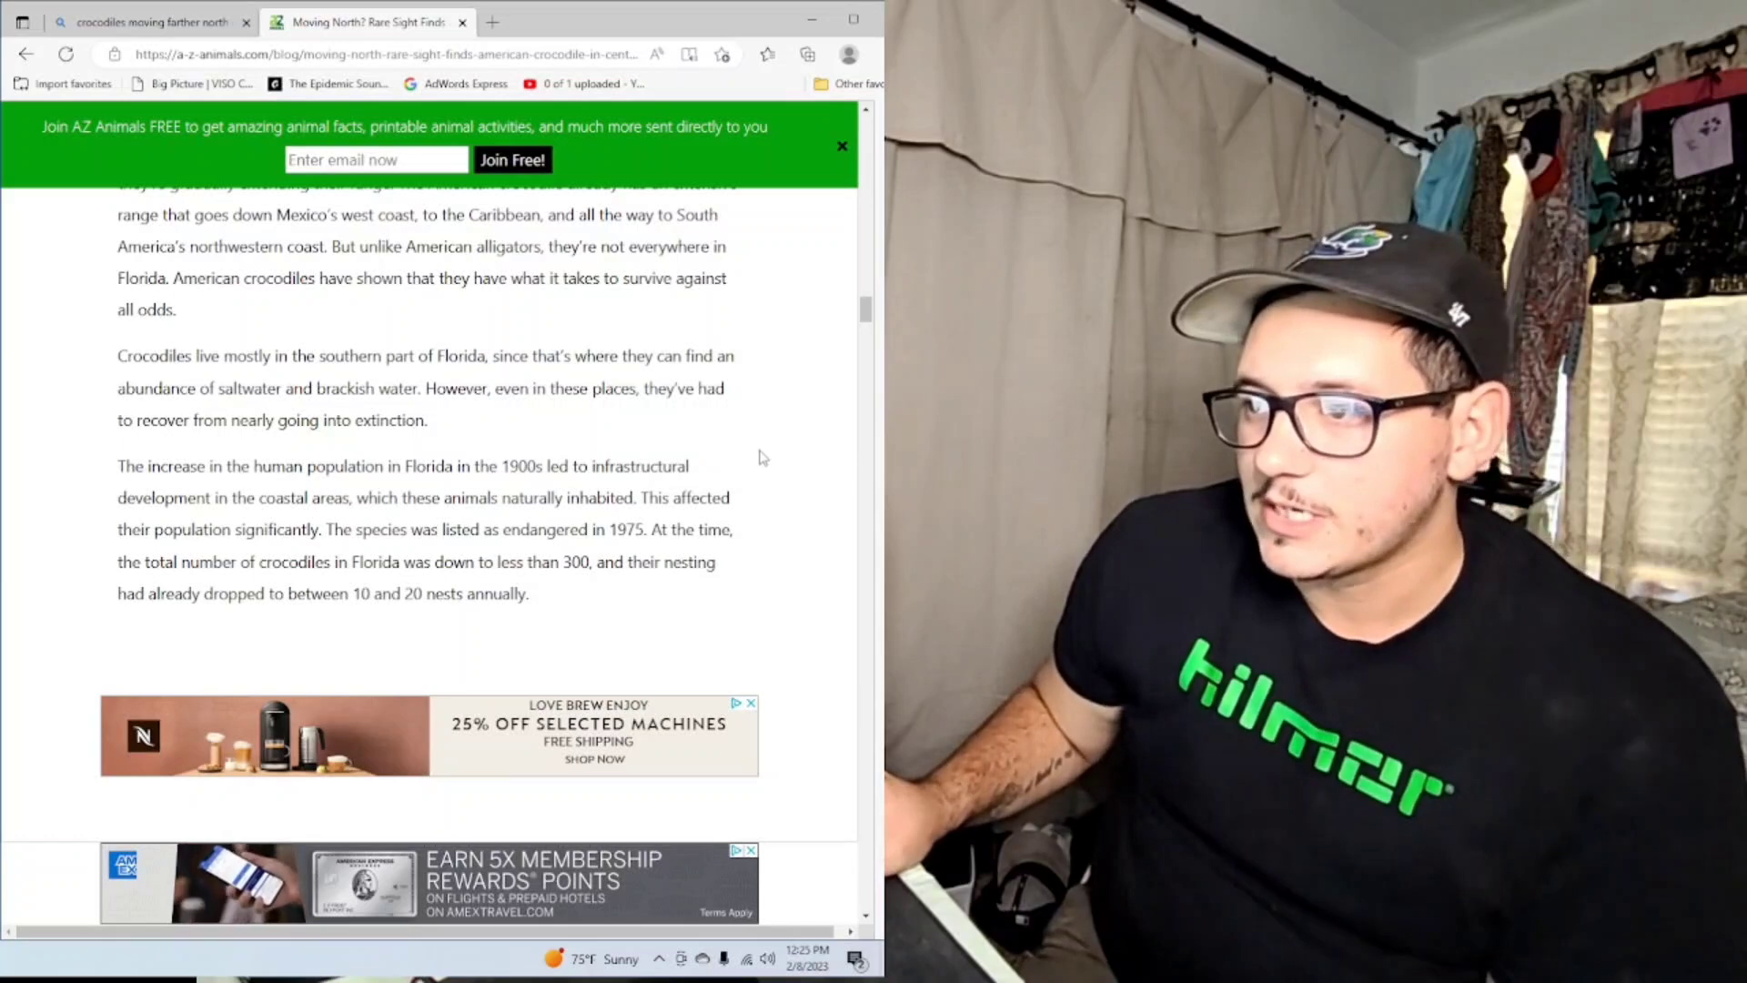
{"action": "mouse_move", "coordinate": [750, 450]}
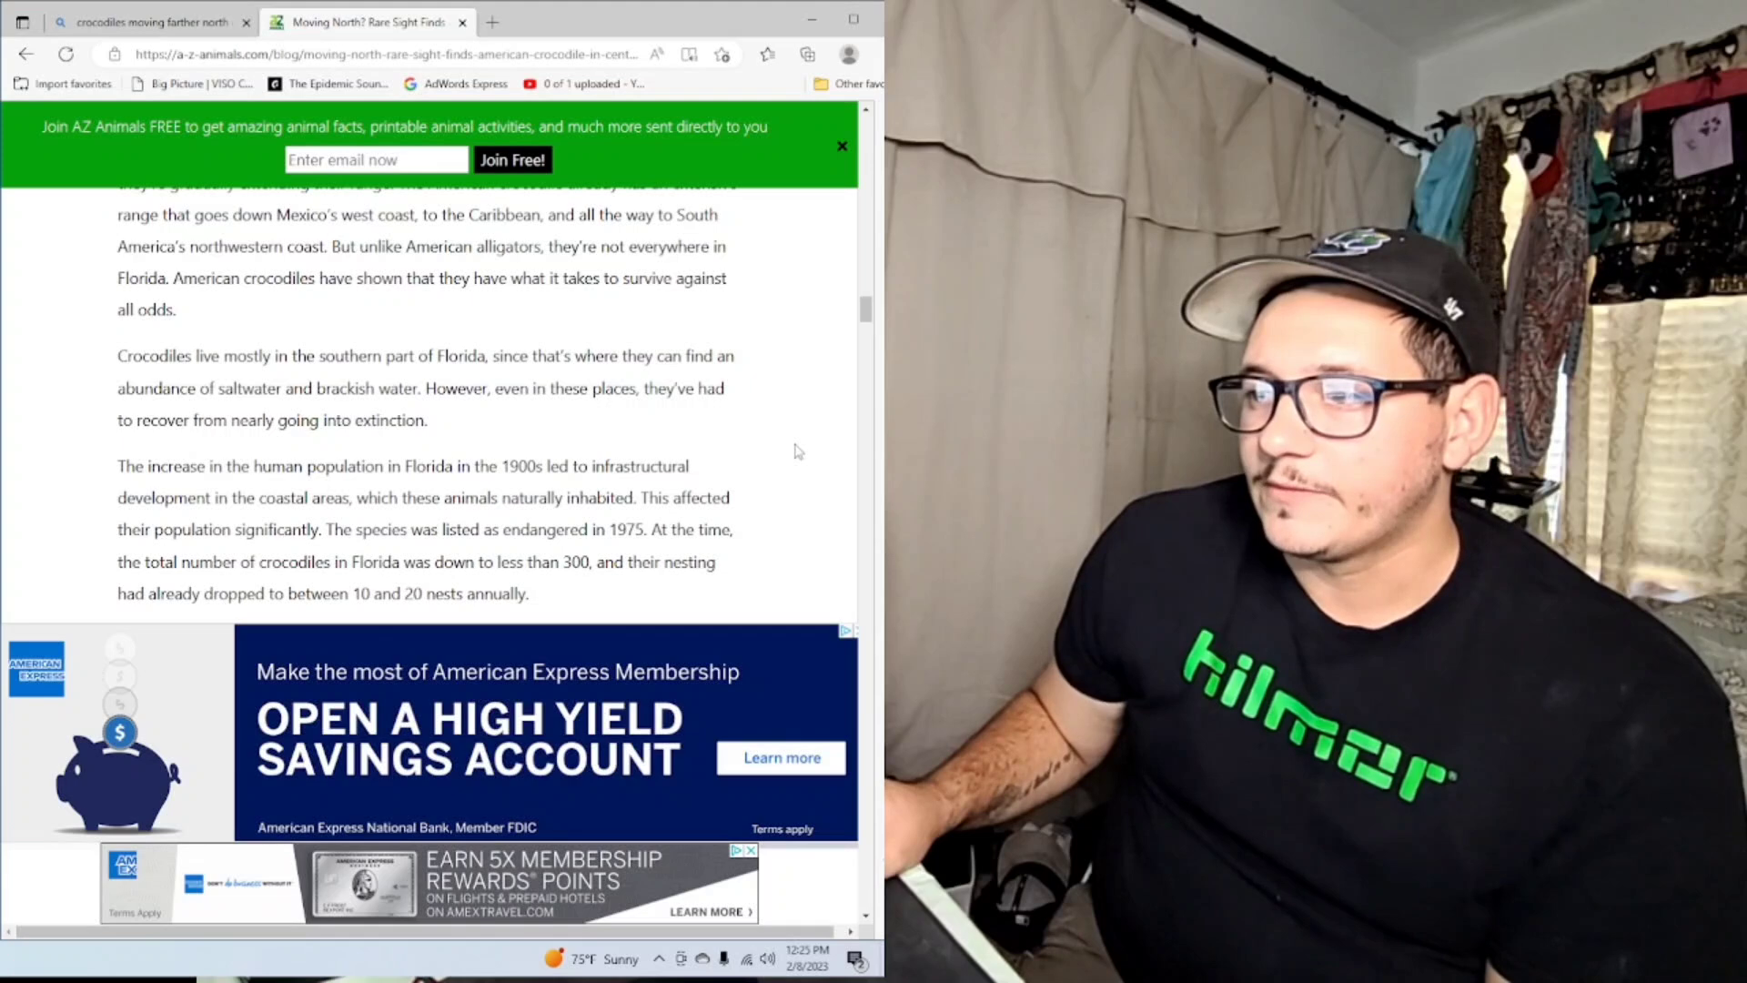
{"action": "scroll", "scroll_direction": "down", "scroll_amount": 3}
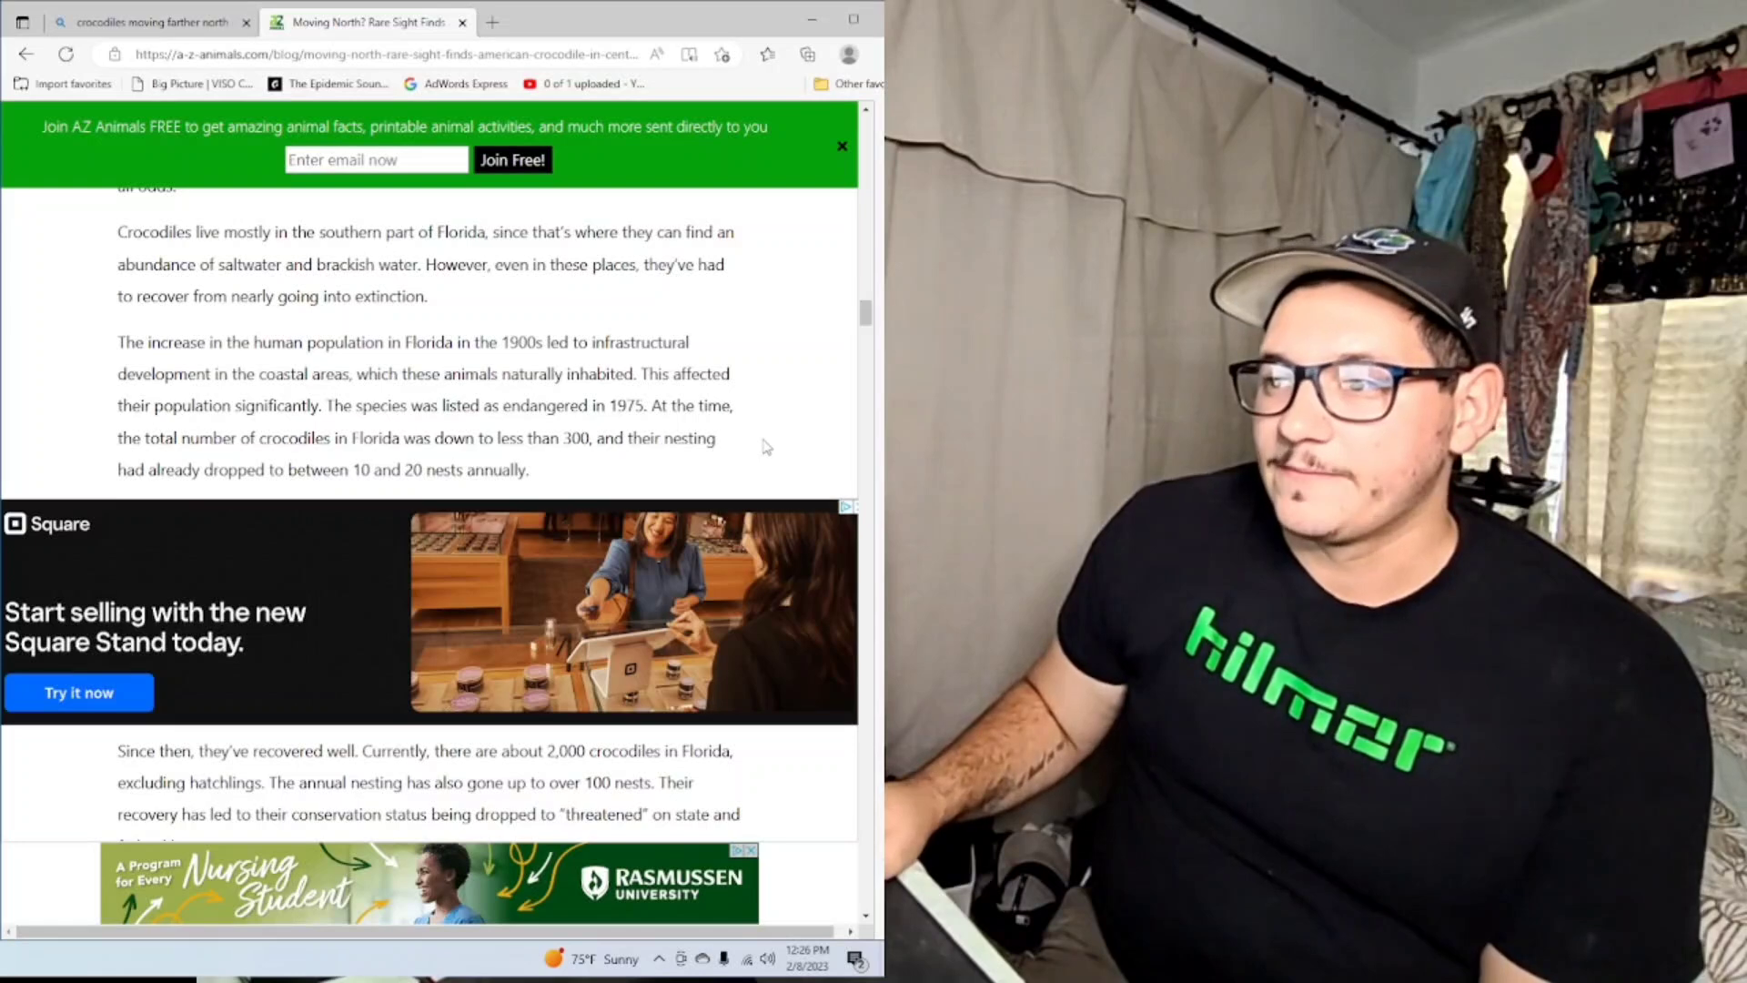
{"action": "scroll", "scroll_direction": "down", "scroll_amount": 3}
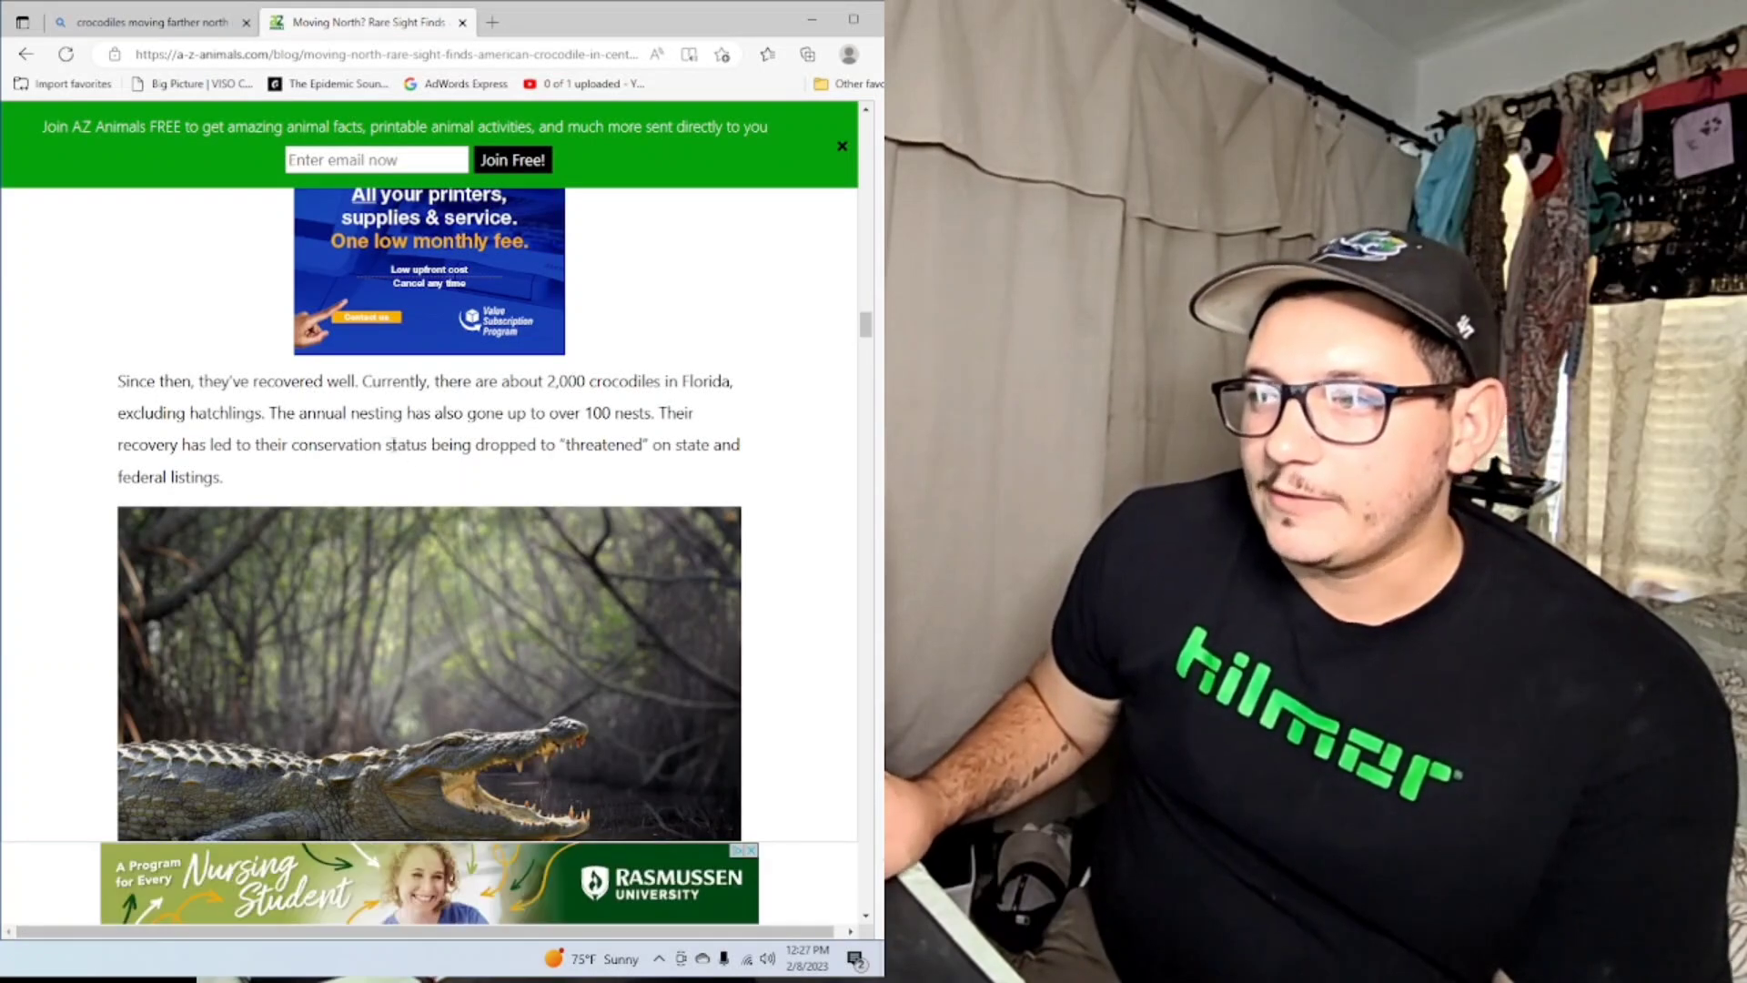
{"action": "mouse_move", "coordinate": [746, 433]}
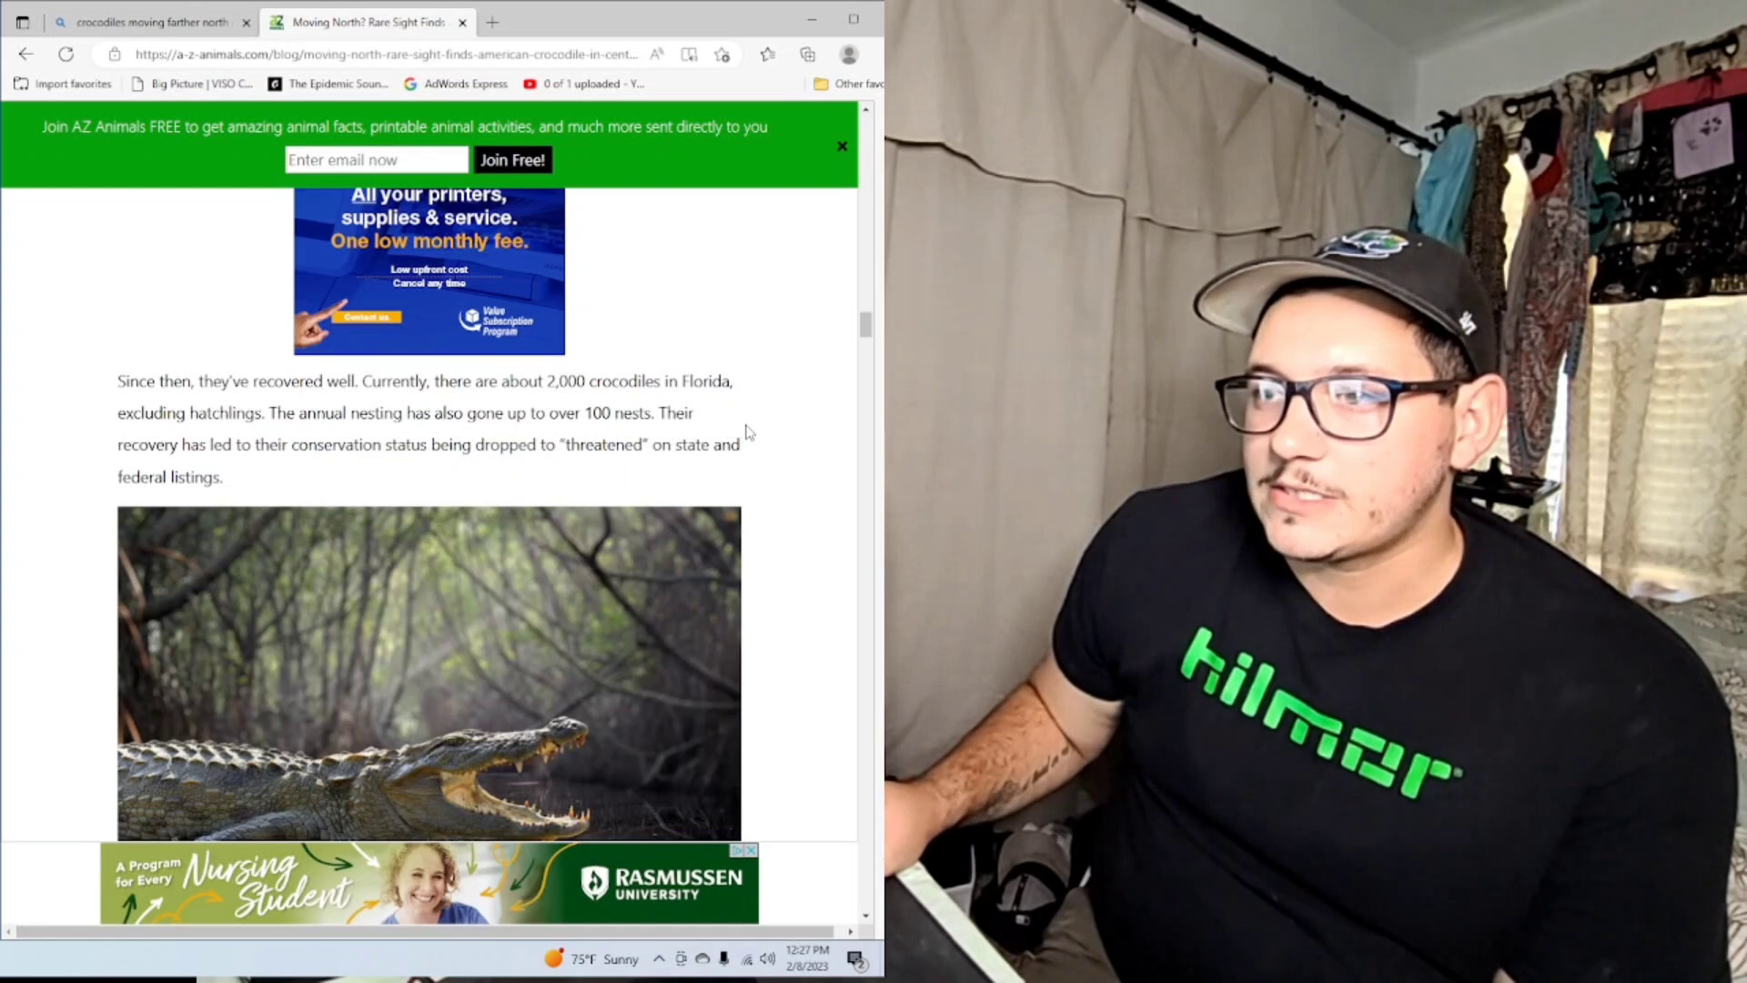
{"action": "mouse_move", "coordinate": [788, 444]}
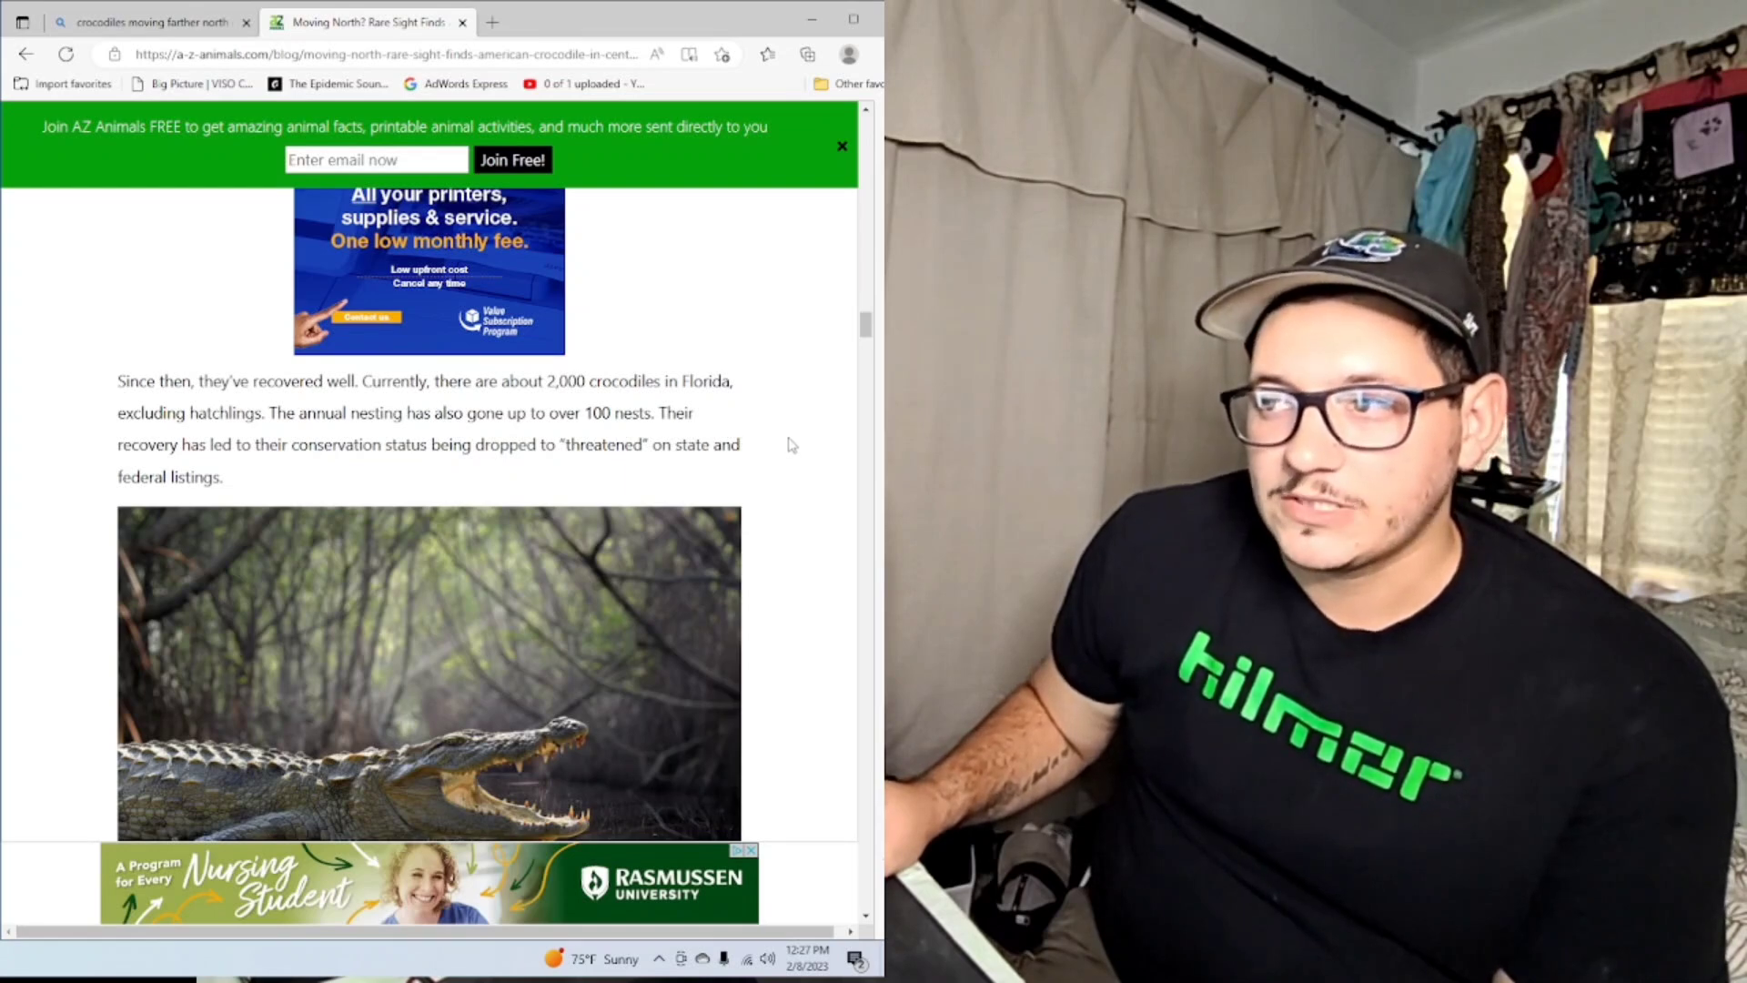
{"action": "scroll", "scroll_direction": "down", "scroll_amount": 3}
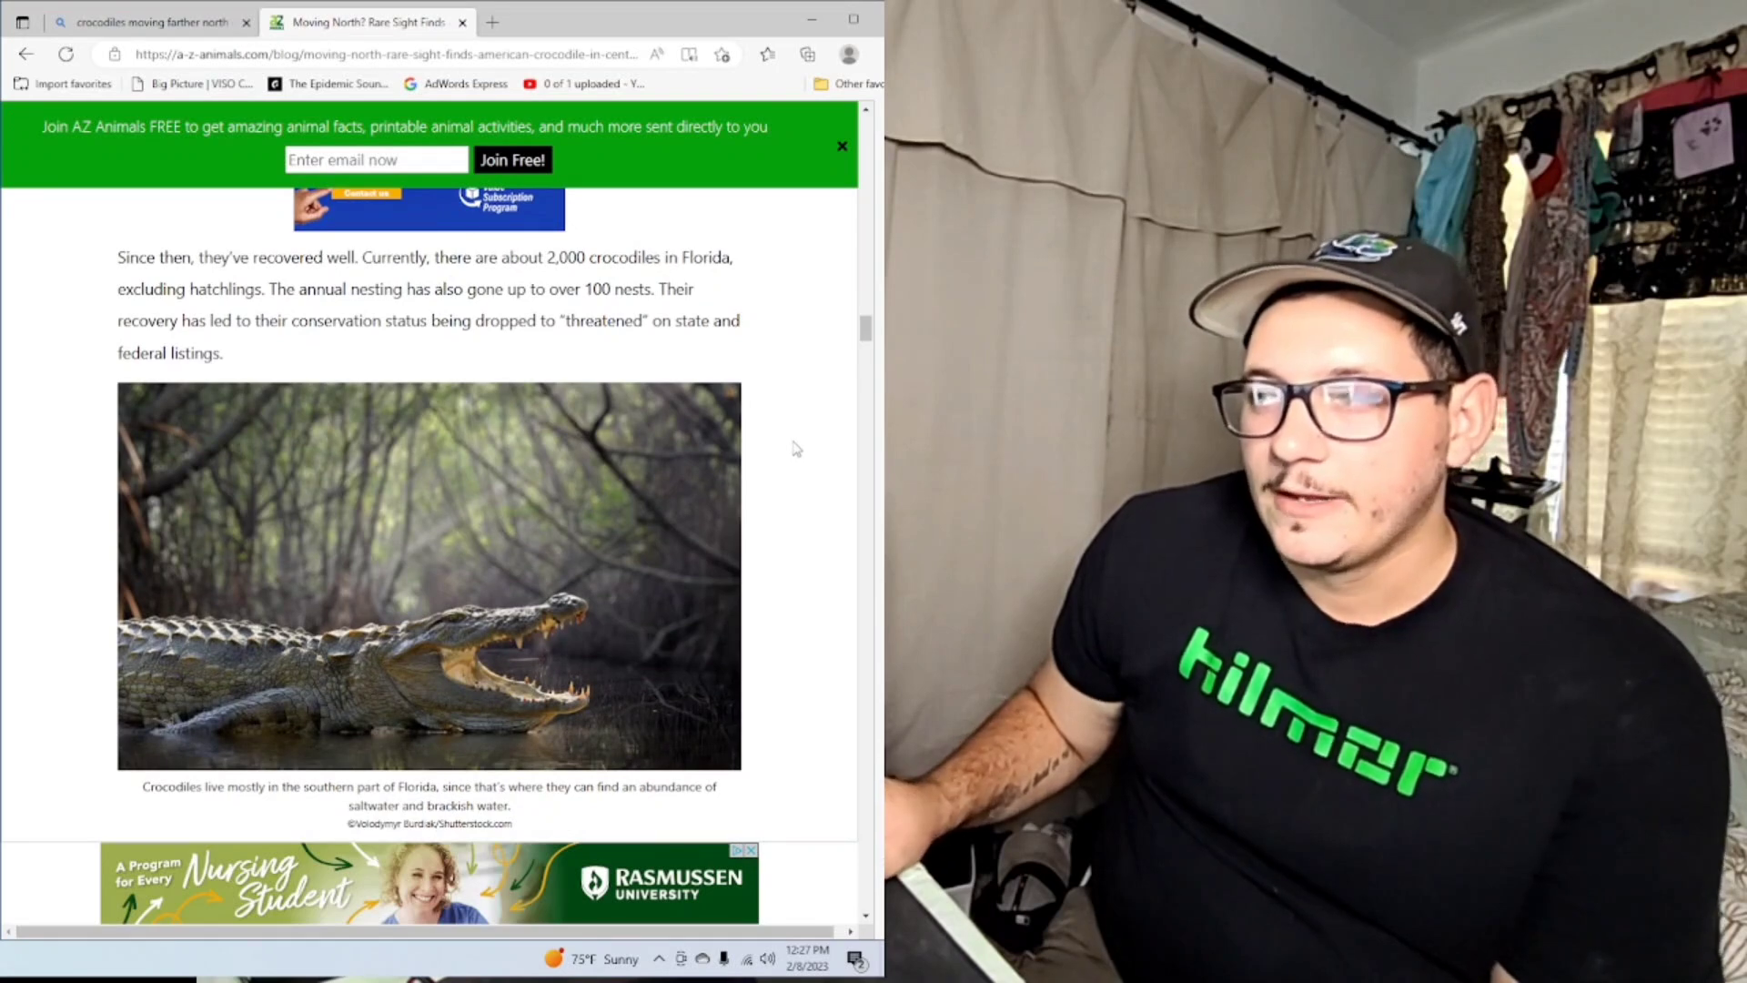
{"action": "scroll", "scroll_direction": "down", "scroll_amount": 3}
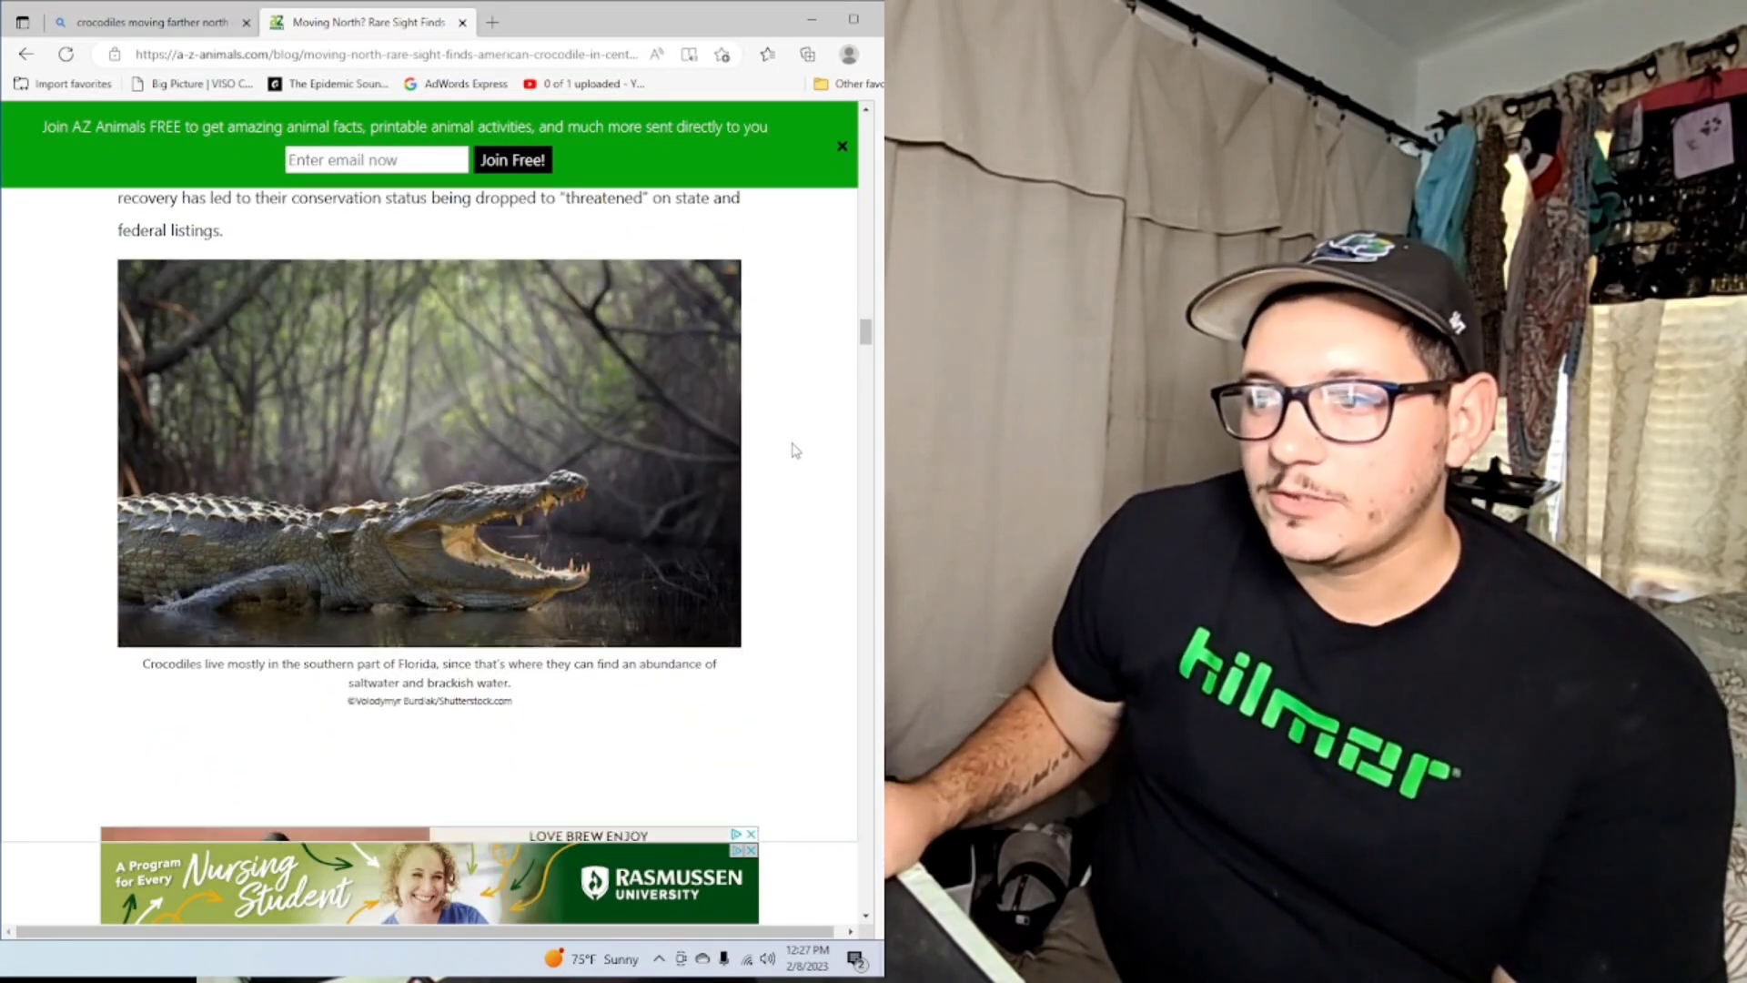
{"action": "scroll", "scroll_direction": "down", "scroll_amount": 3}
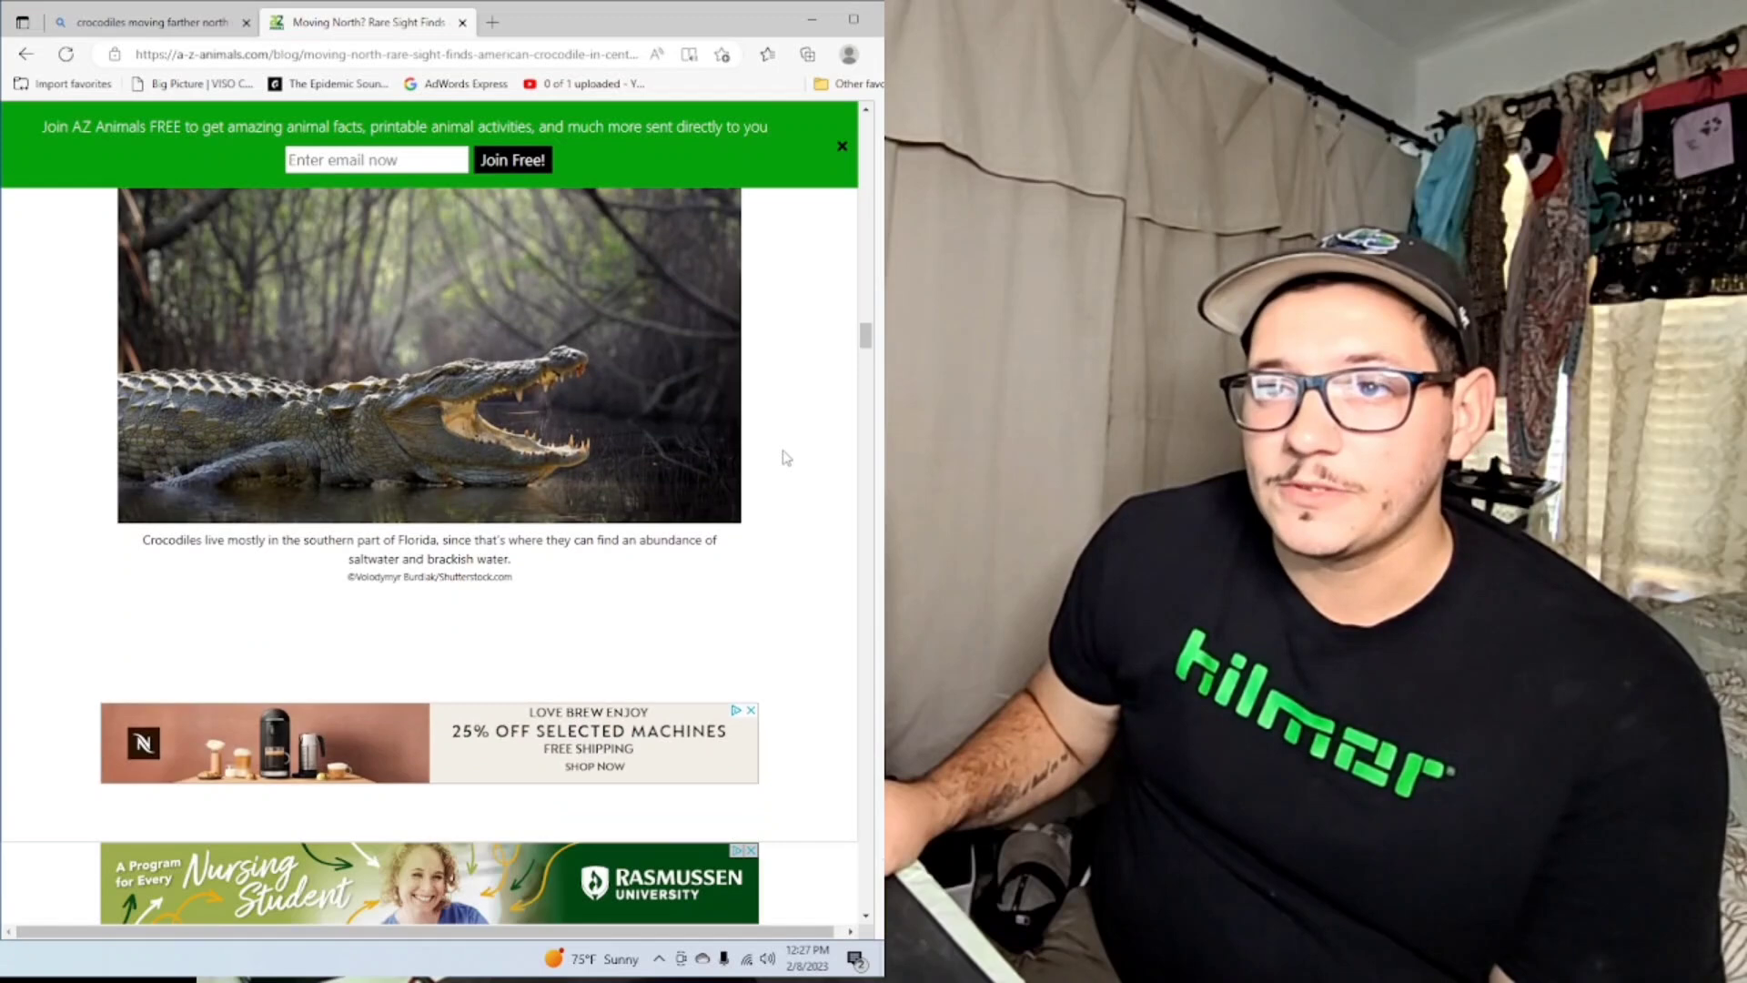
{"action": "scroll", "scroll_direction": "down", "scroll_amount": 3}
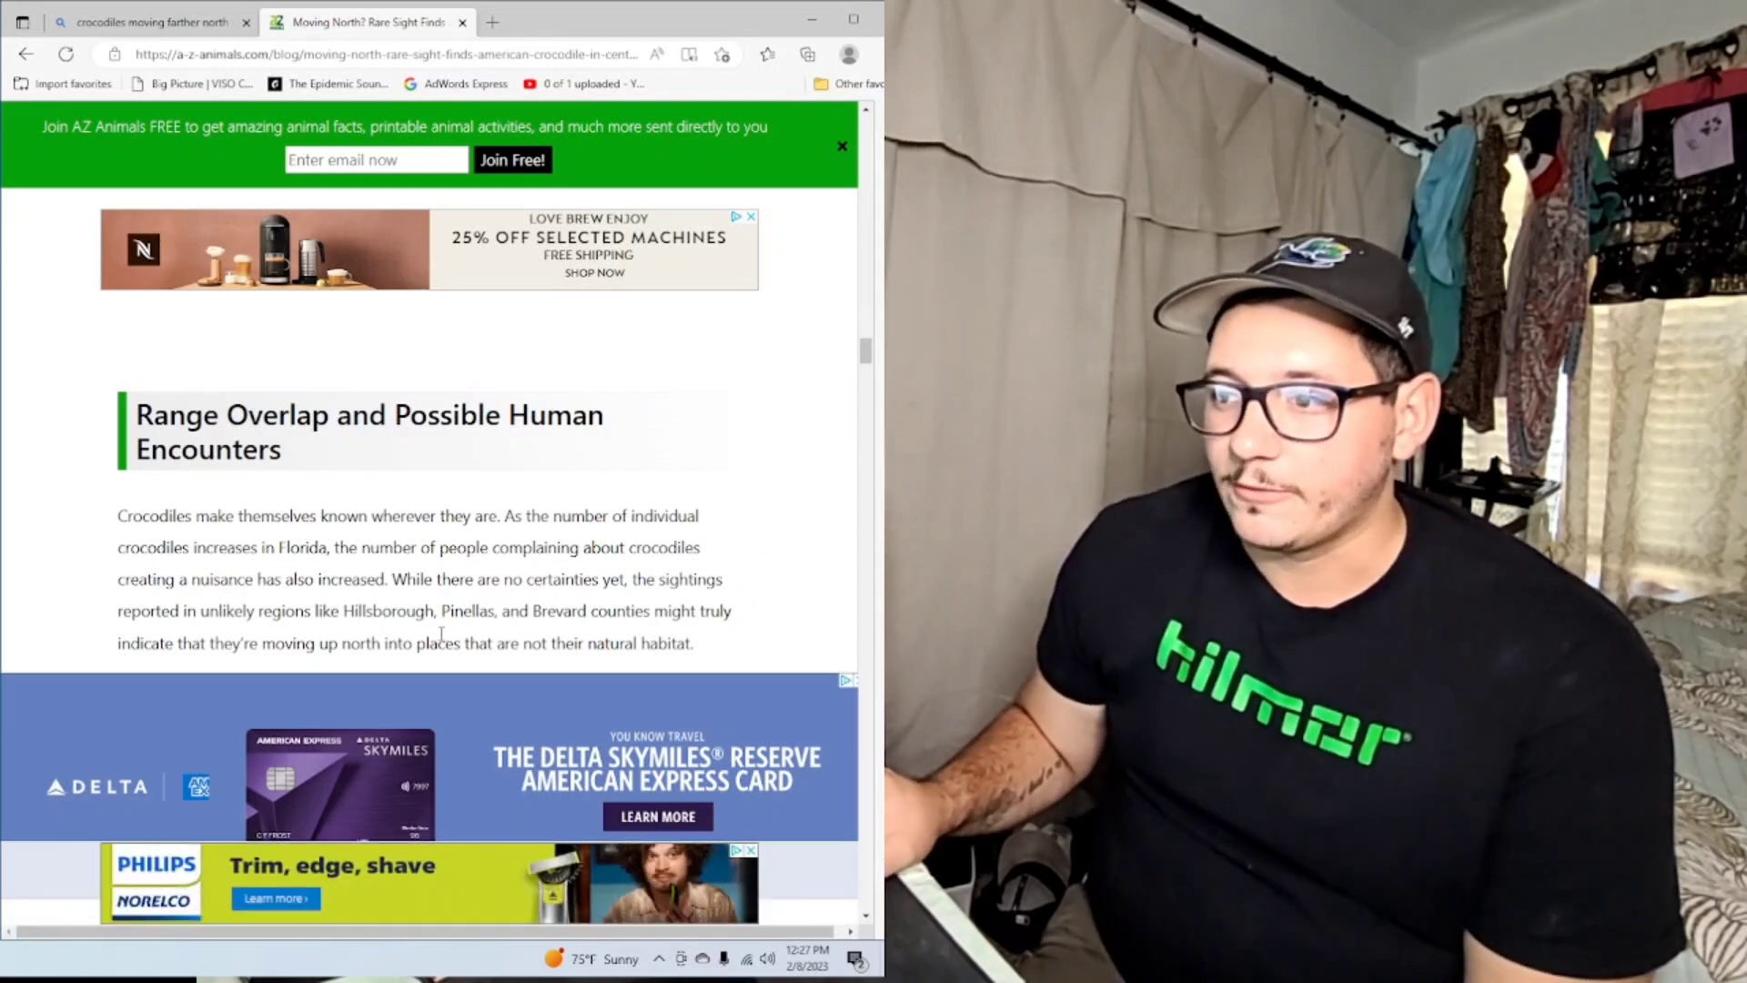
{"action": "scroll", "scroll_direction": "down", "scroll_amount": 3}
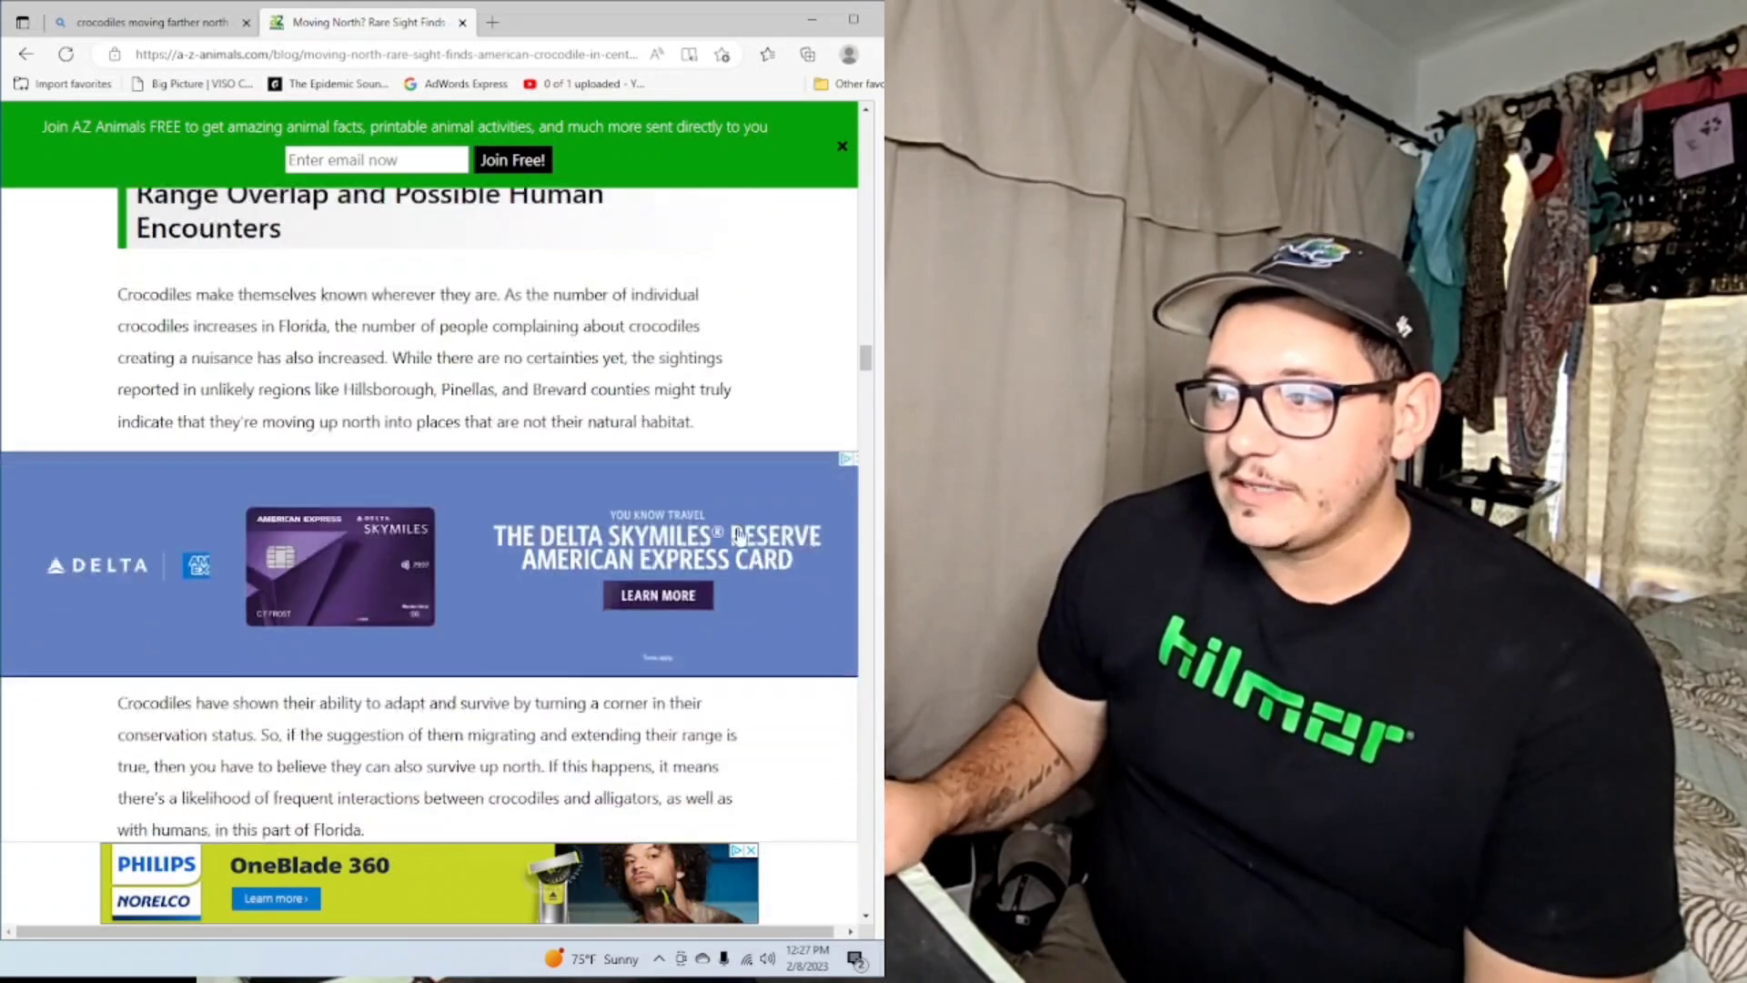
{"action": "scroll", "scroll_direction": "up", "scroll_amount": 3}
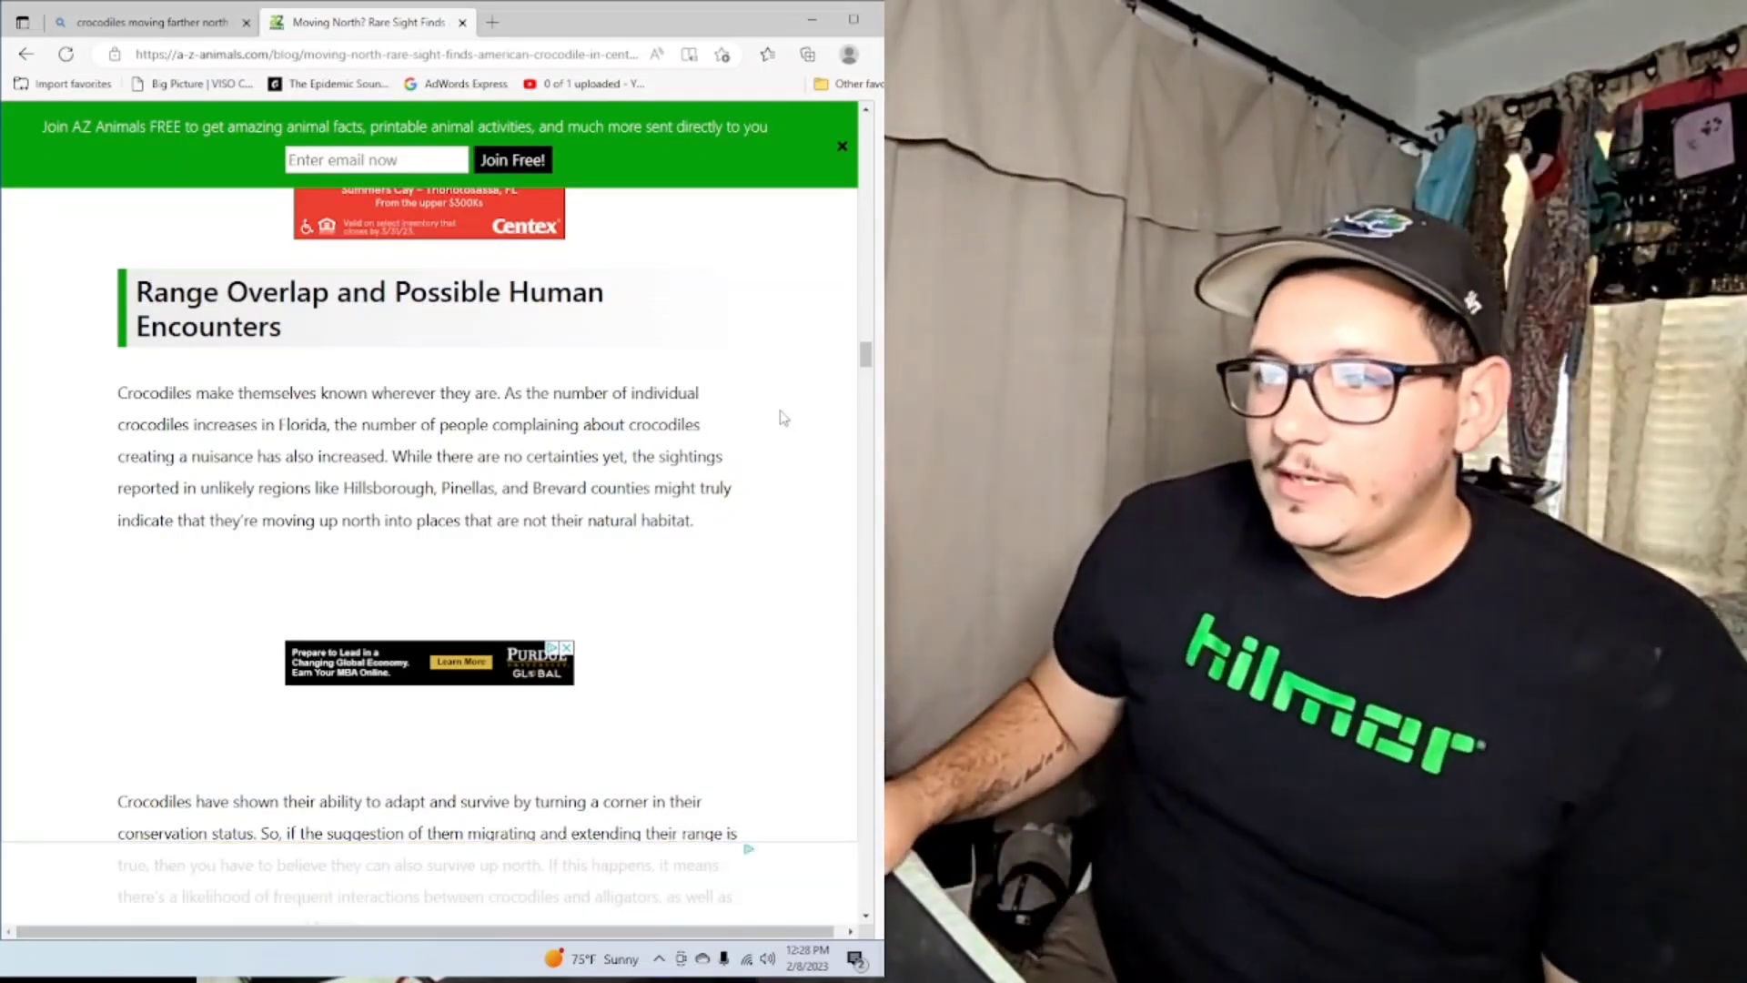
{"action": "scroll", "scroll_direction": "down", "scroll_amount": 3}
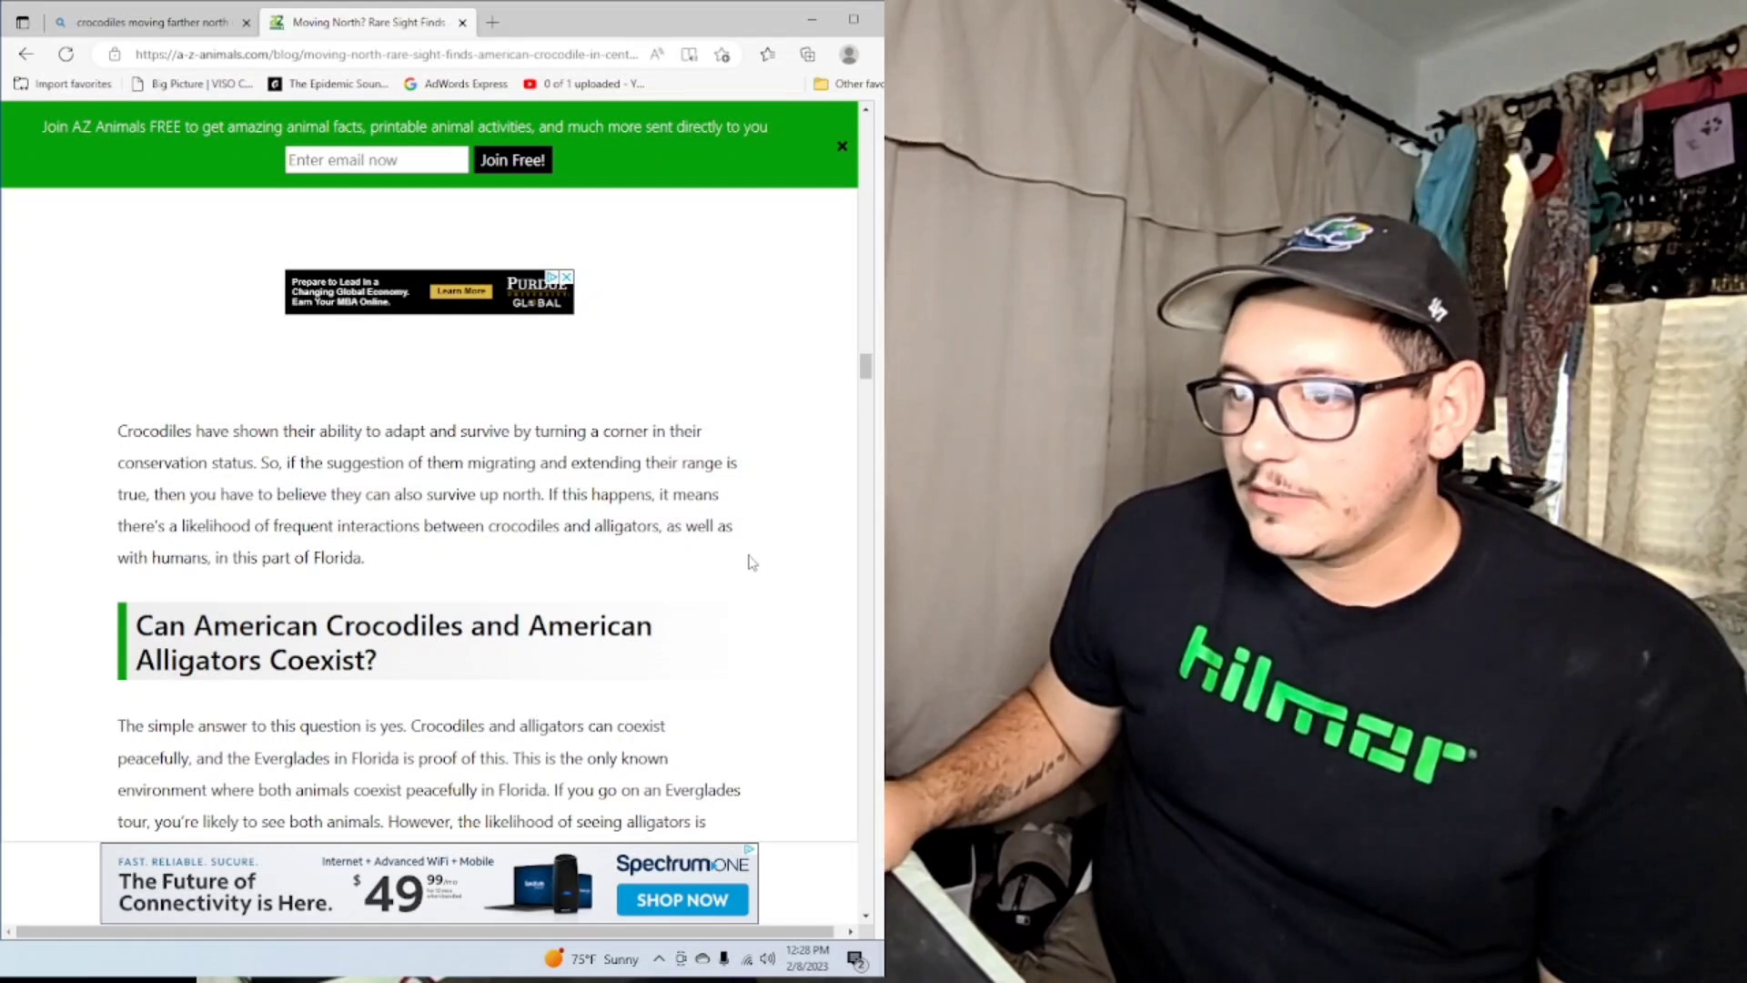
{"action": "scroll", "scroll_direction": "down", "scroll_amount": 3}
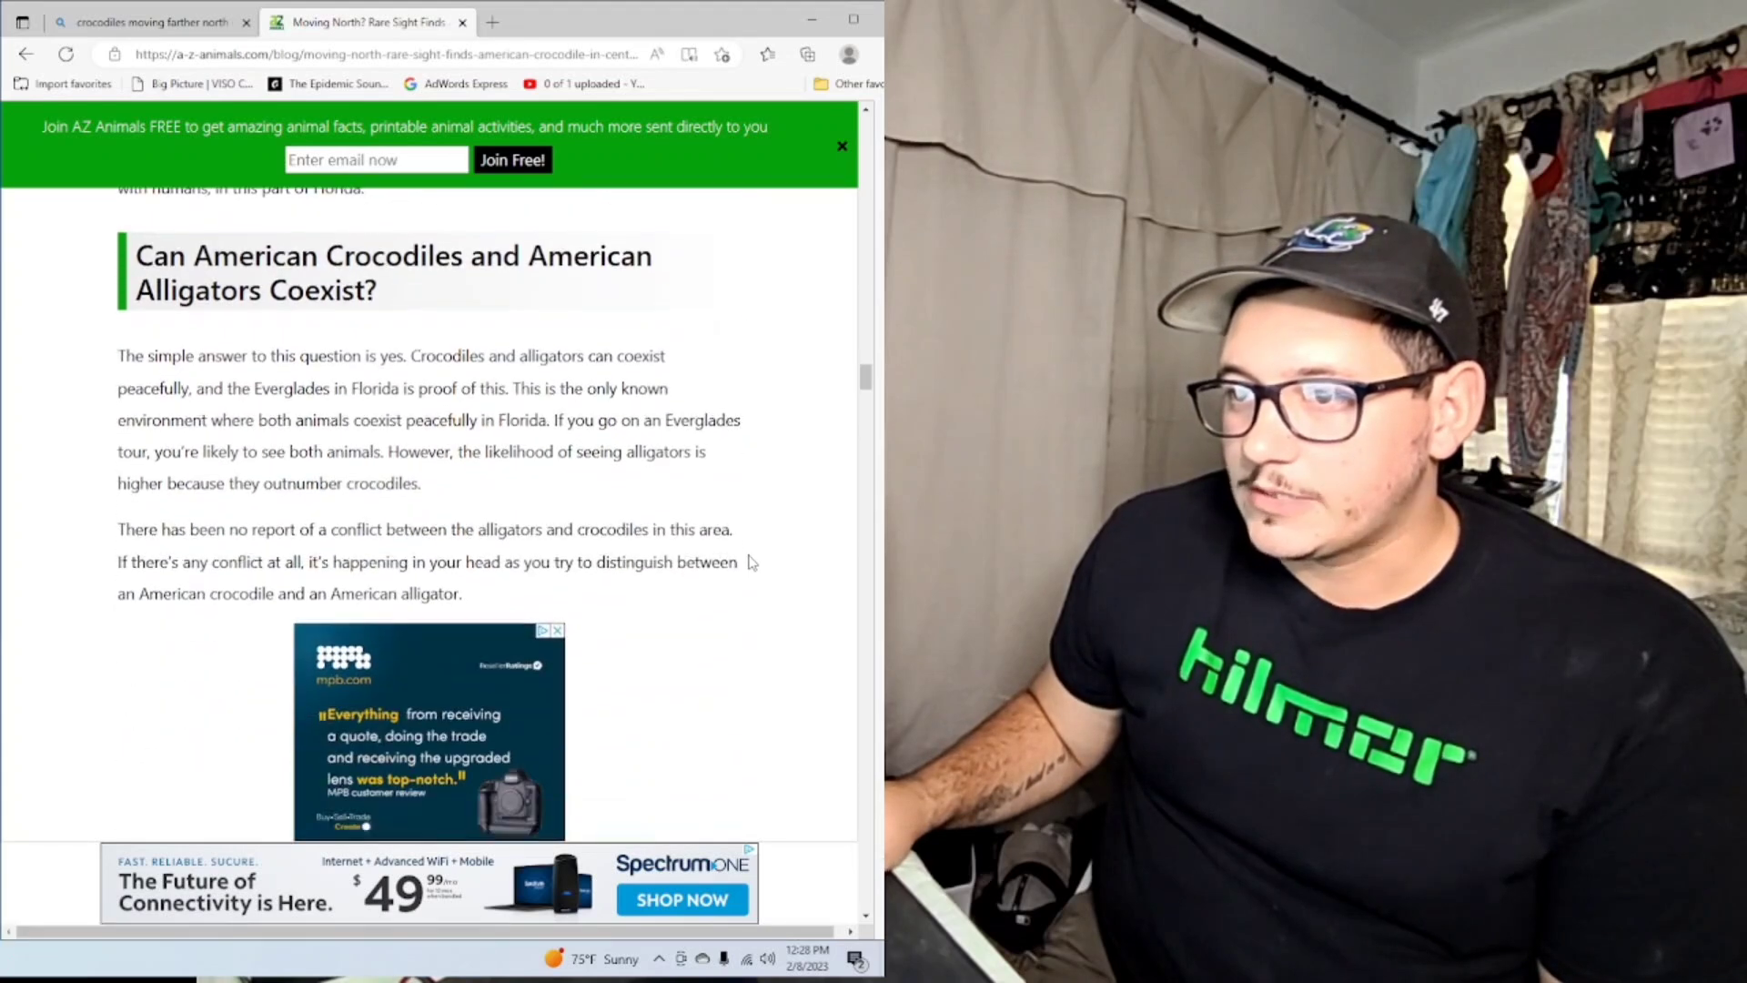
{"action": "scroll", "scroll_direction": "down", "scroll_amount": 3}
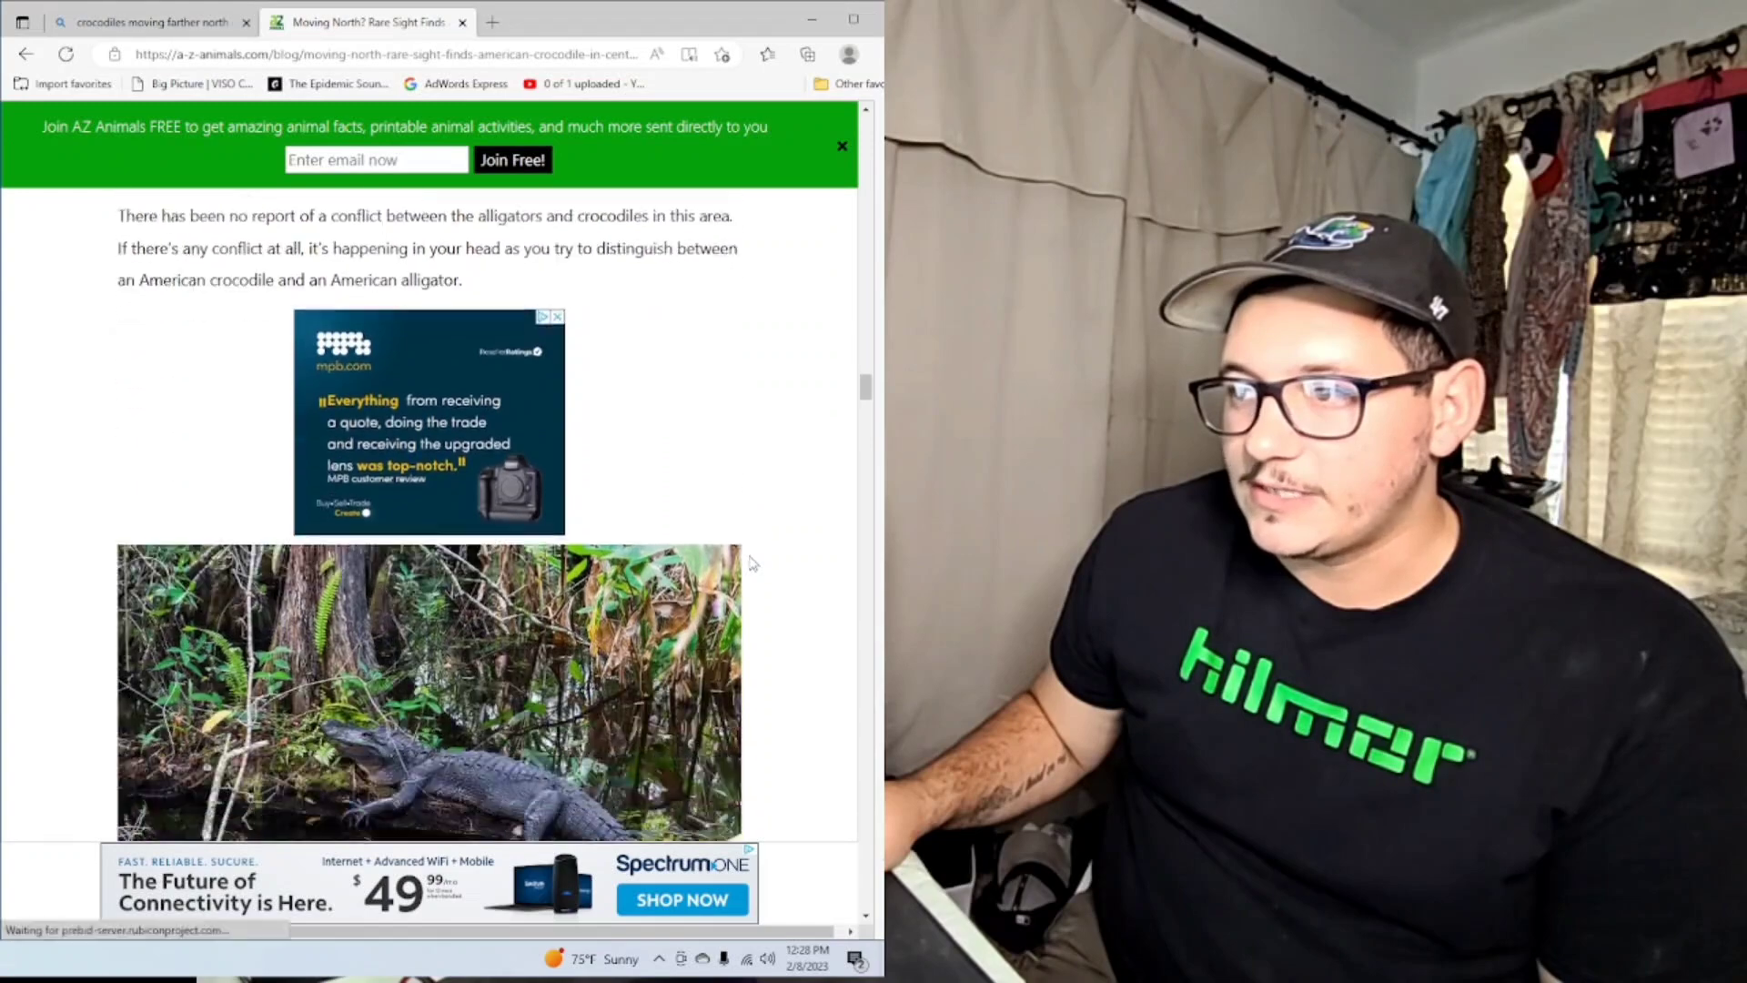
{"action": "scroll", "scroll_direction": "down", "scroll_amount": 3}
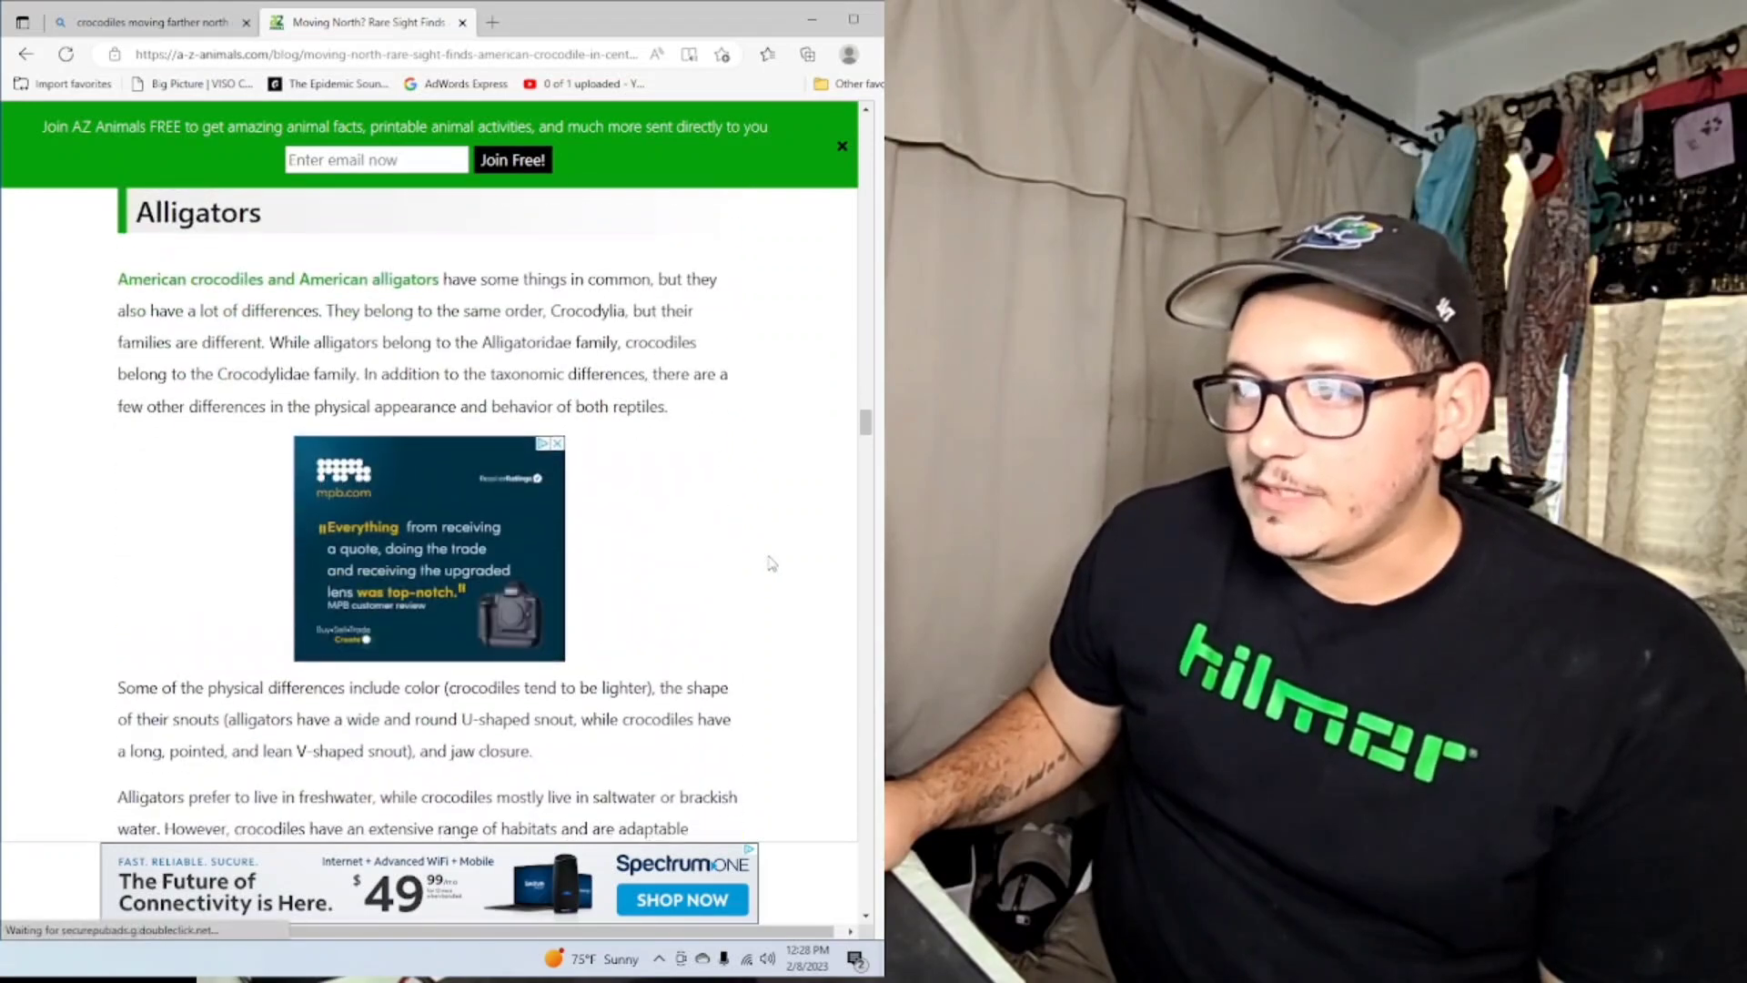
{"action": "scroll", "scroll_direction": "down", "scroll_amount": 3}
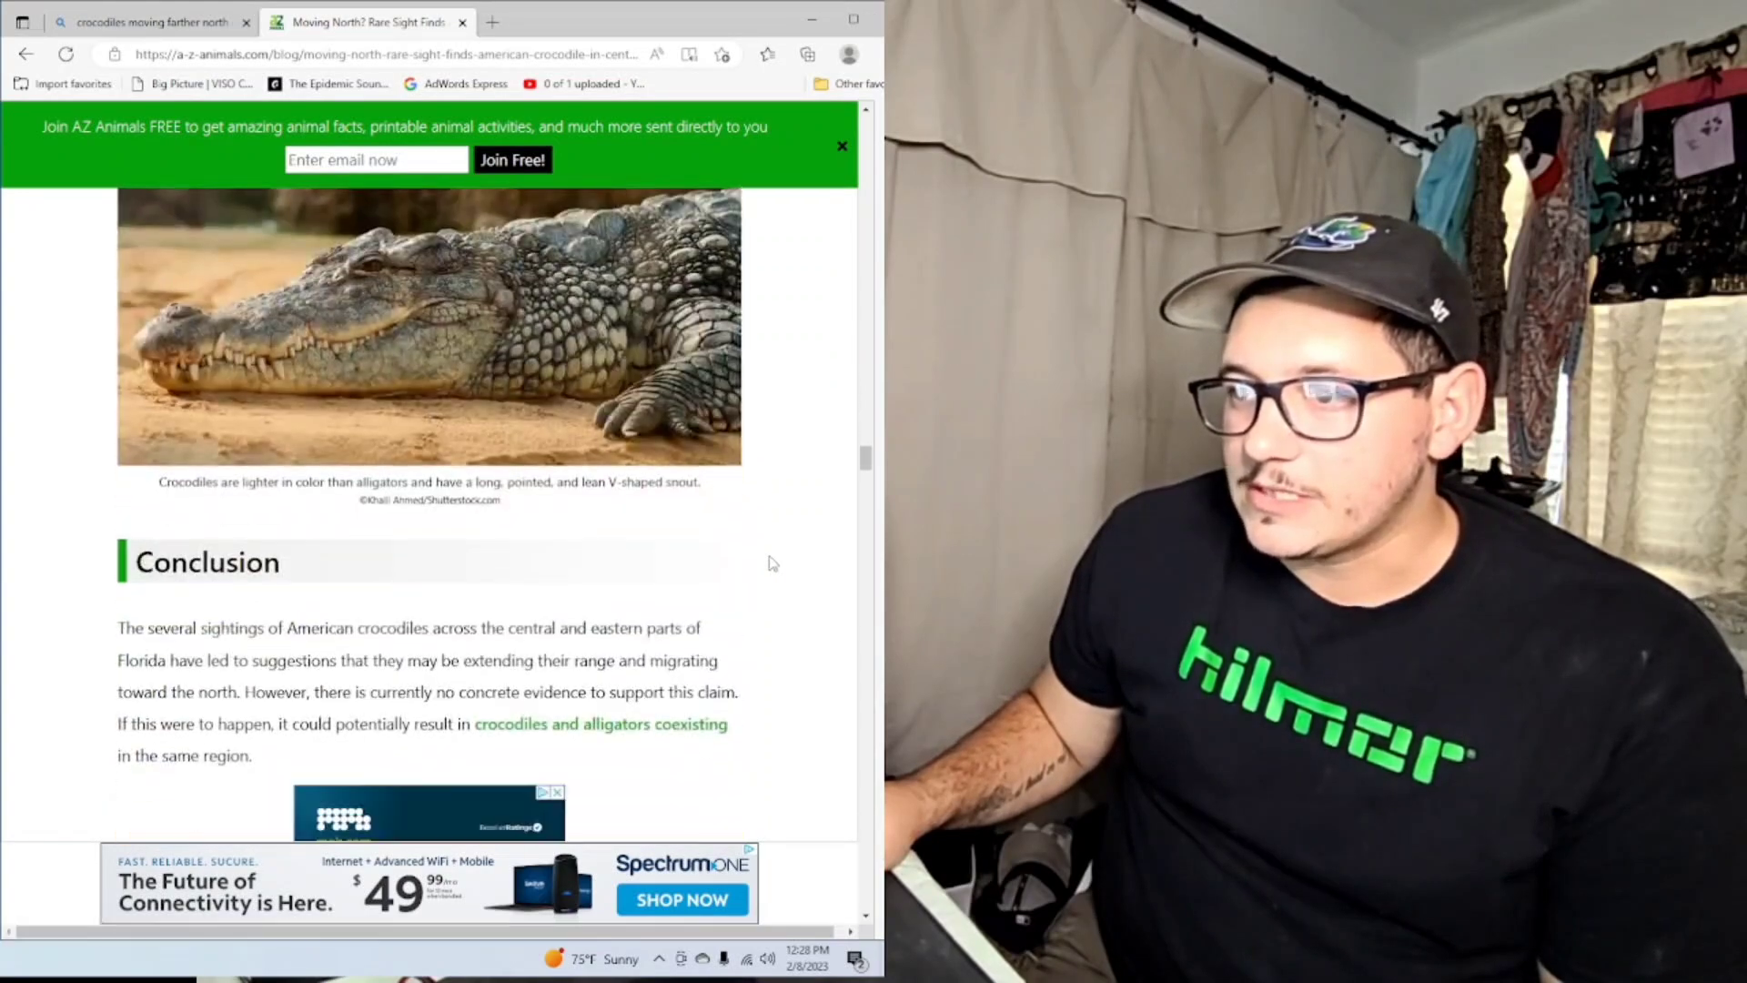
{"action": "scroll", "scroll_direction": "down", "scroll_amount": 3}
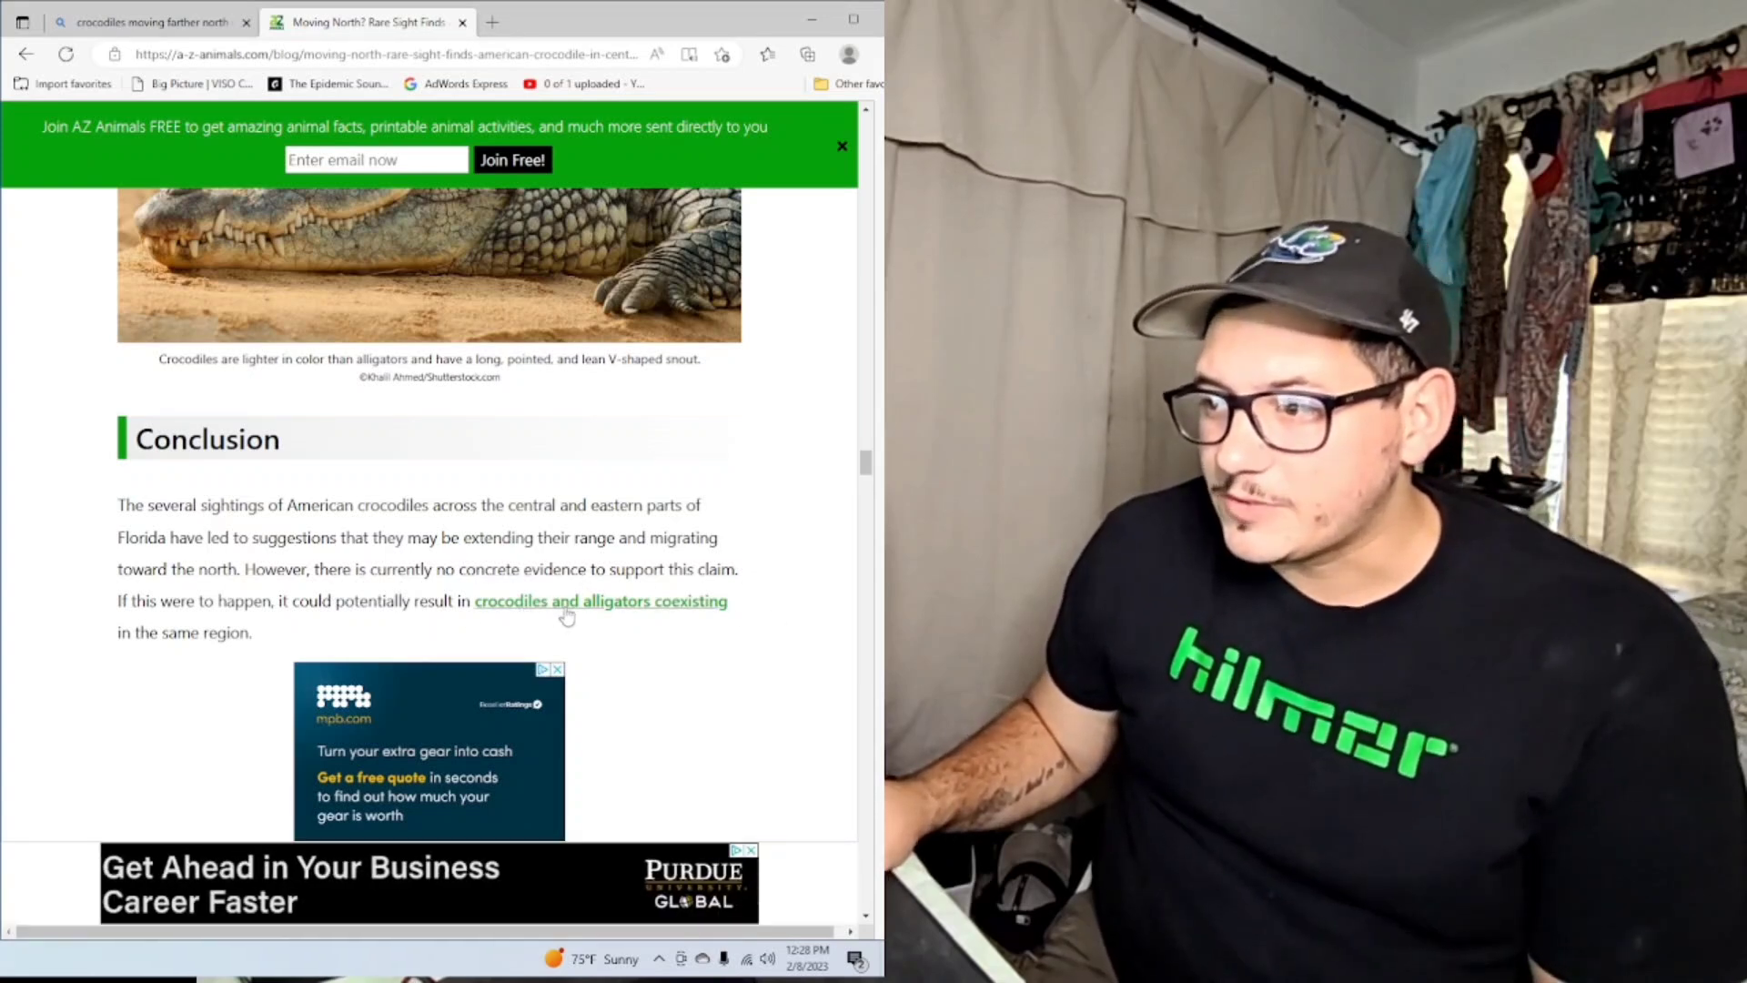
{"action": "mouse_move", "coordinate": [777, 584]}
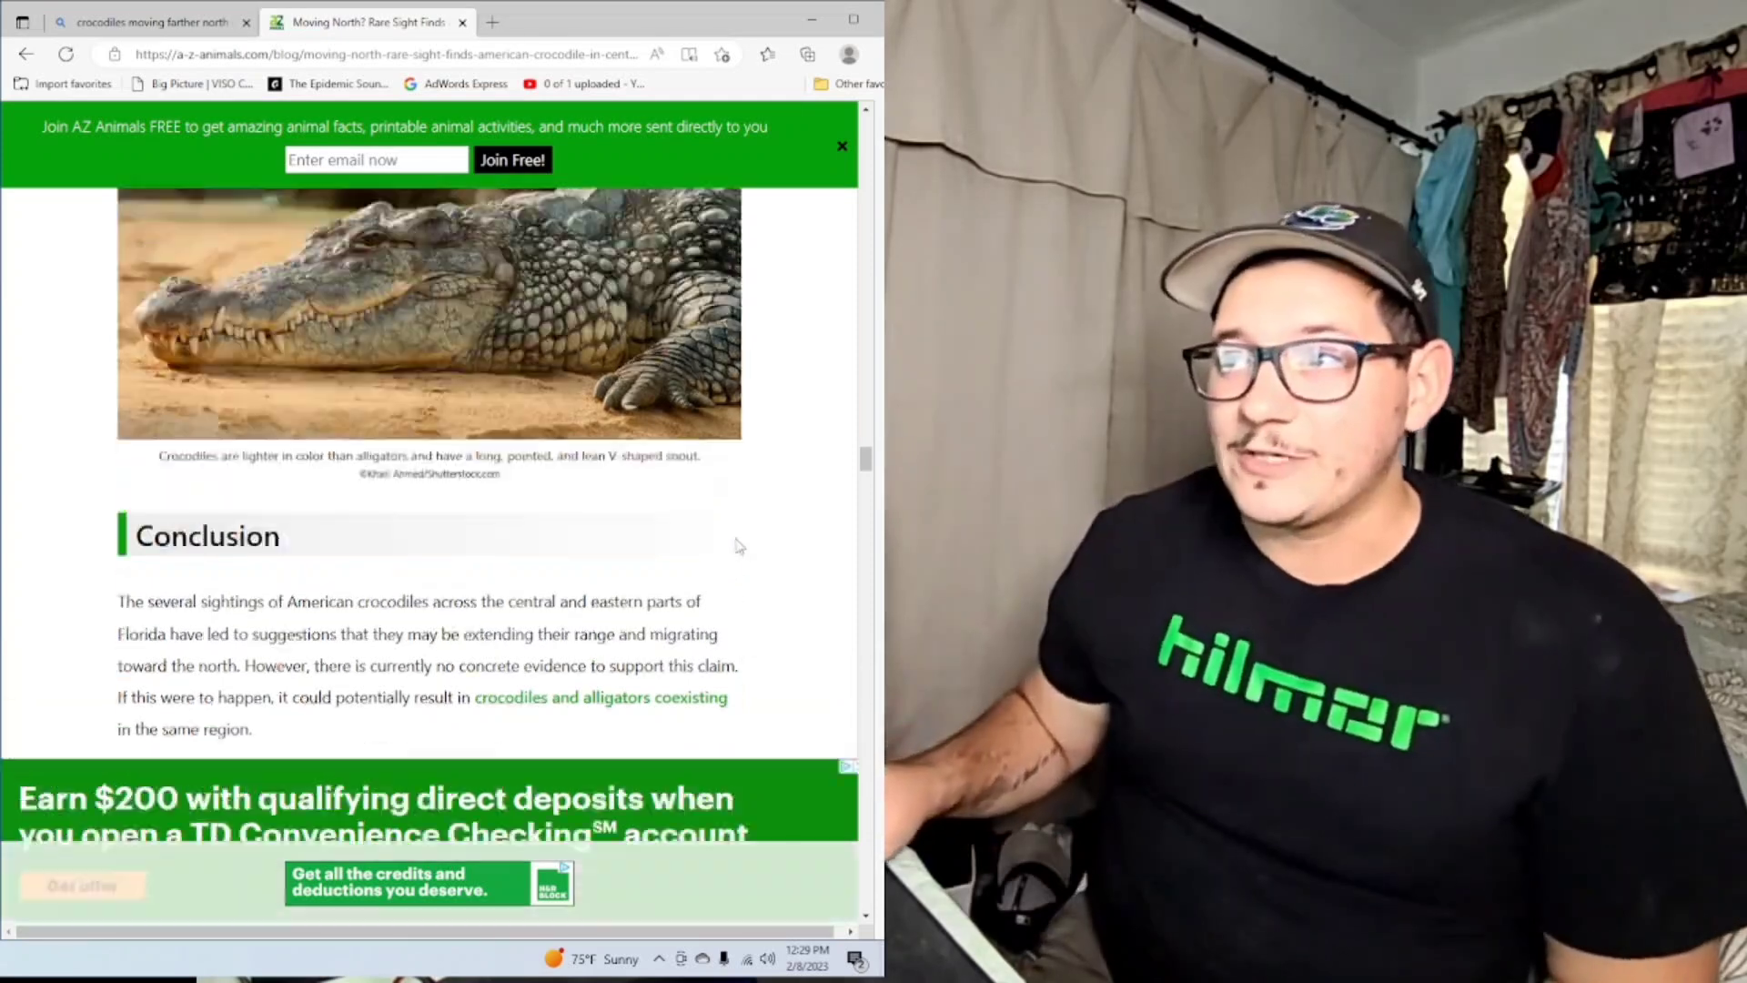
{"action": "scroll", "scroll_direction": "up", "scroll_amount": 3}
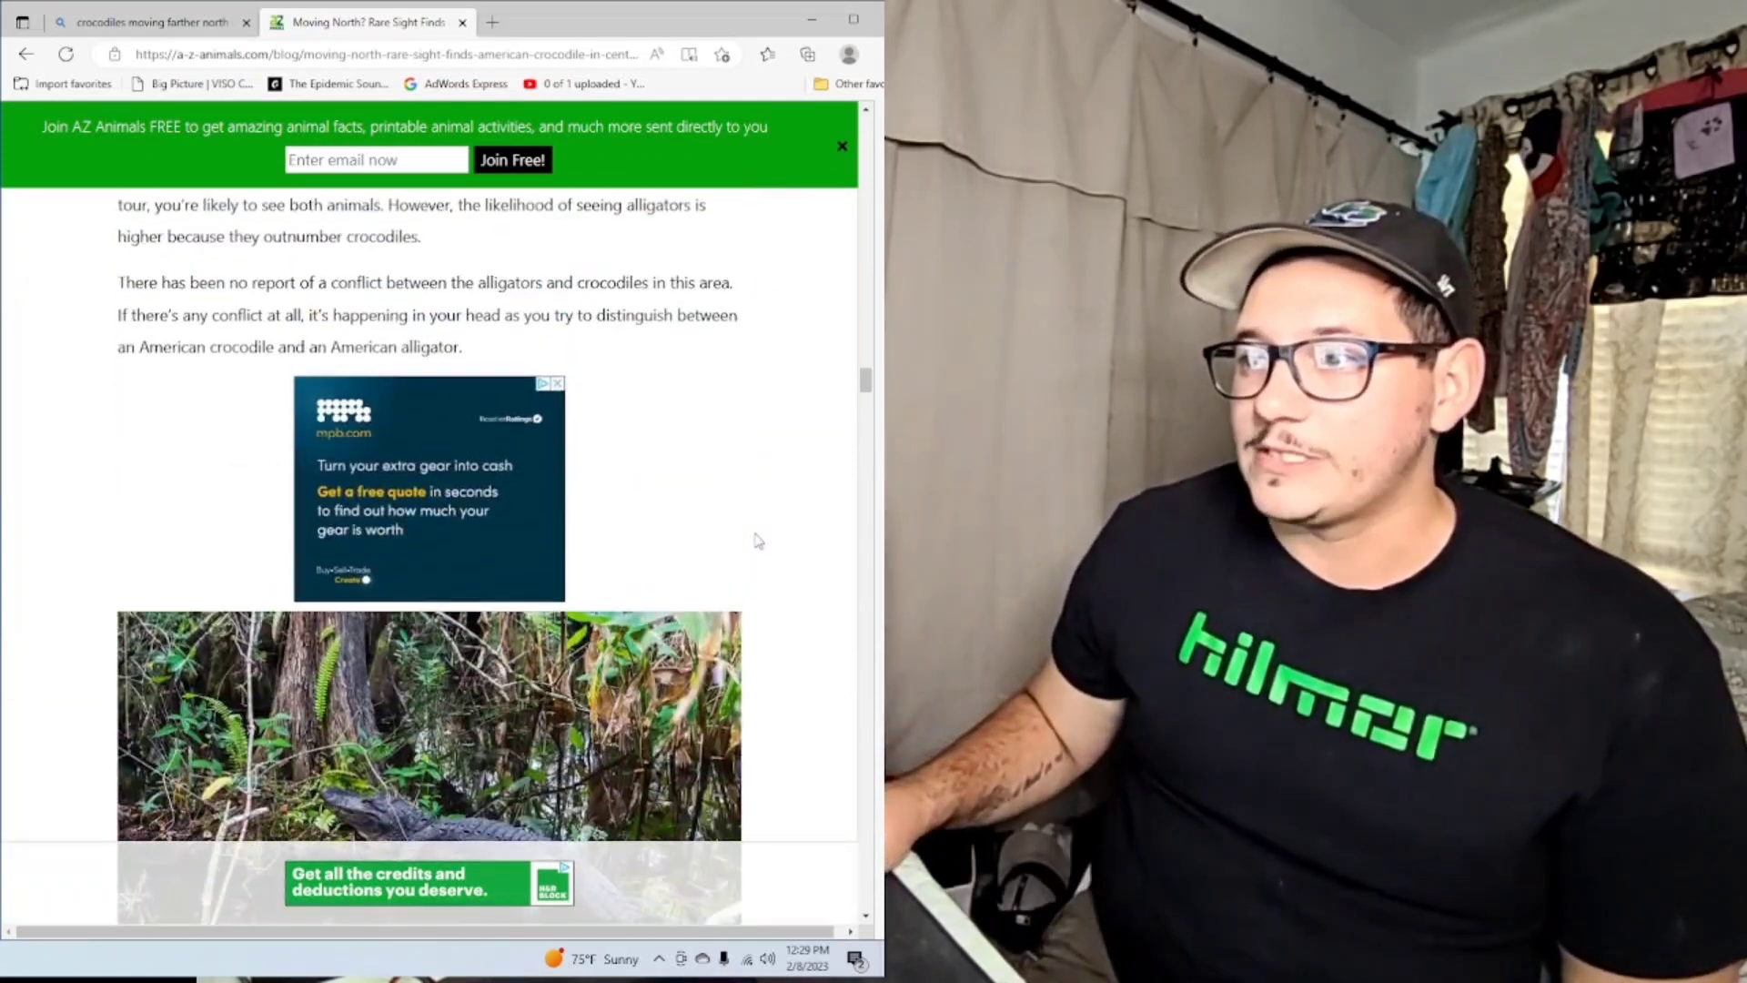
{"action": "scroll", "scroll_direction": "down", "scroll_amount": 3}
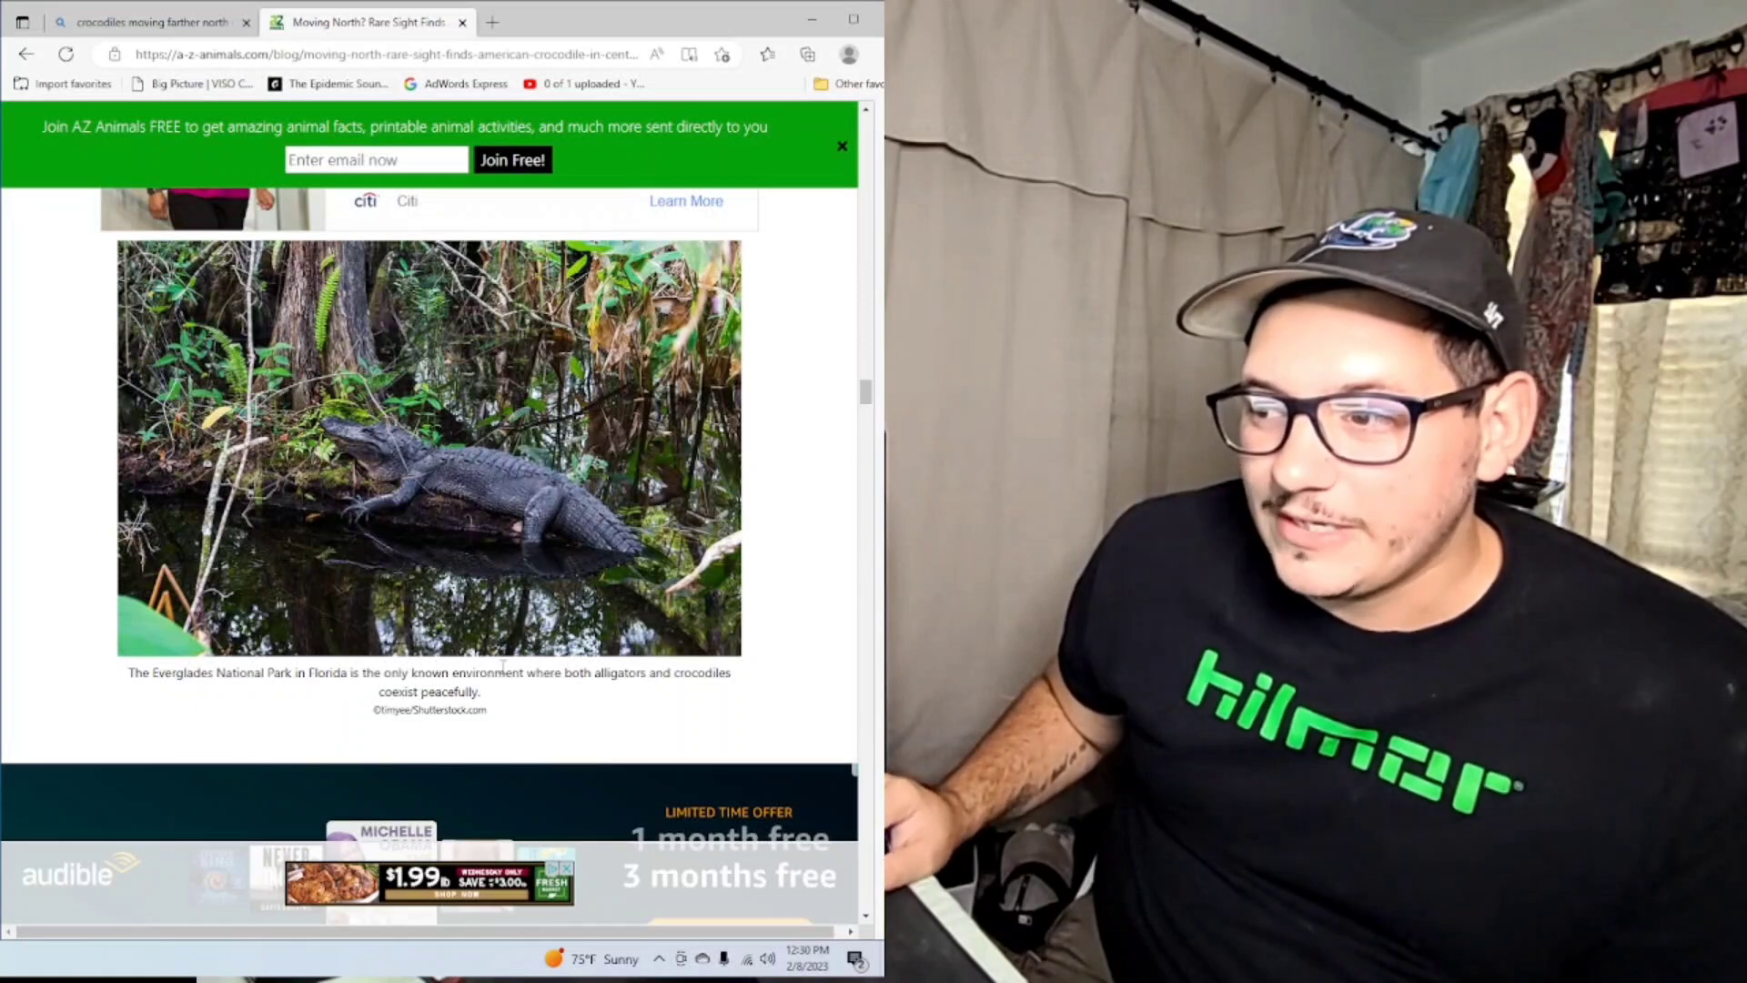
{"action": "mouse_move", "coordinate": [772, 646]}
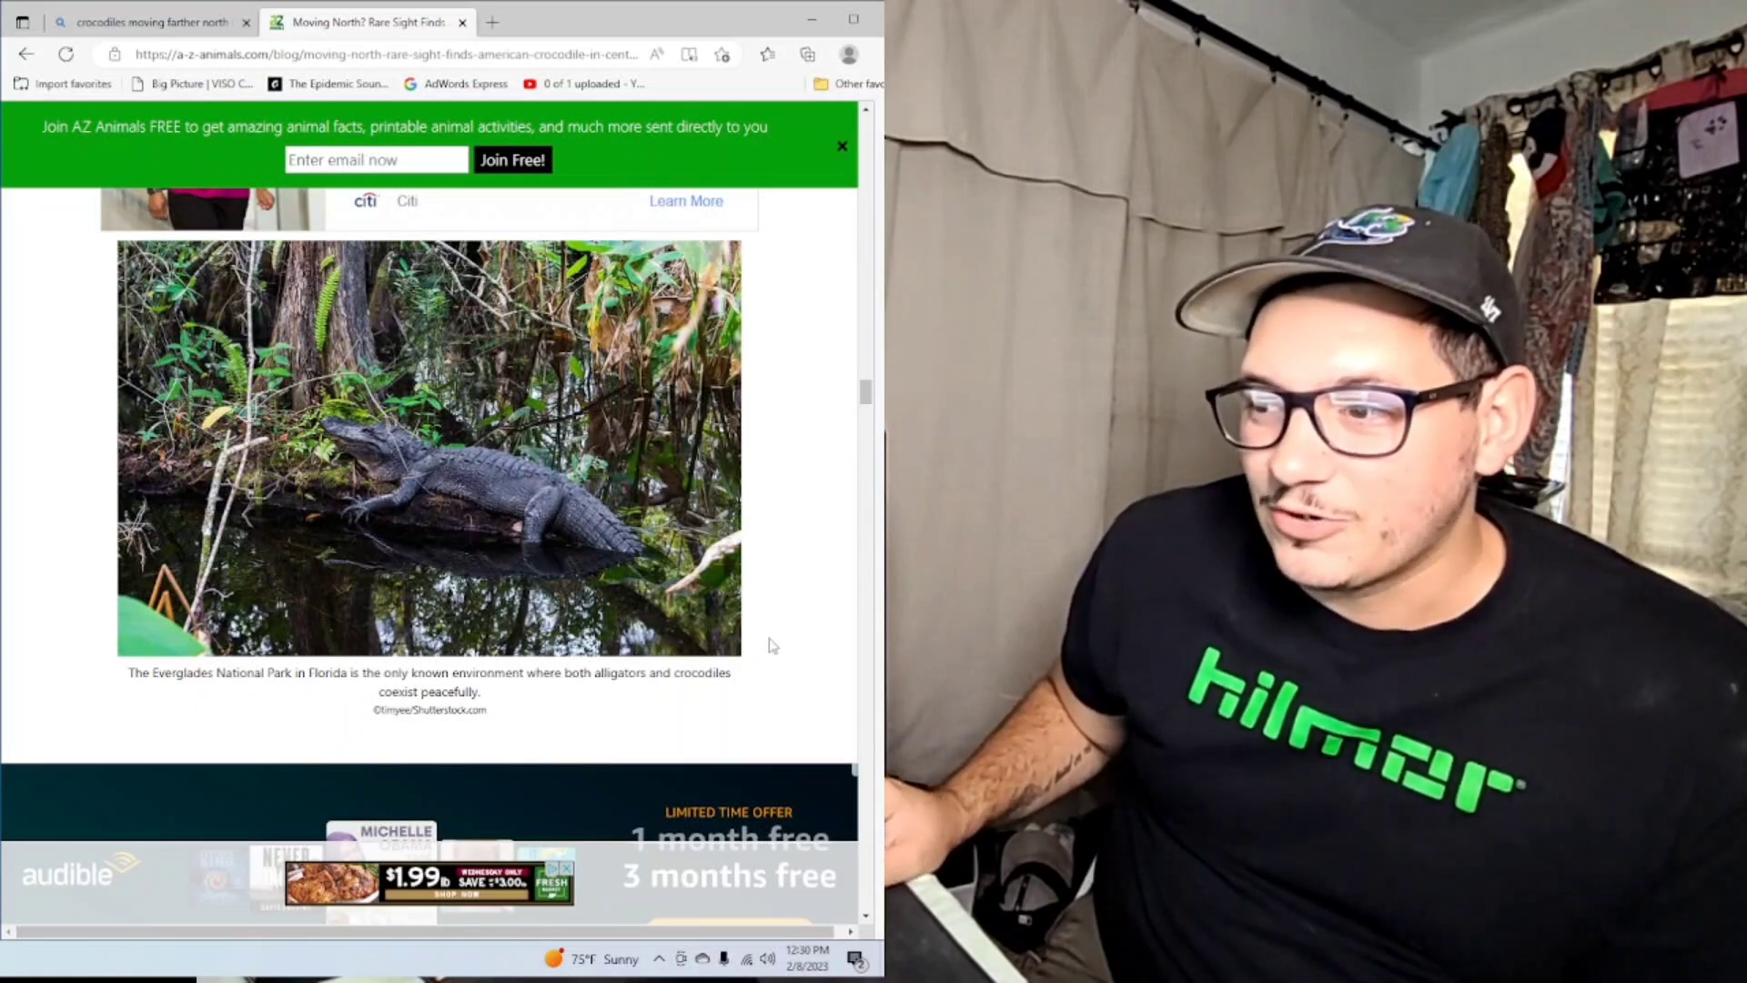